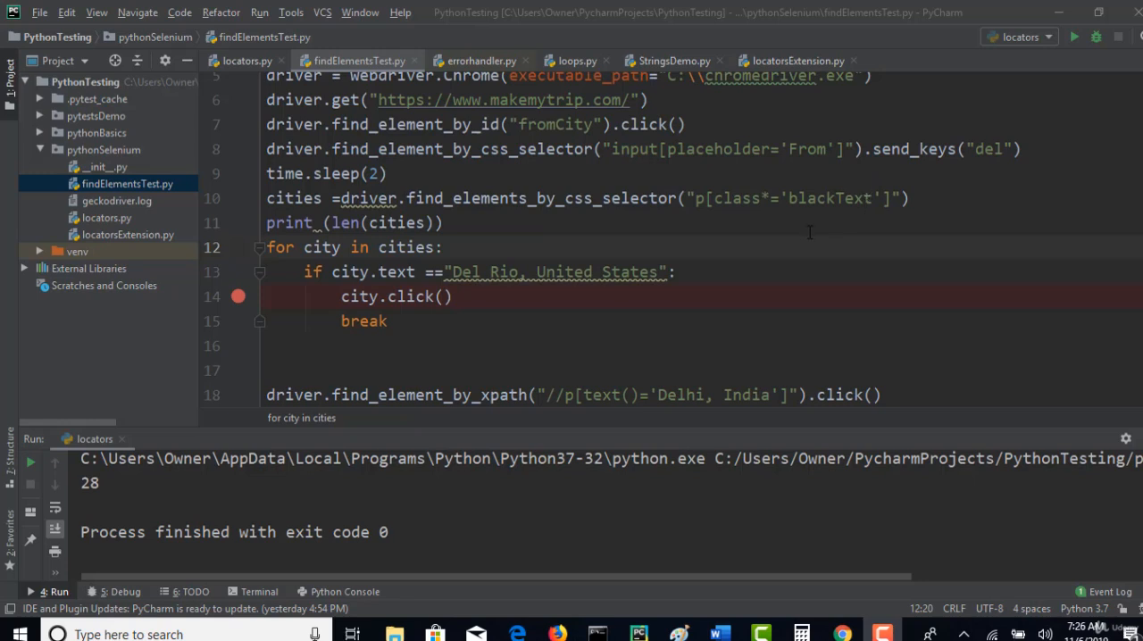
Scroll up to review the finished run before switching to the practice page in Chrome
scroll("up", 3)
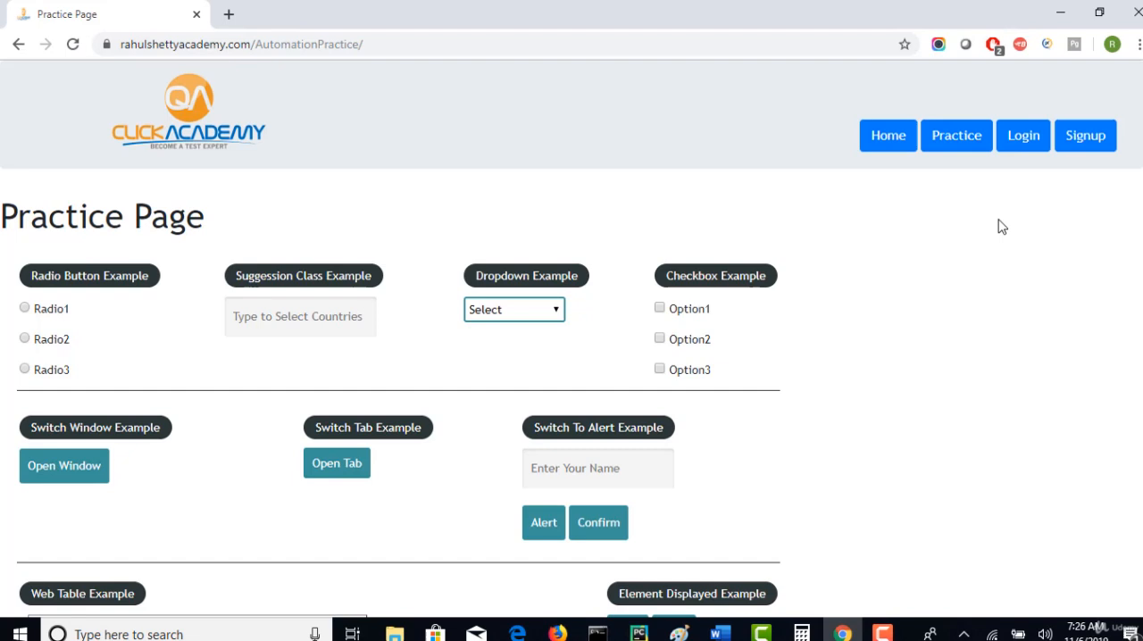
mouse_move(1082, 206)
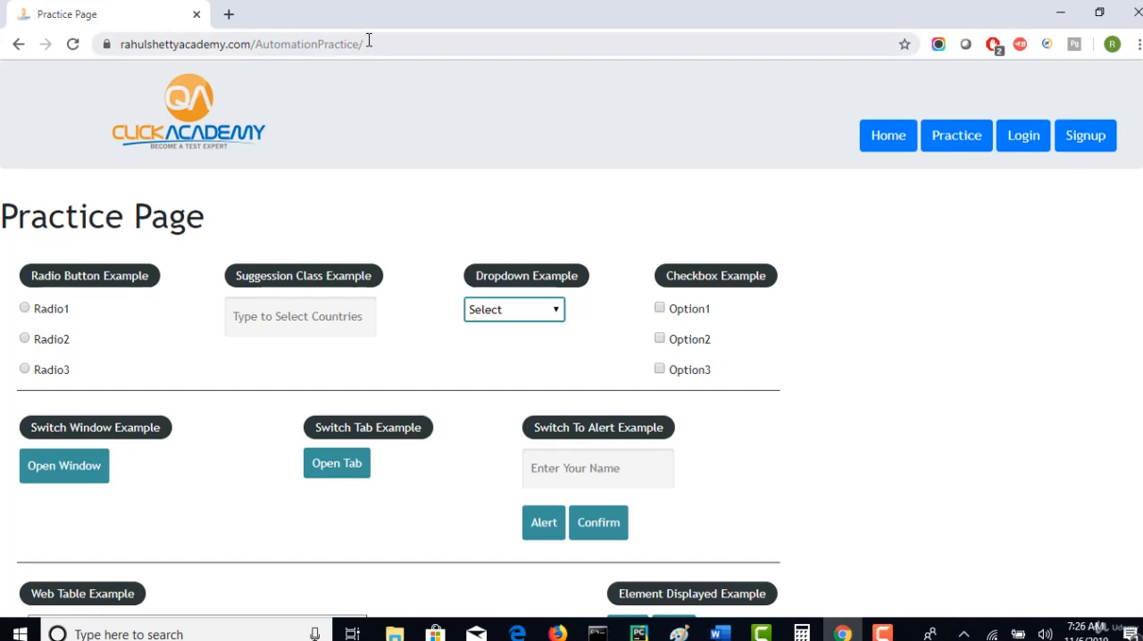
left_click(241, 43)
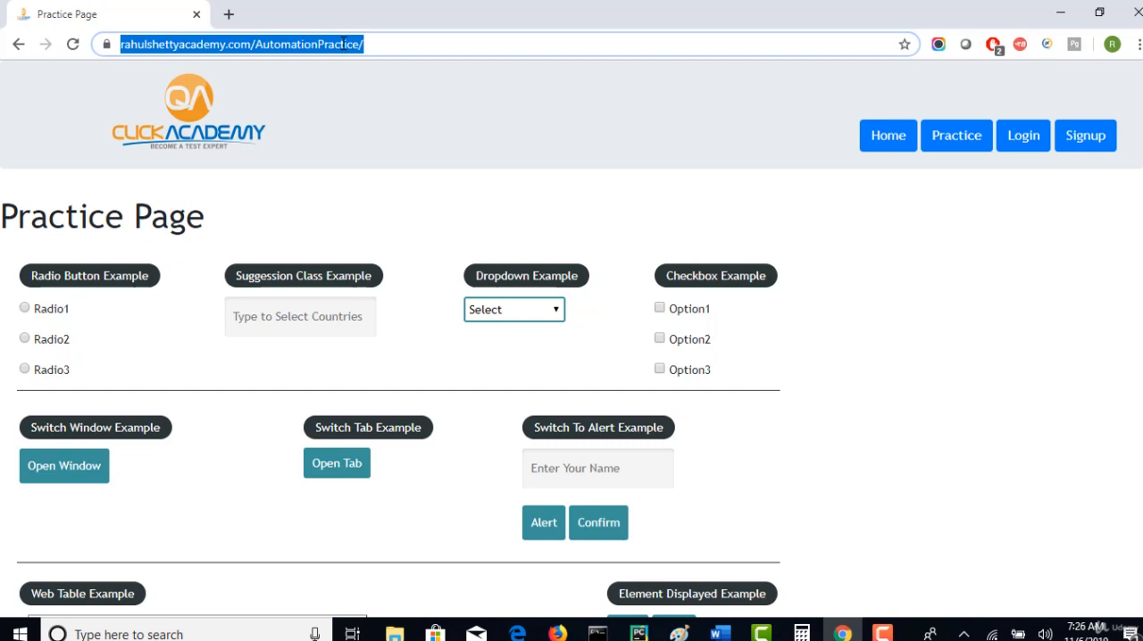
mouse_move(572, 132)
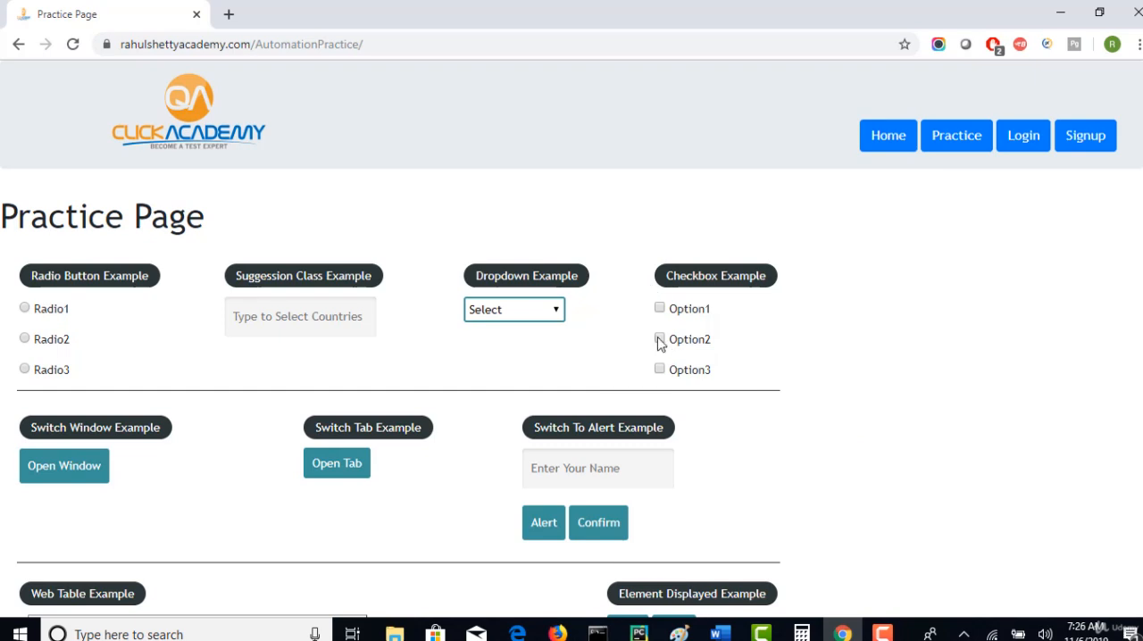
Inspect the Option2 checkbox to reveal its input element in DevTools
right_click(659, 339)
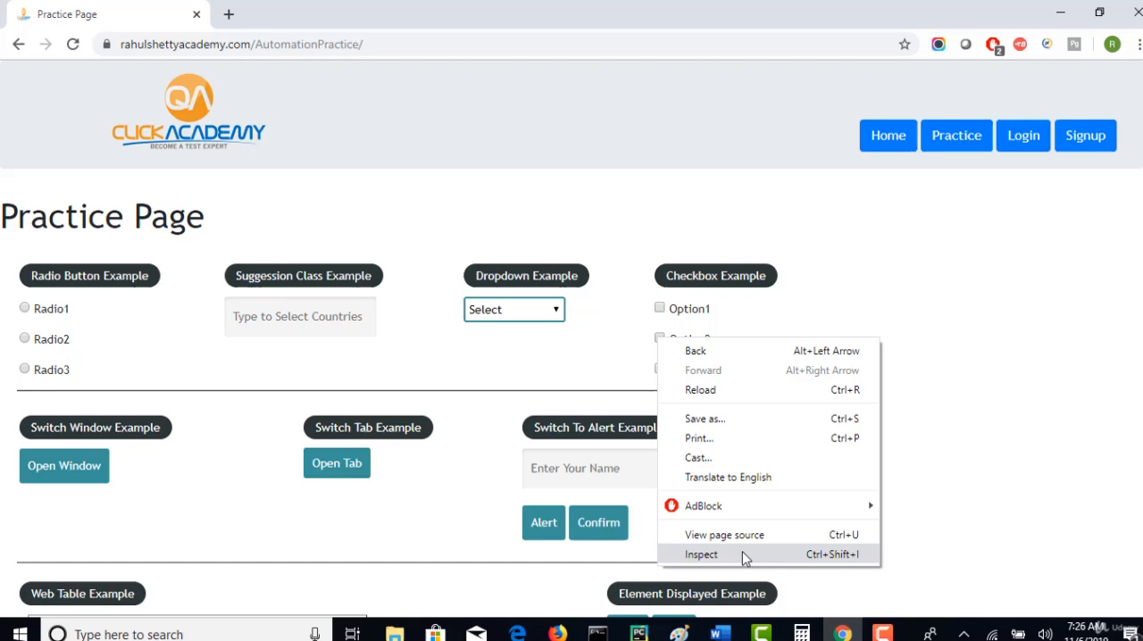
left_click(700, 553)
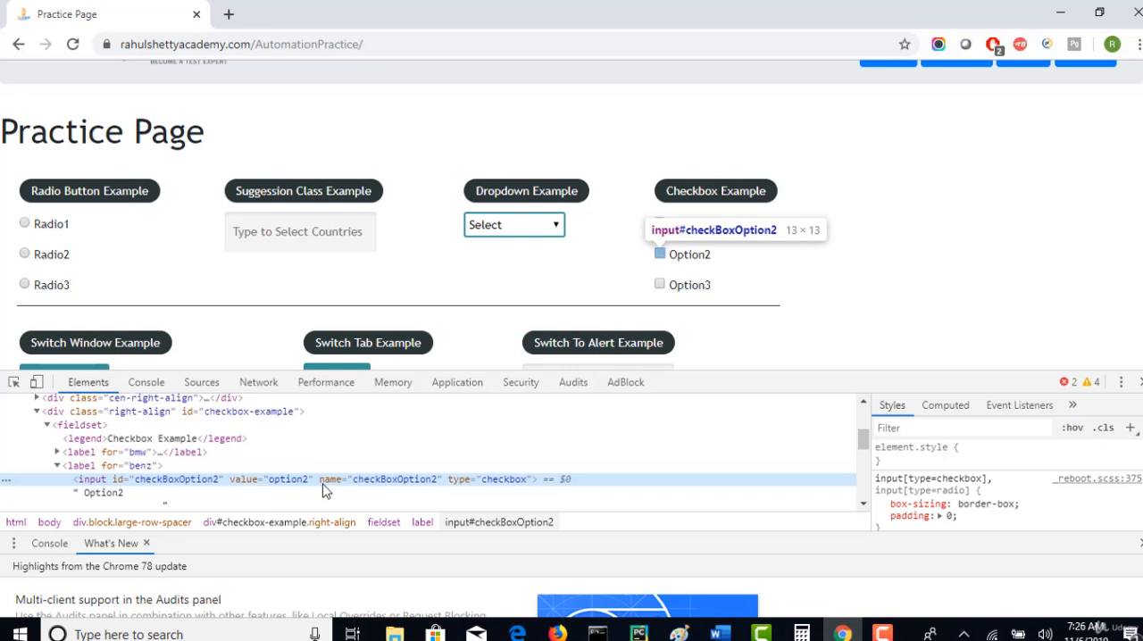
mouse_move(607, 276)
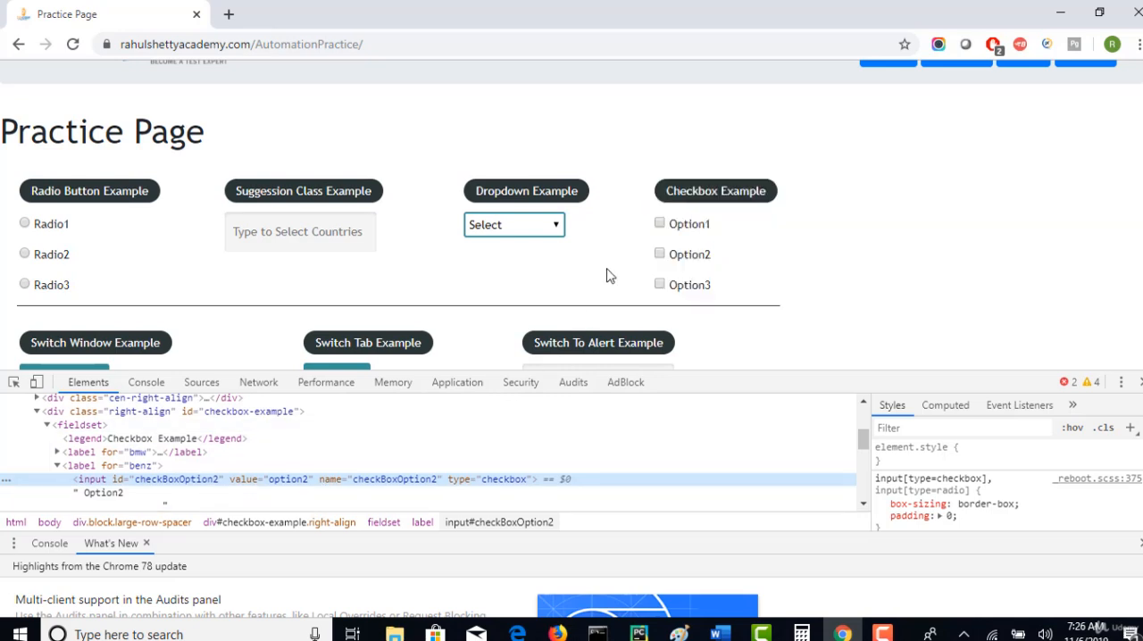
mouse_move(693, 309)
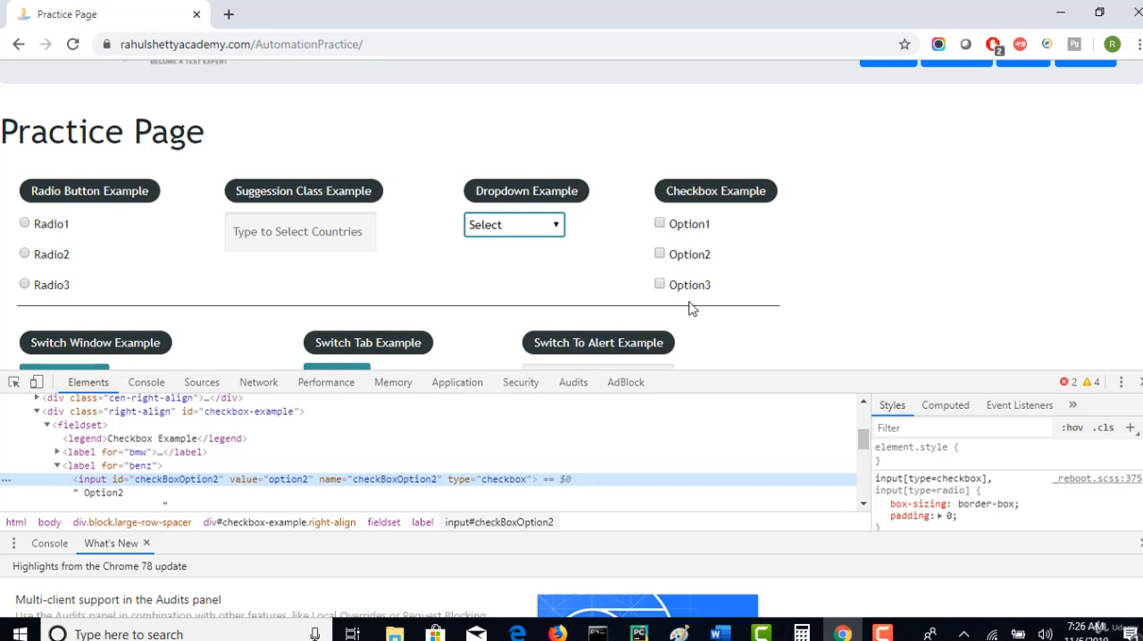
mouse_move(697, 357)
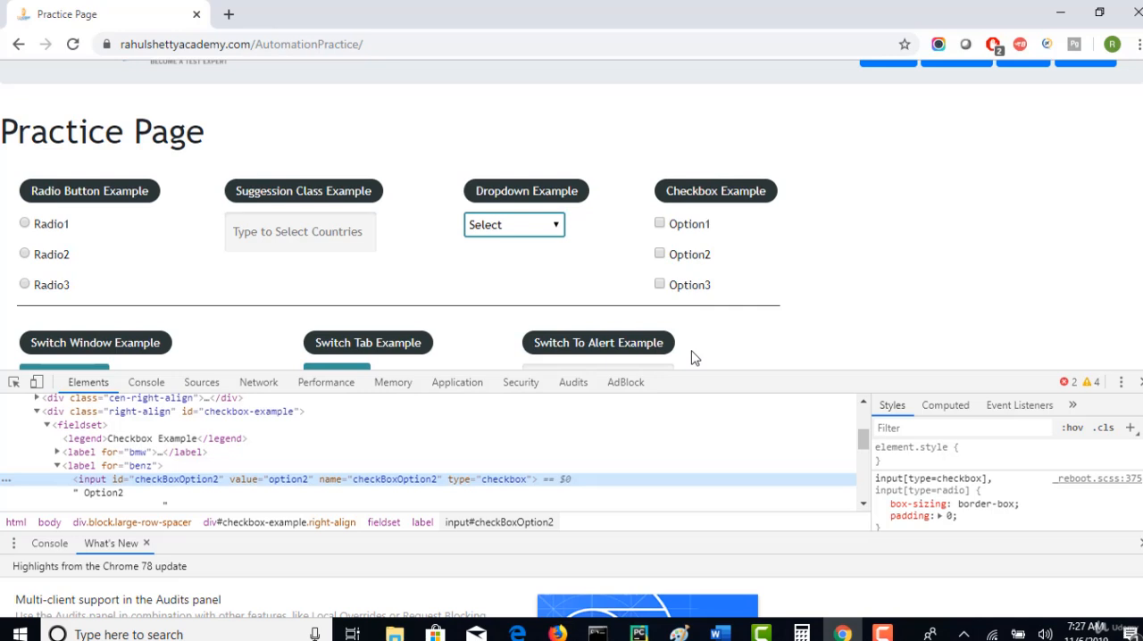
mouse_move(748, 293)
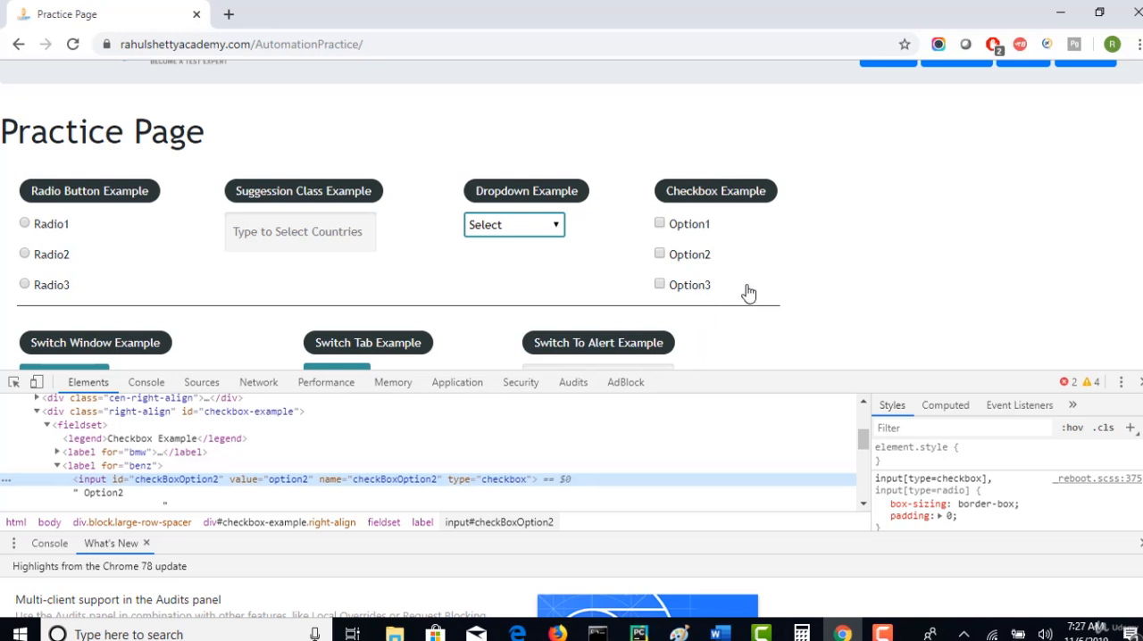
mouse_move(465, 421)
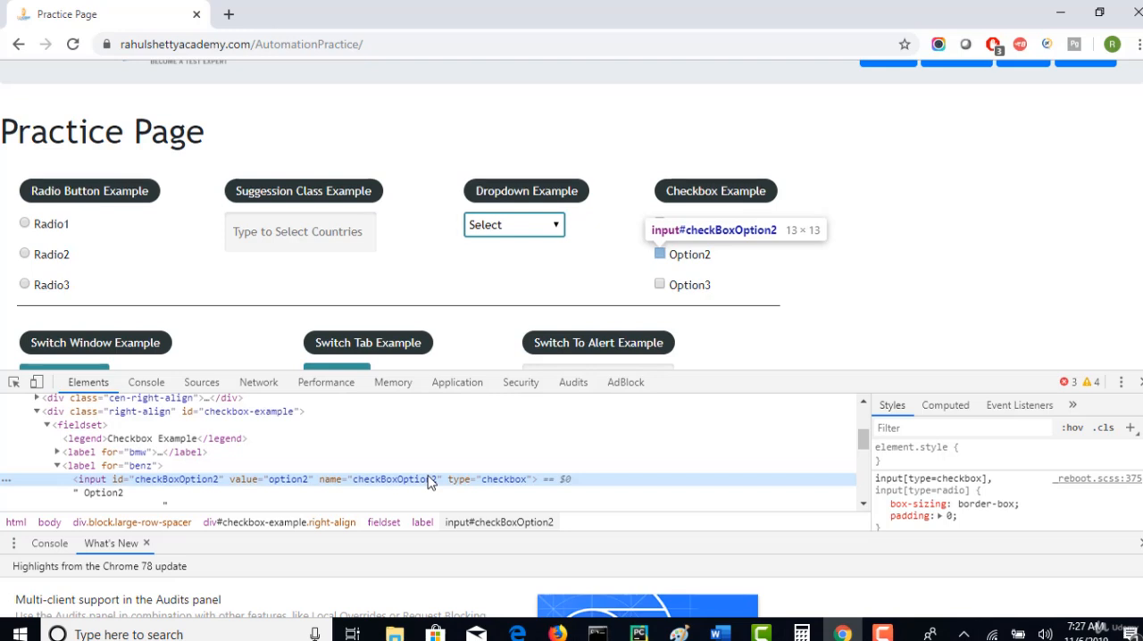
mouse_move(865, 148)
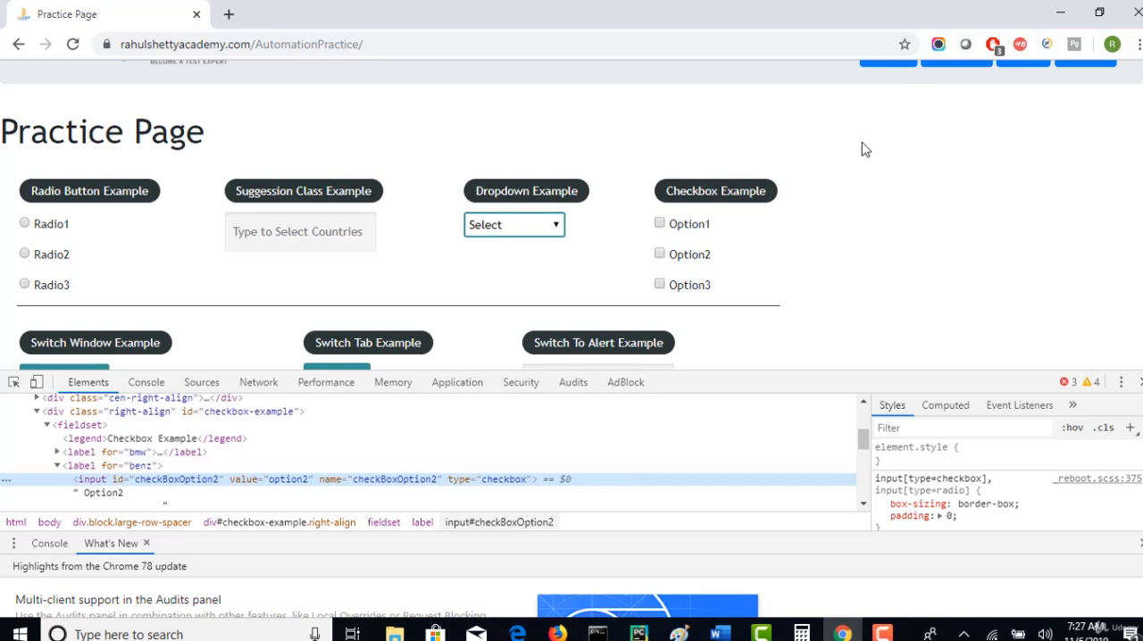
mouse_move(1081, 429)
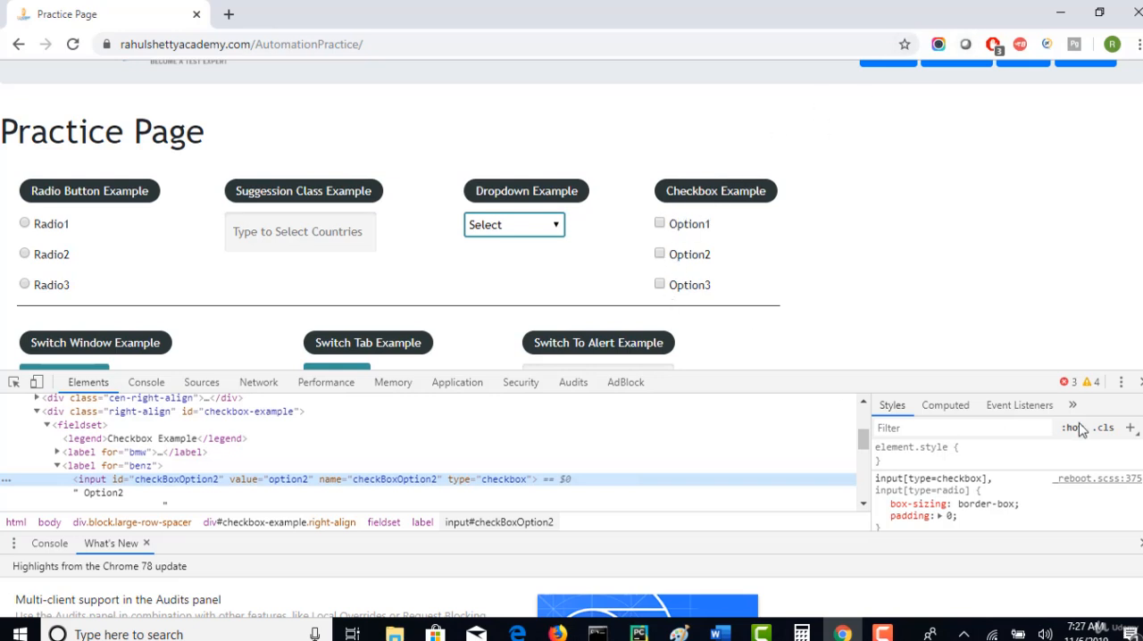
Show the ChroPath locator pane from the DevTools sidebar overflow
left_click(1071, 404)
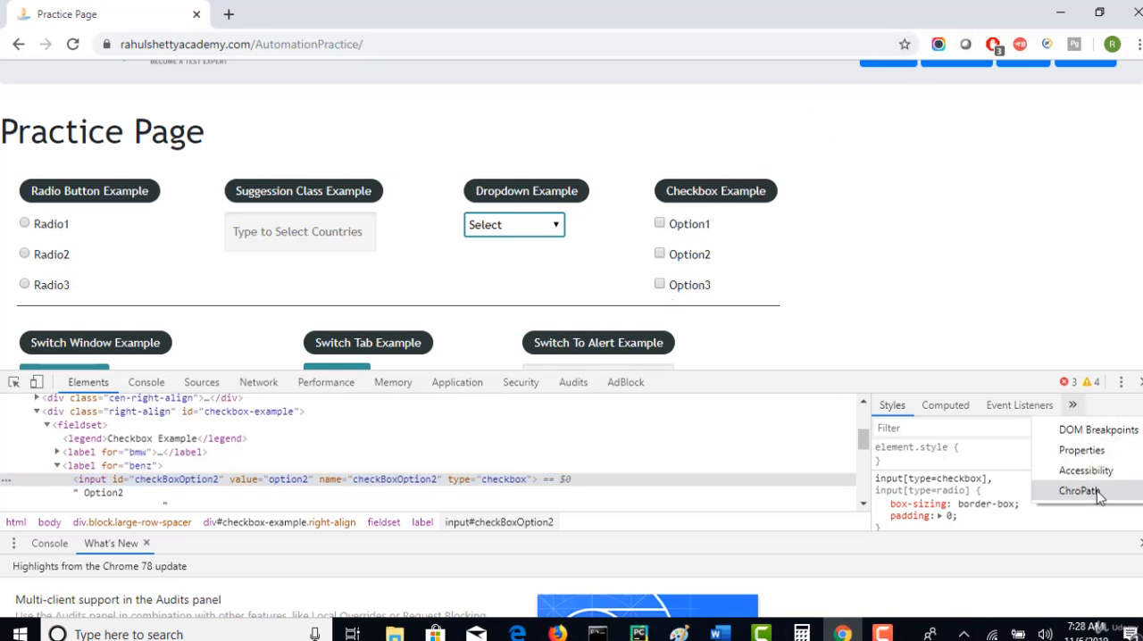
left_click(1080, 491)
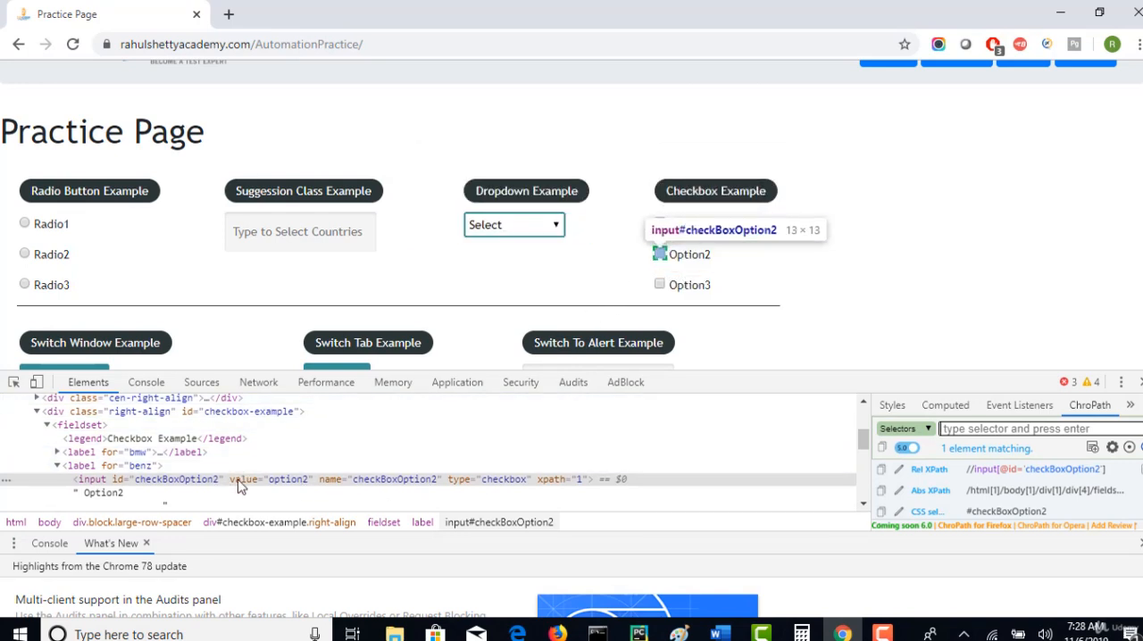
mouse_move(393, 491)
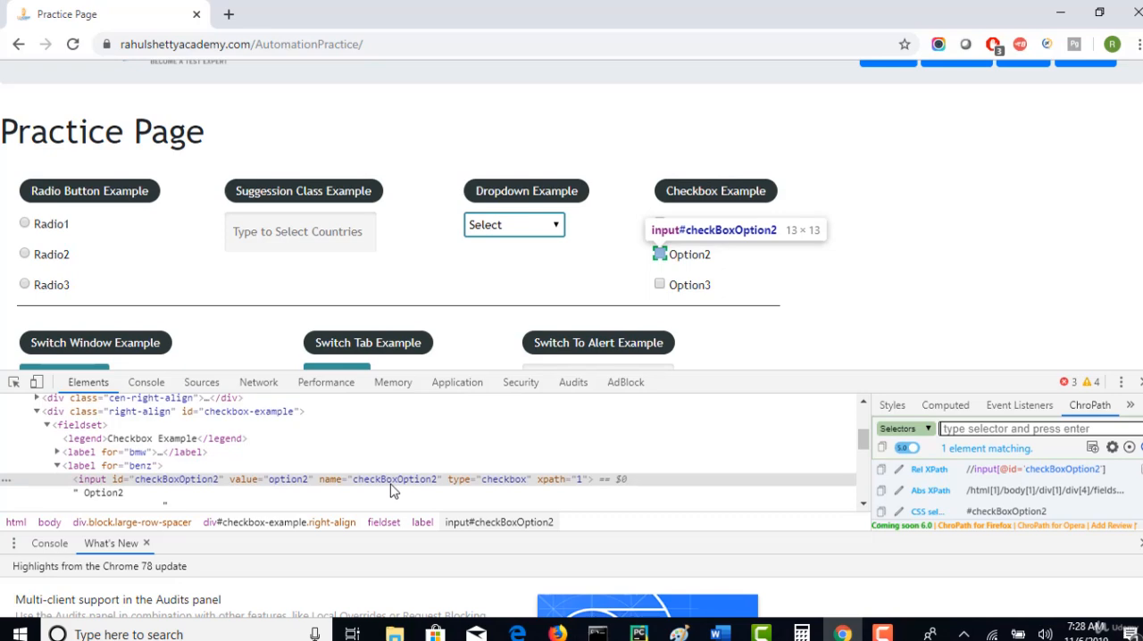
mouse_move(515, 491)
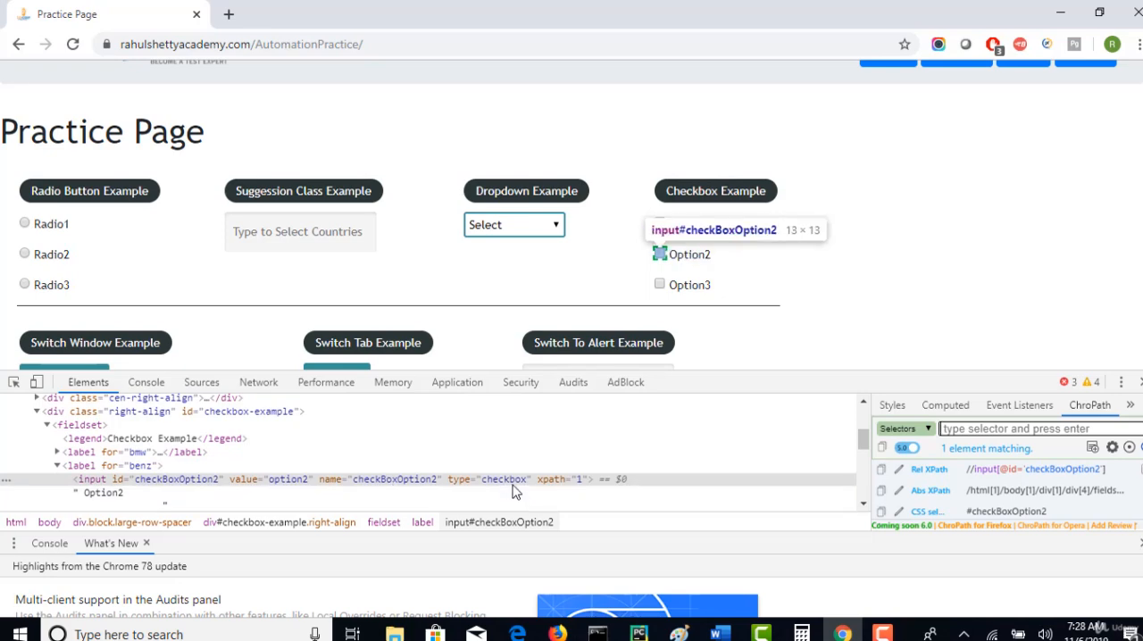
mouse_move(714, 190)
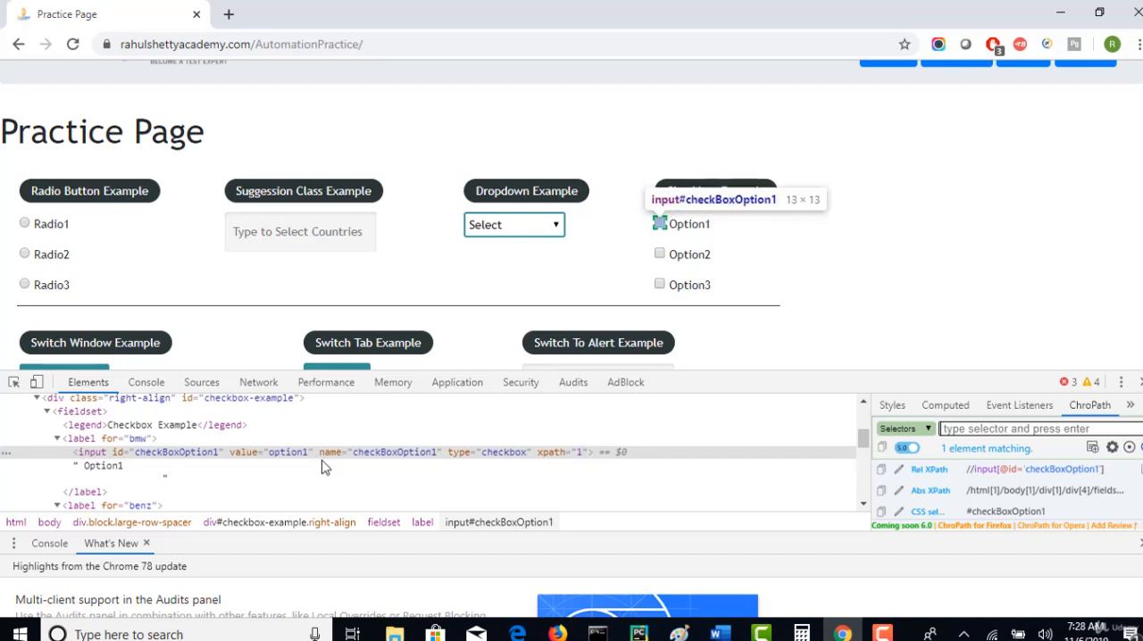
mouse_move(375, 460)
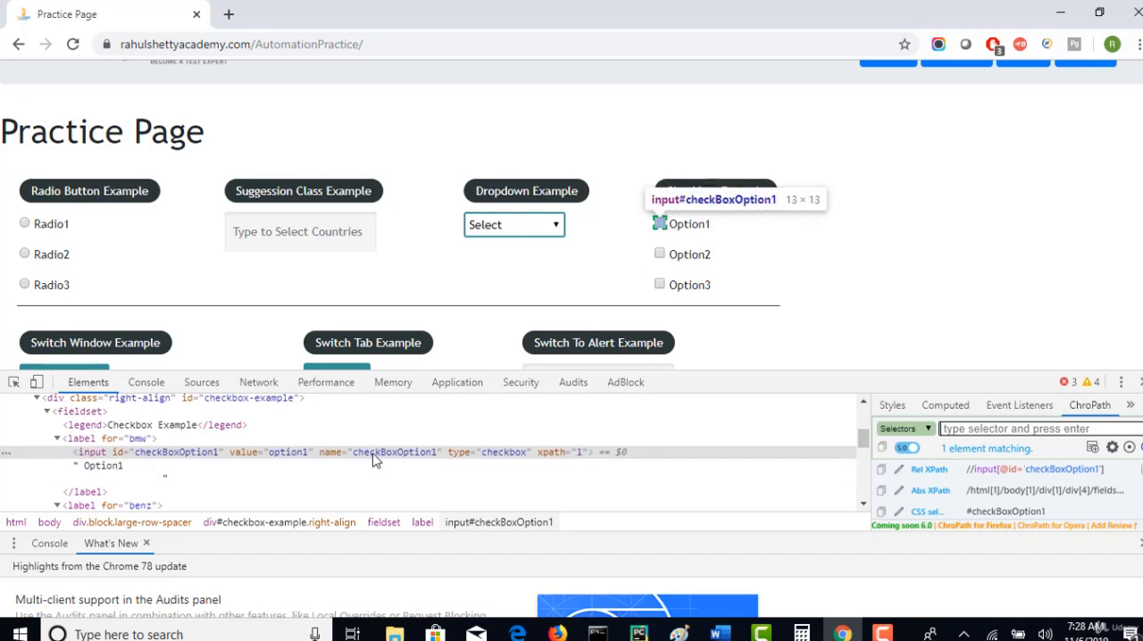
mouse_move(411, 461)
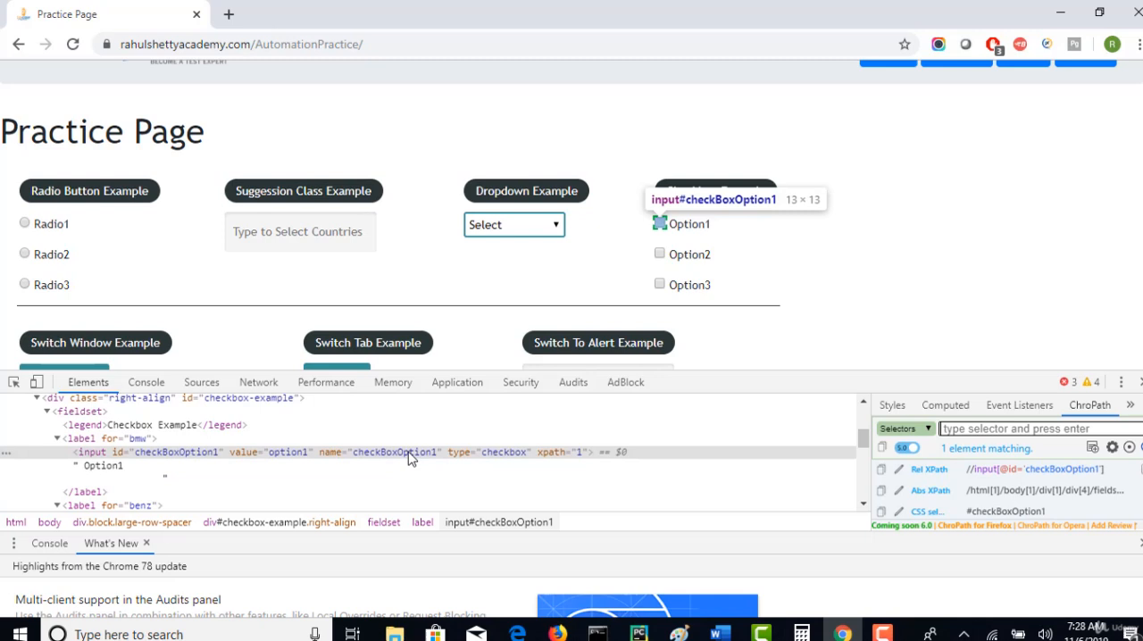
mouse_move(450, 465)
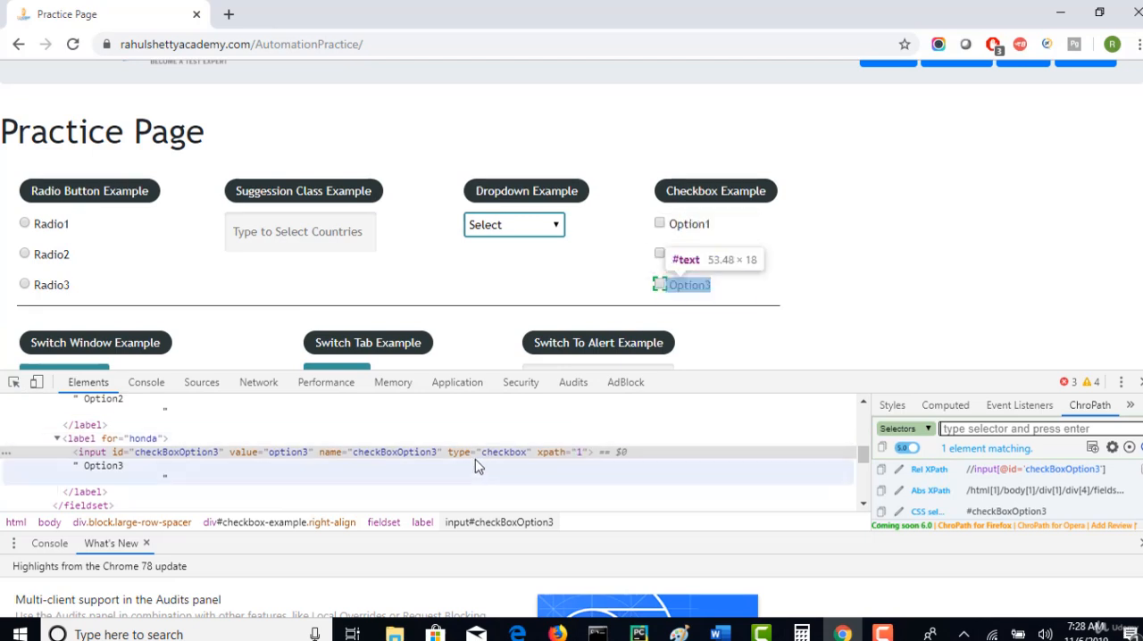
mouse_move(241, 456)
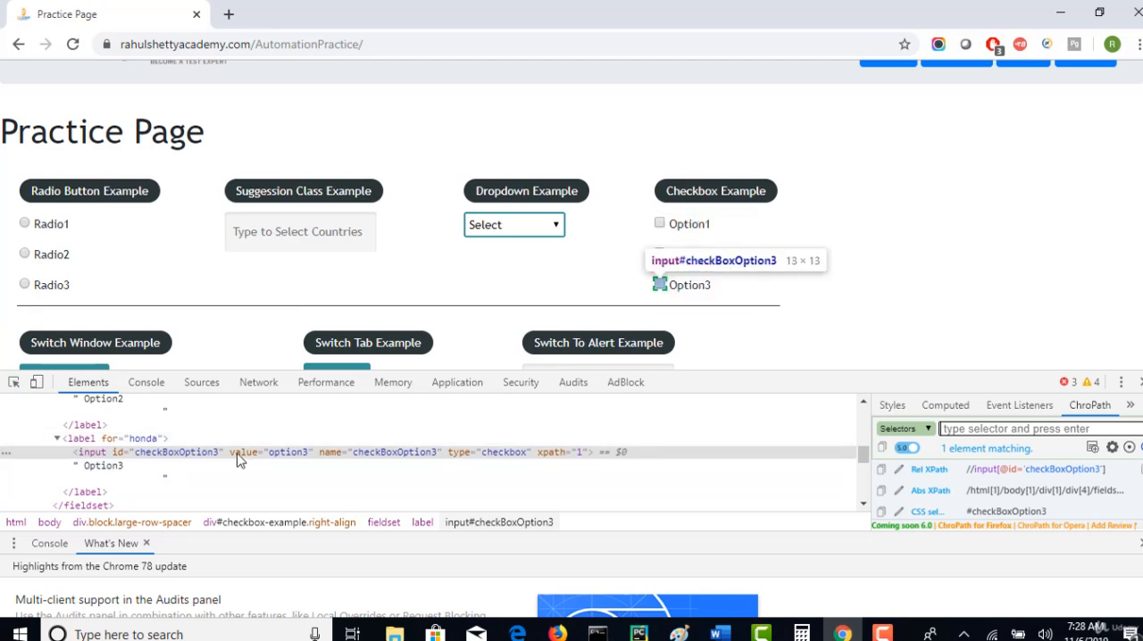
mouse_move(425, 459)
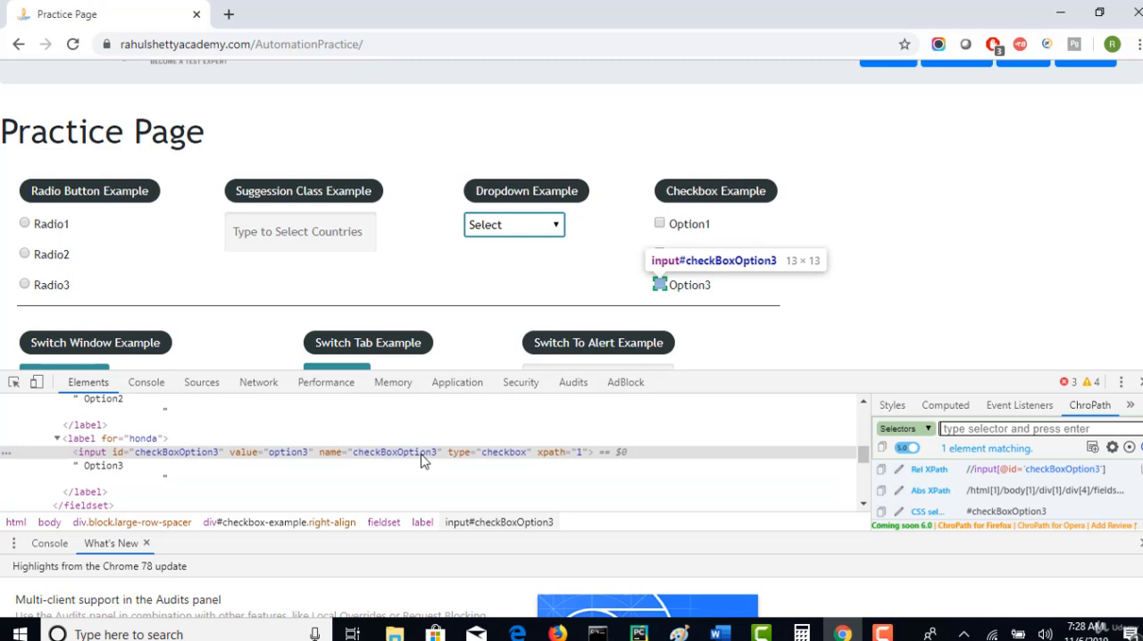
mouse_move(438, 461)
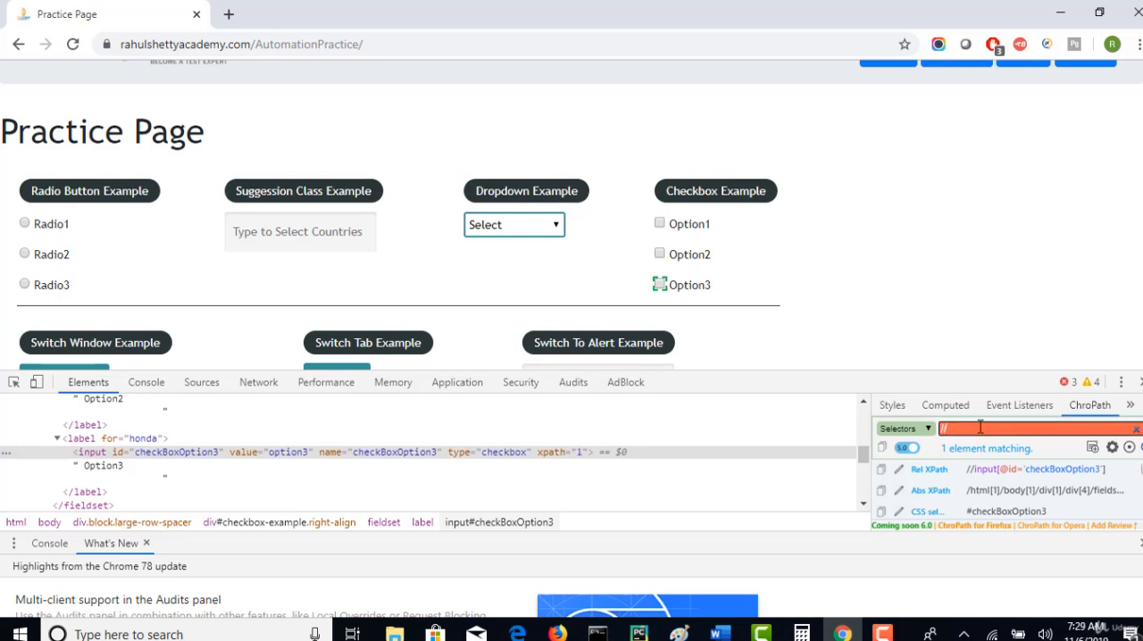
type("//input[")
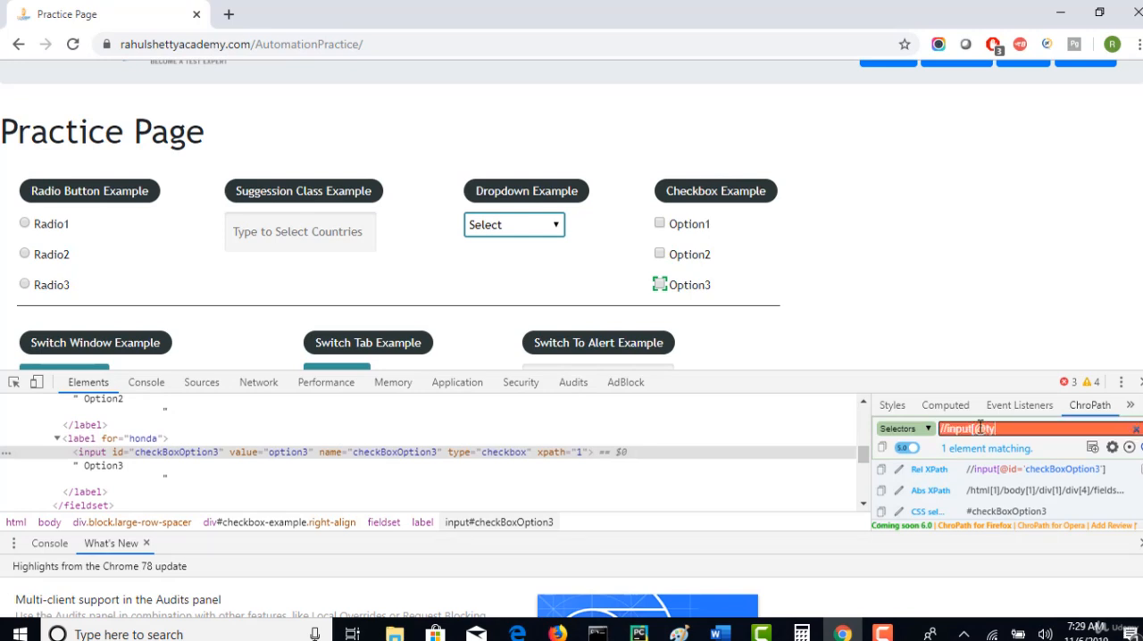
type("@type=1")
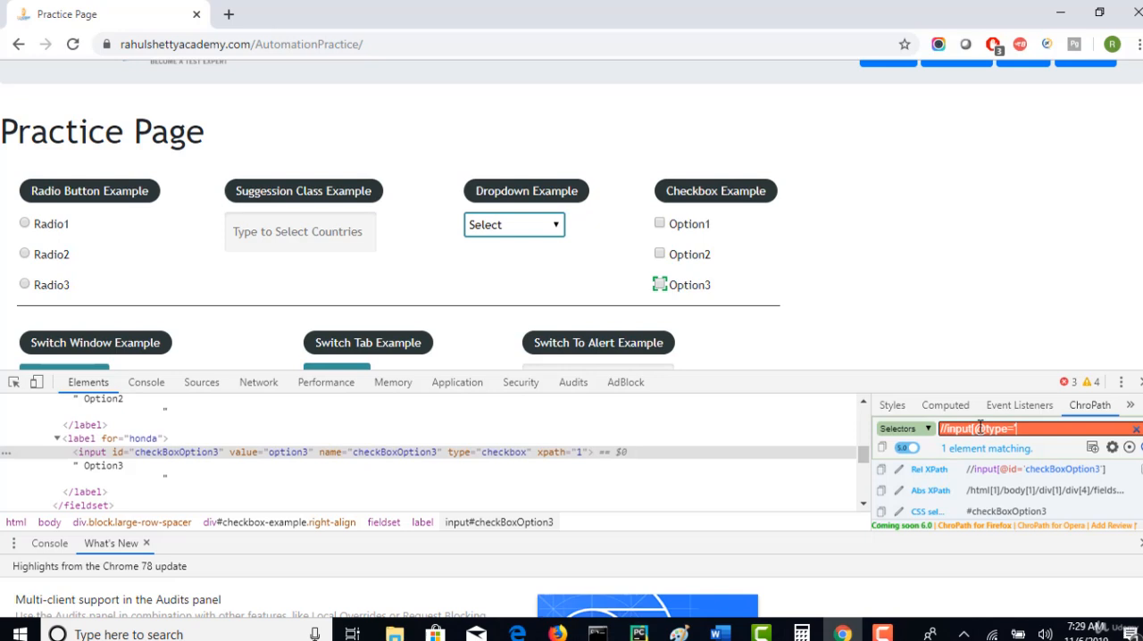
type("checkbox']")
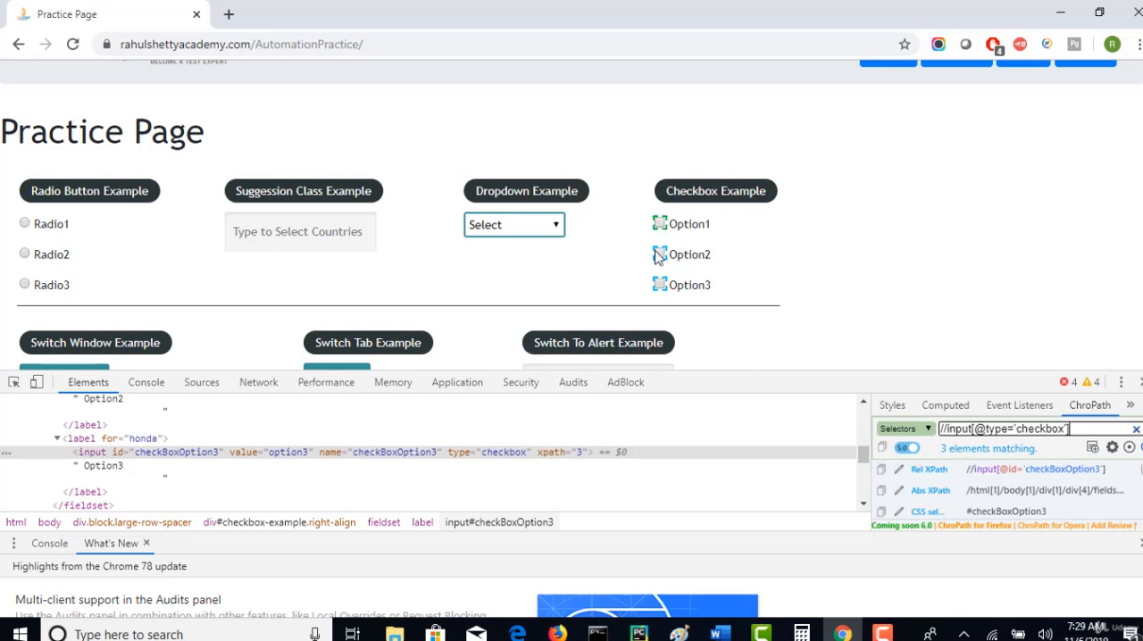
mouse_move(689, 229)
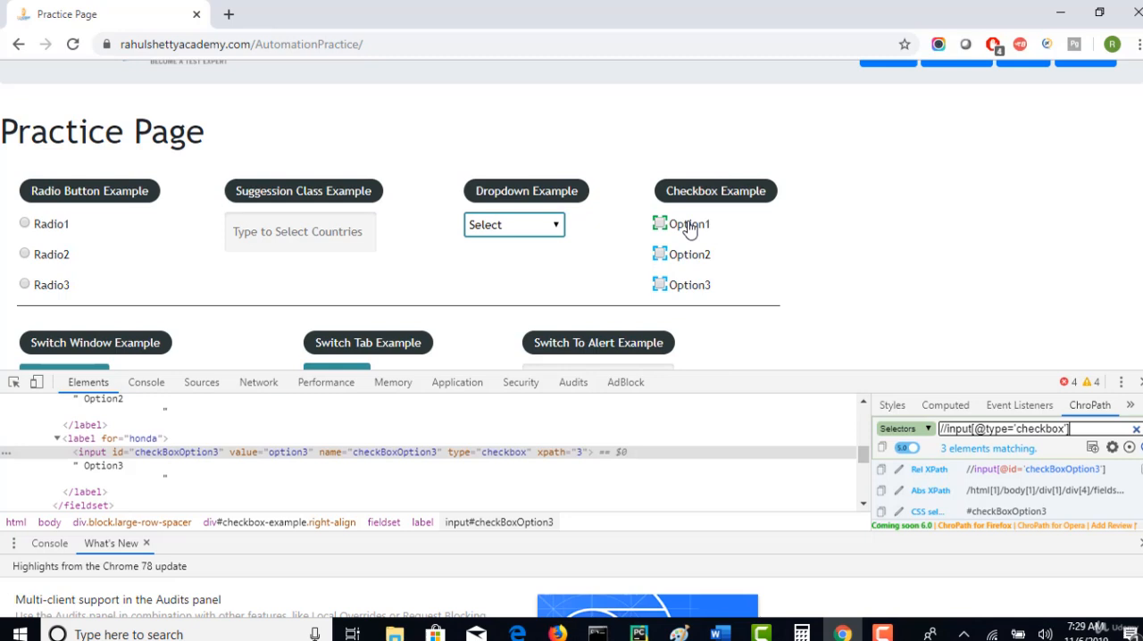
mouse_move(686, 272)
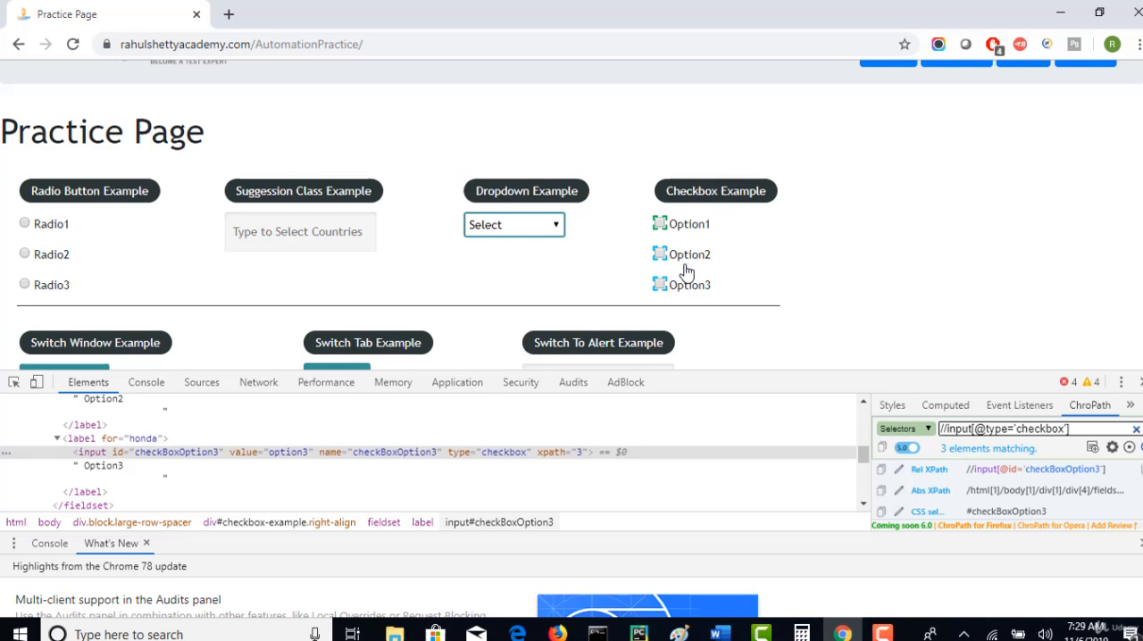
mouse_move(668, 236)
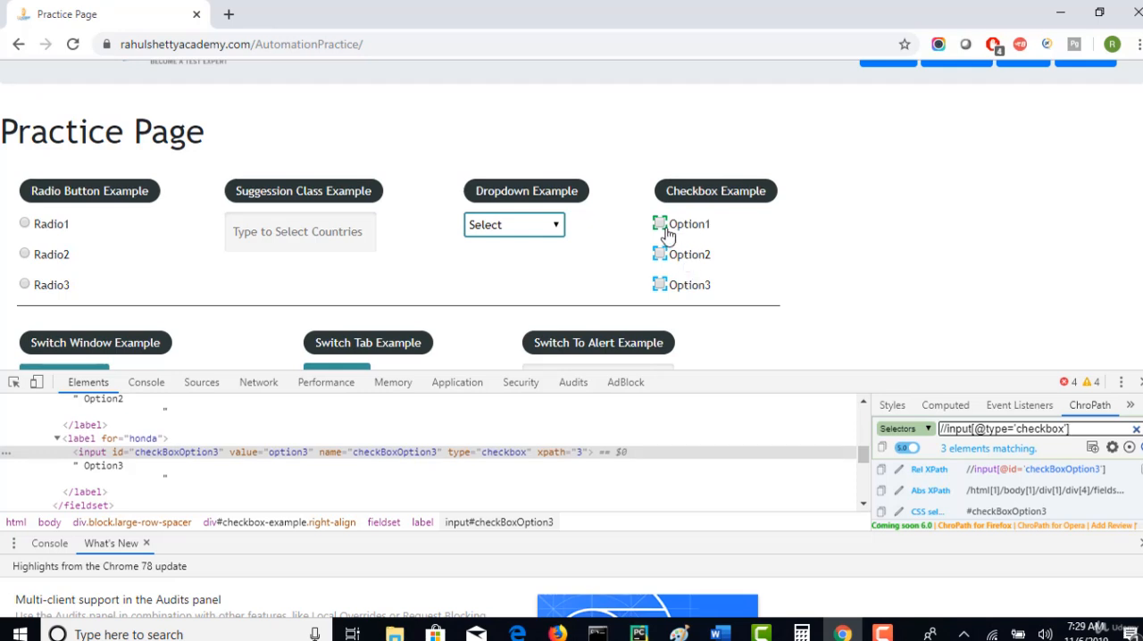
mouse_move(665, 230)
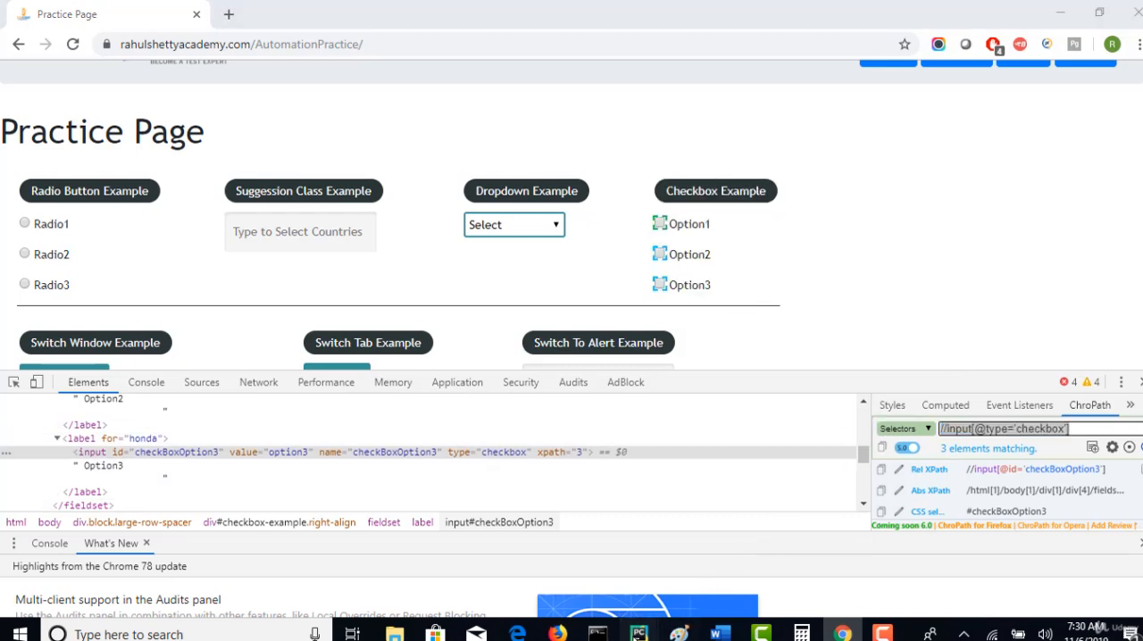
left_click(636, 634)
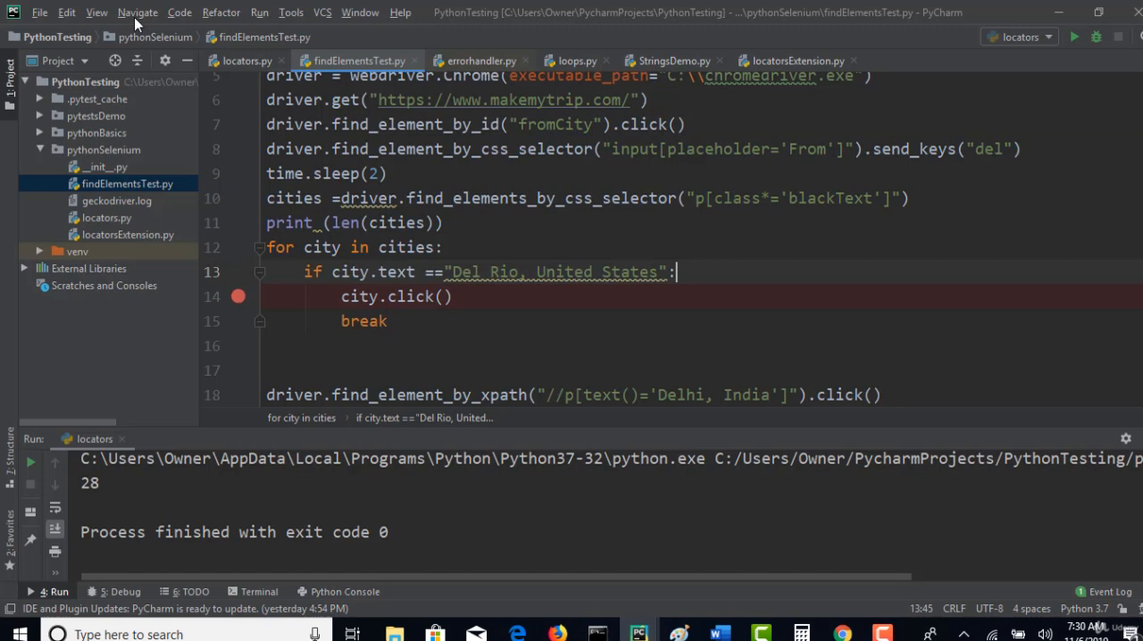
Create a new Python file named uiControls in the pythonSelenium folder
right_click(104, 150)
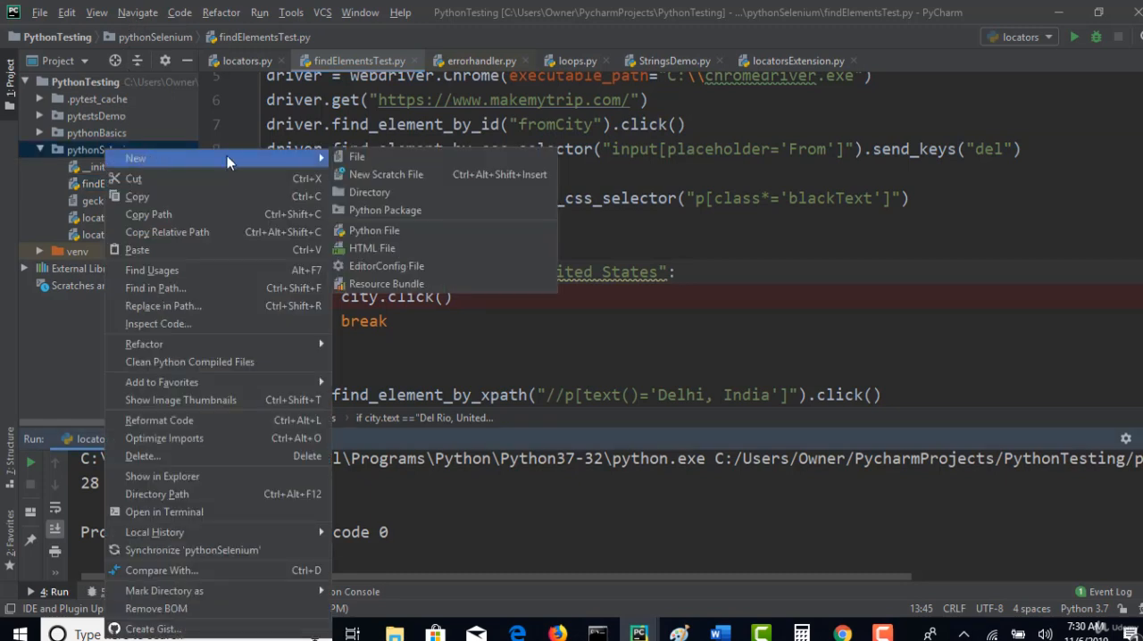
left_click(375, 229)
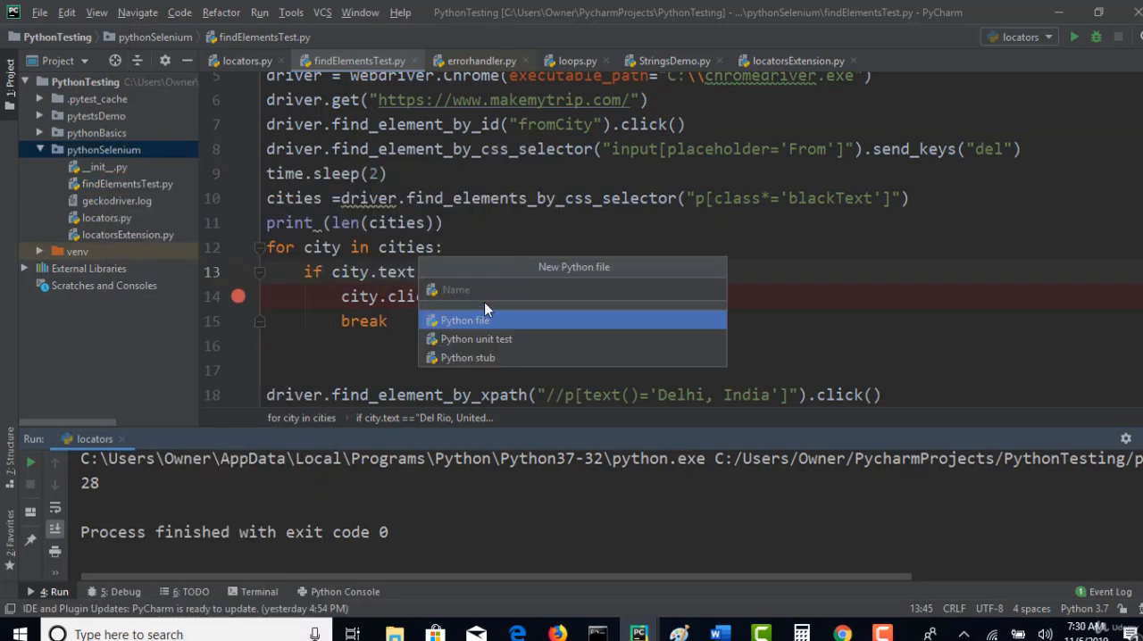
type("UI")
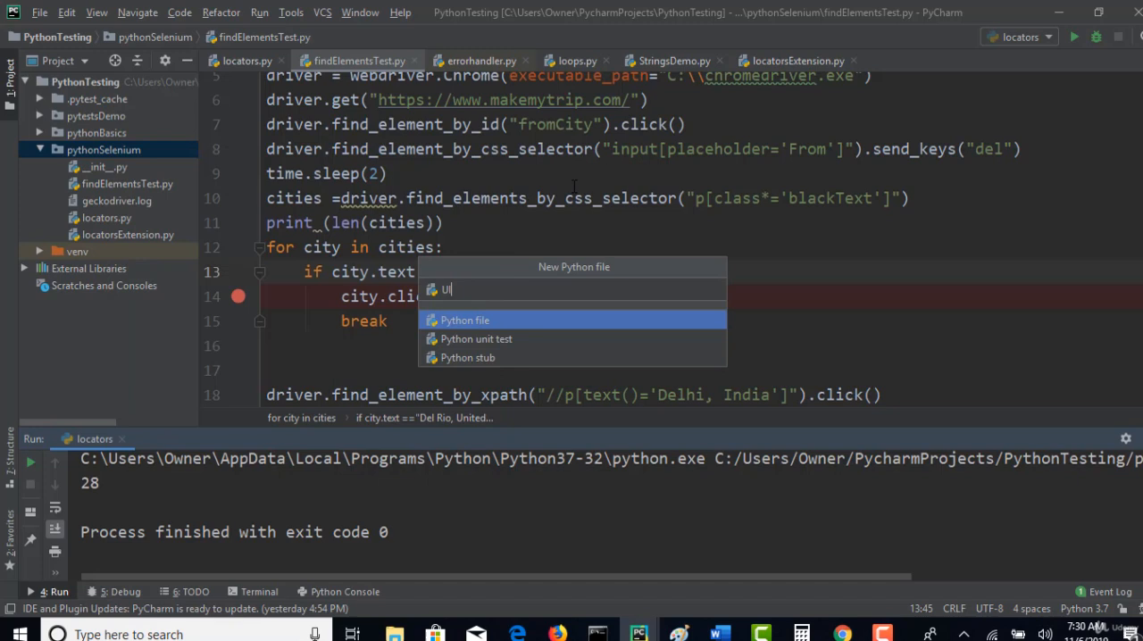
key("Backspace")
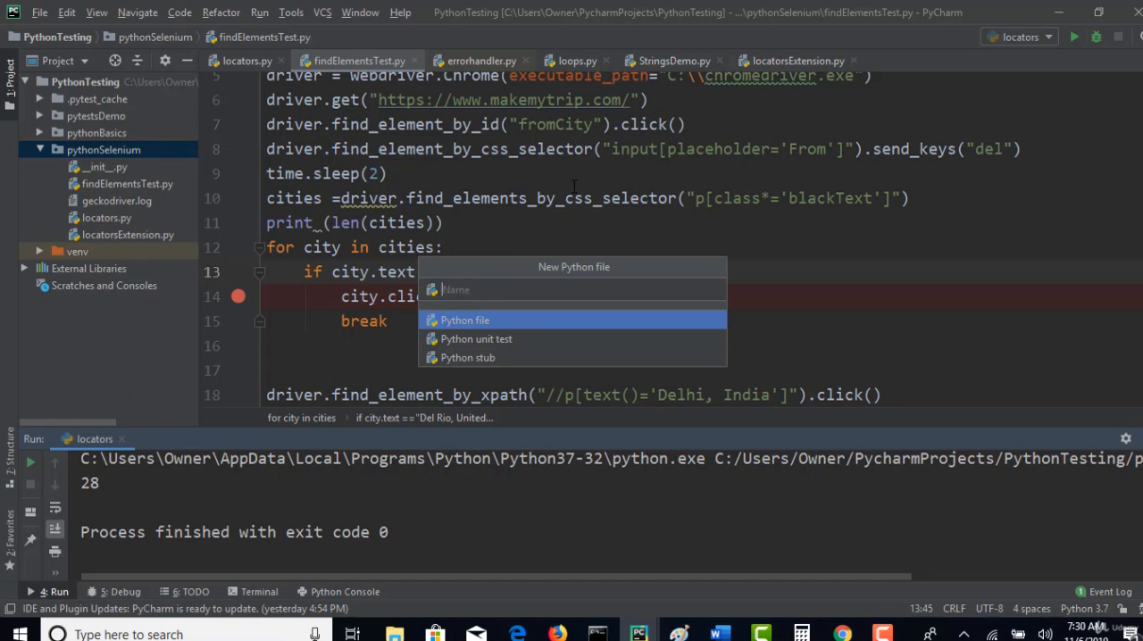
type("uiCon")
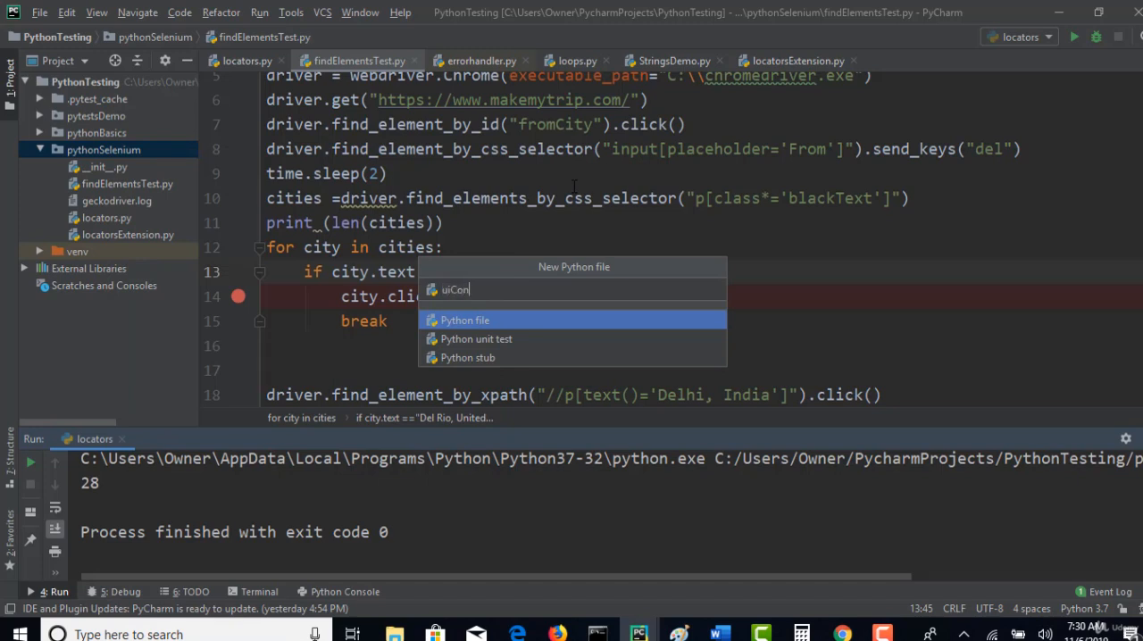
type("trols")
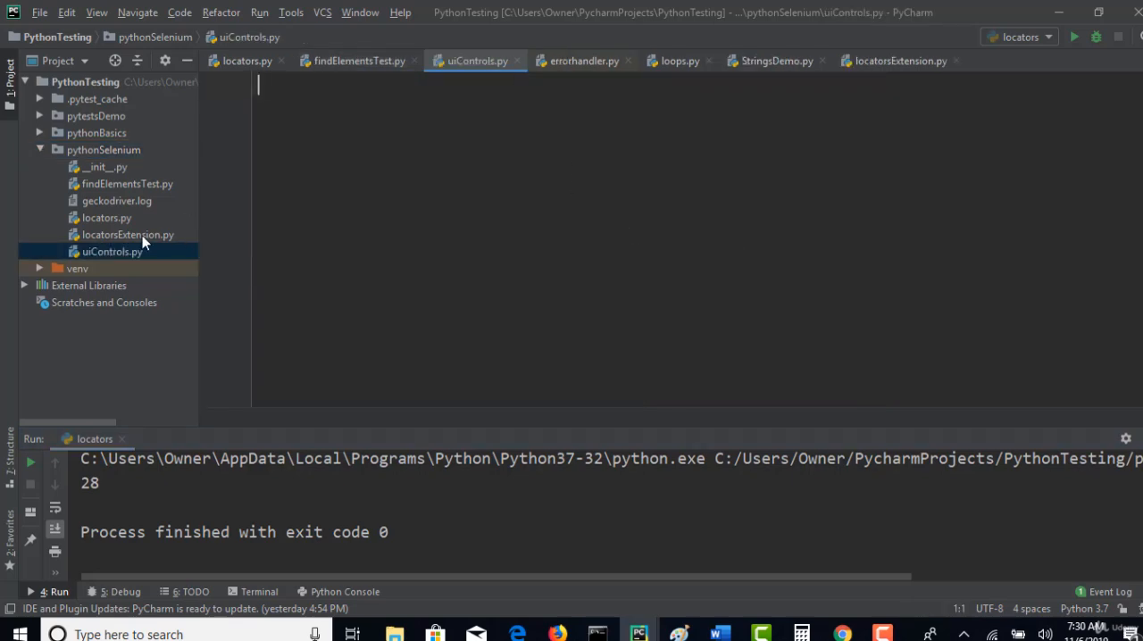
left_click(128, 234)
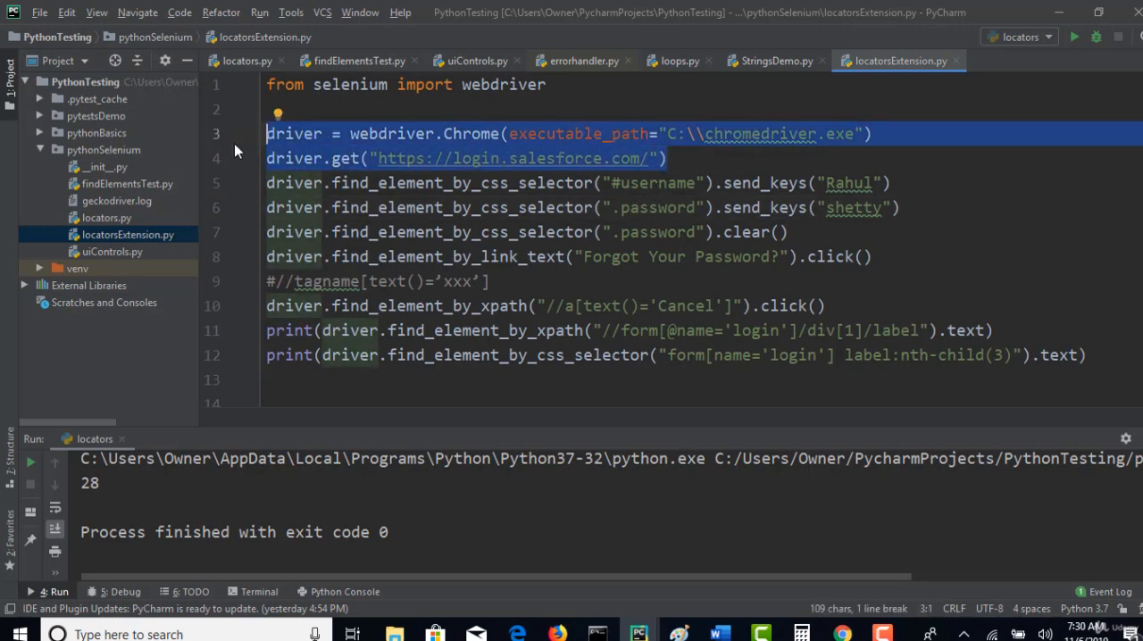
left_click(107, 250)
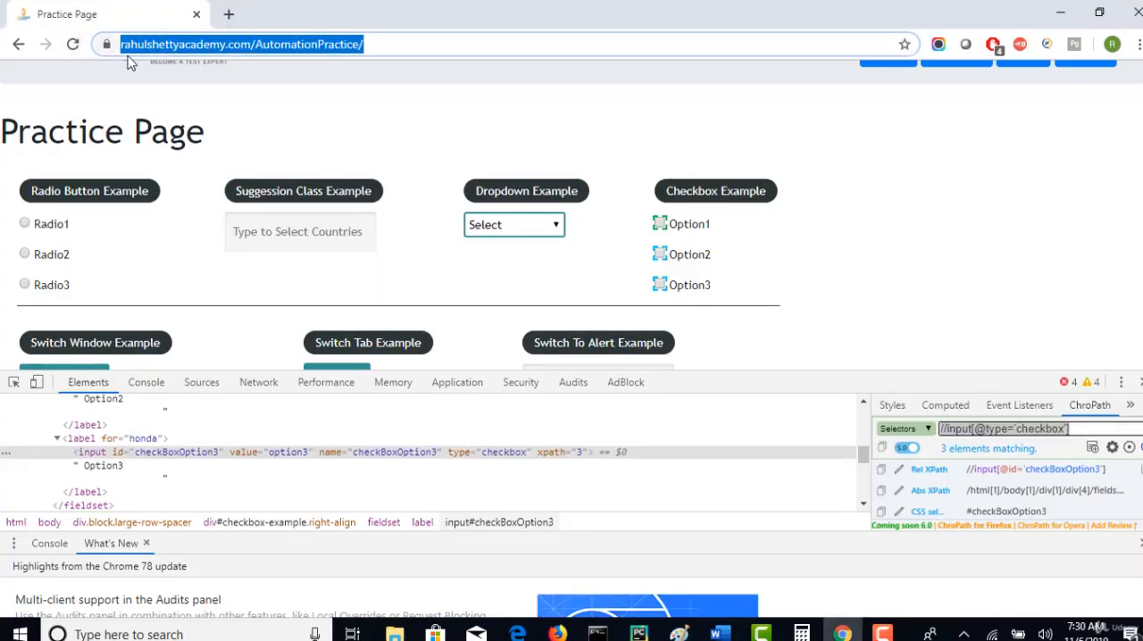
left_click(636, 634)
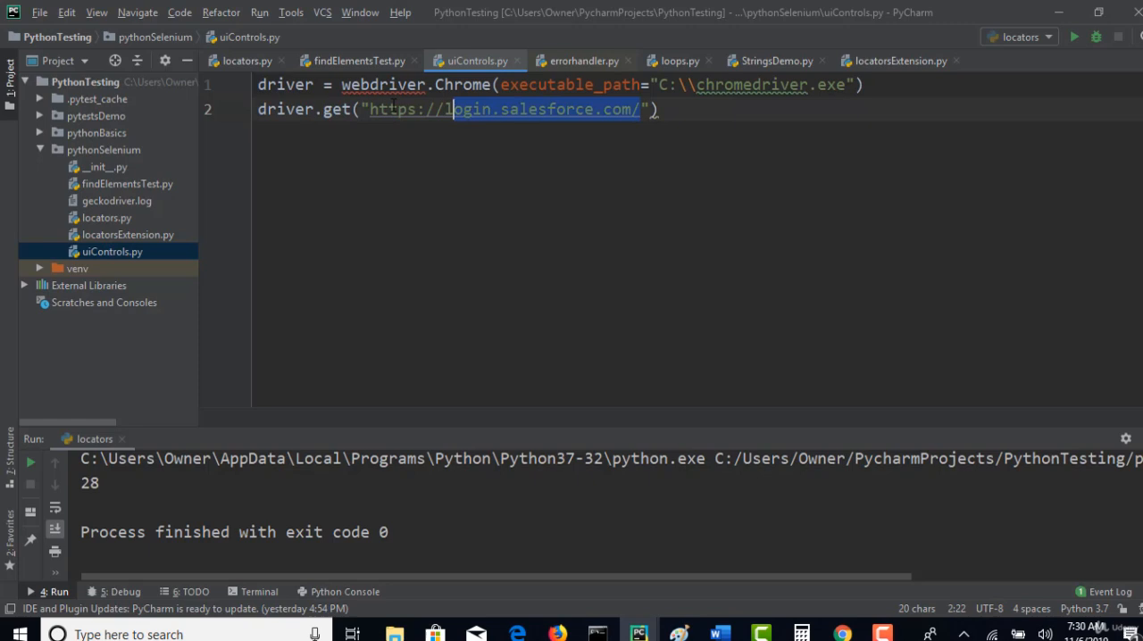
type("https://rahulshettyacademy.com/AutomationPractice/")
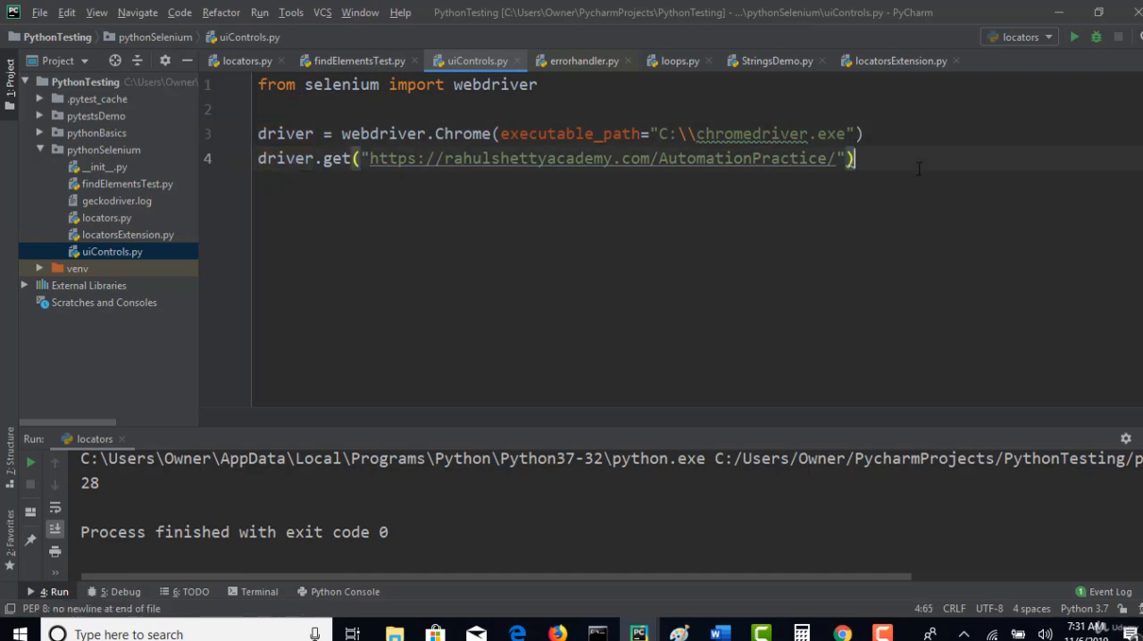
key("Enter")
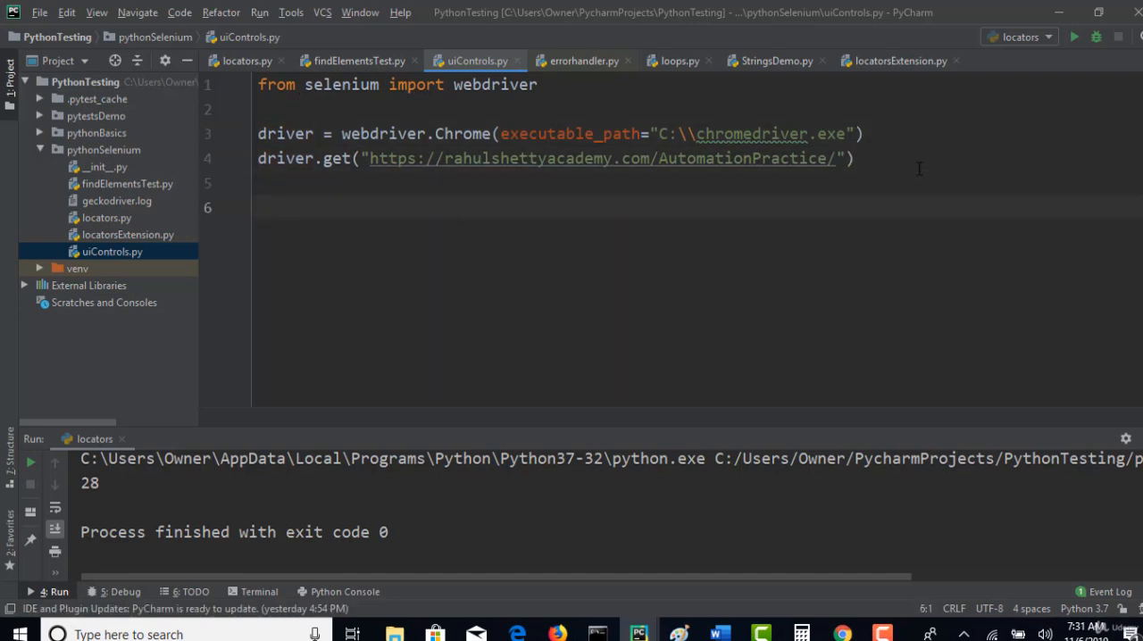
type("driver.f")
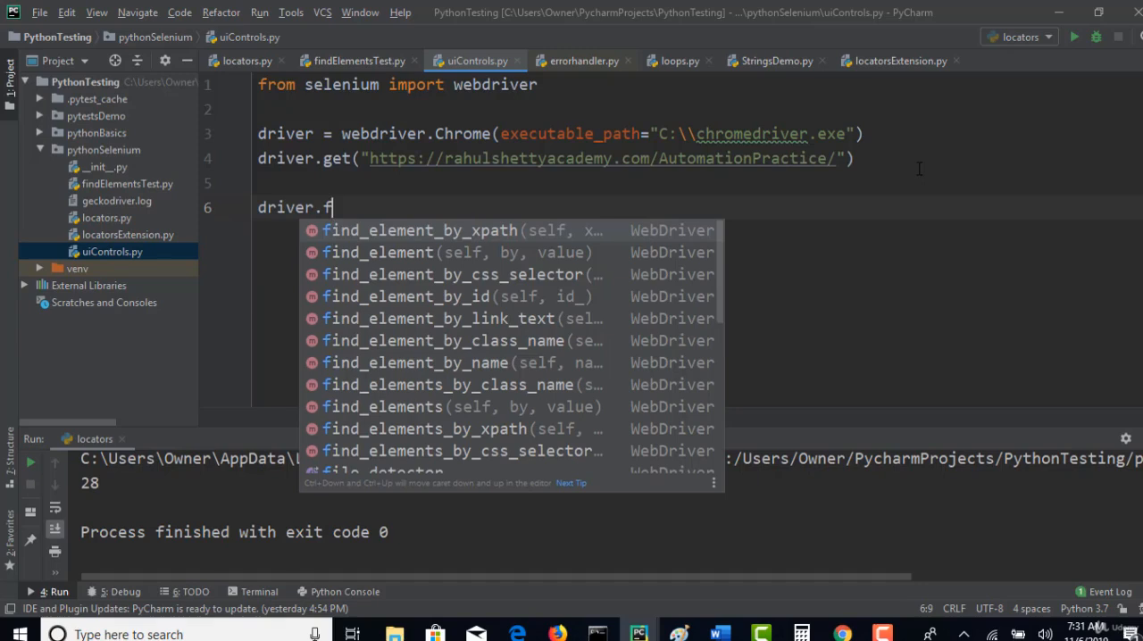
type("in")
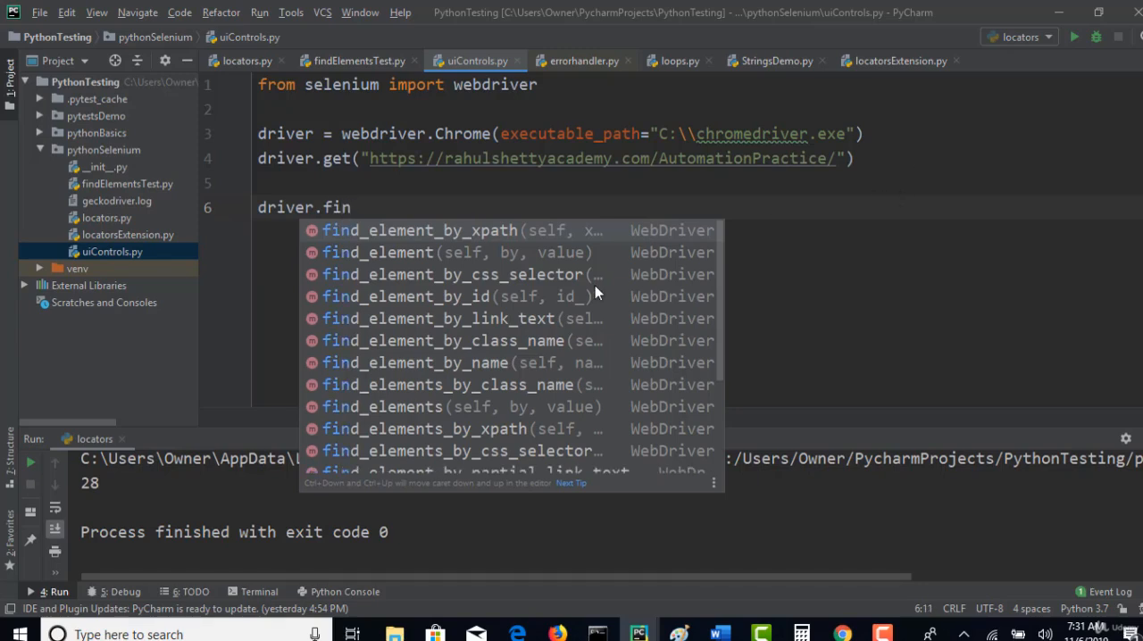
mouse_move(443, 439)
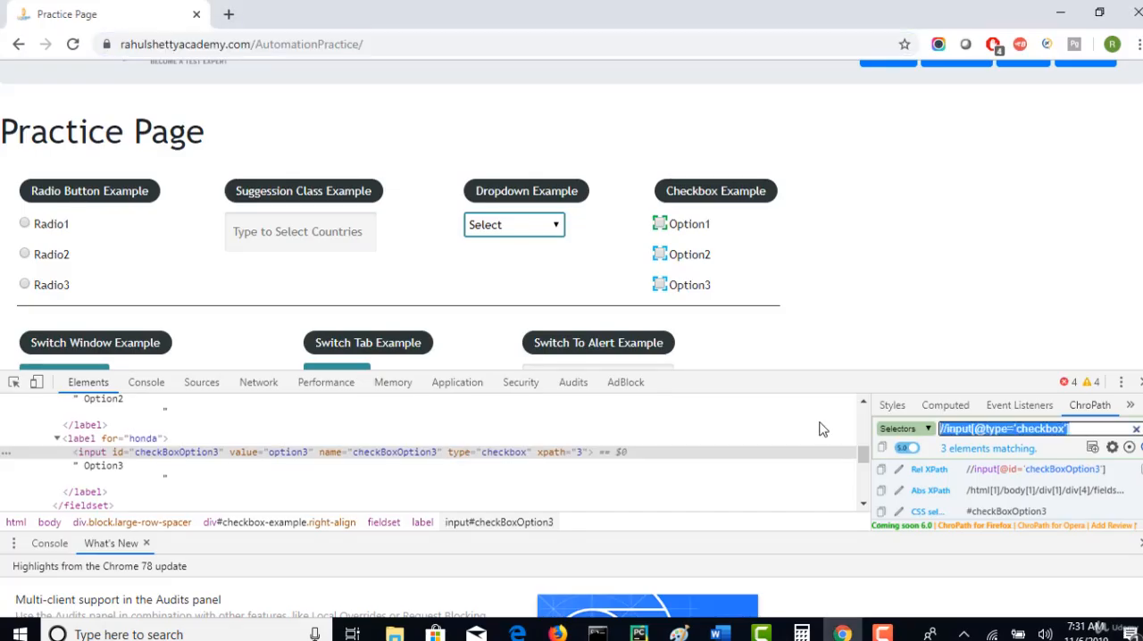
left_click(638, 634)
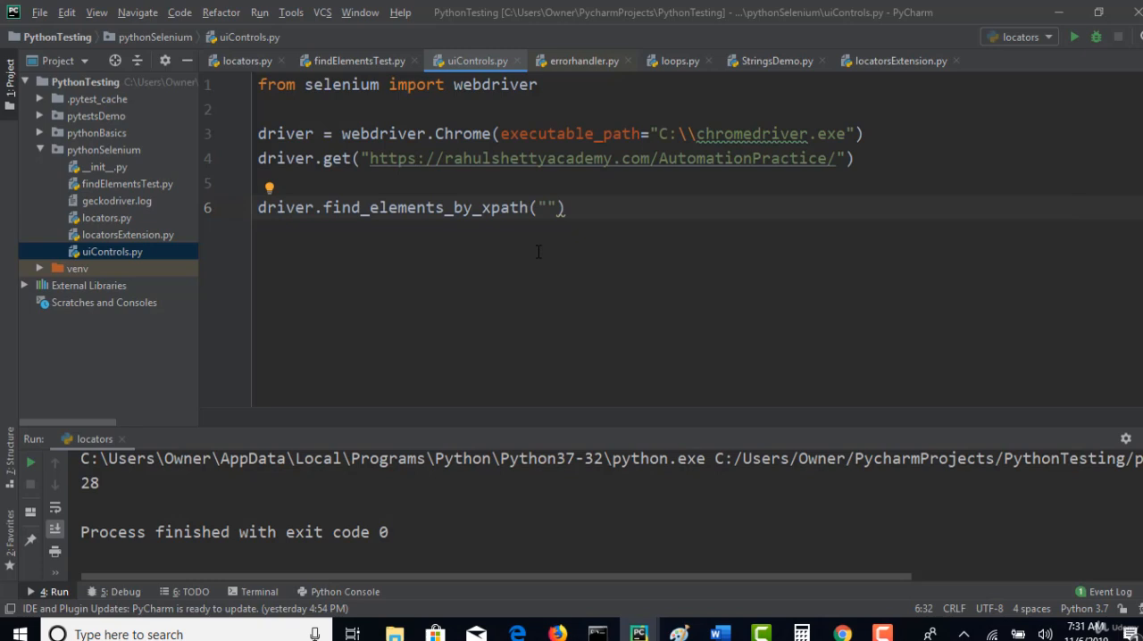
type("//input[@type='checkbox']")
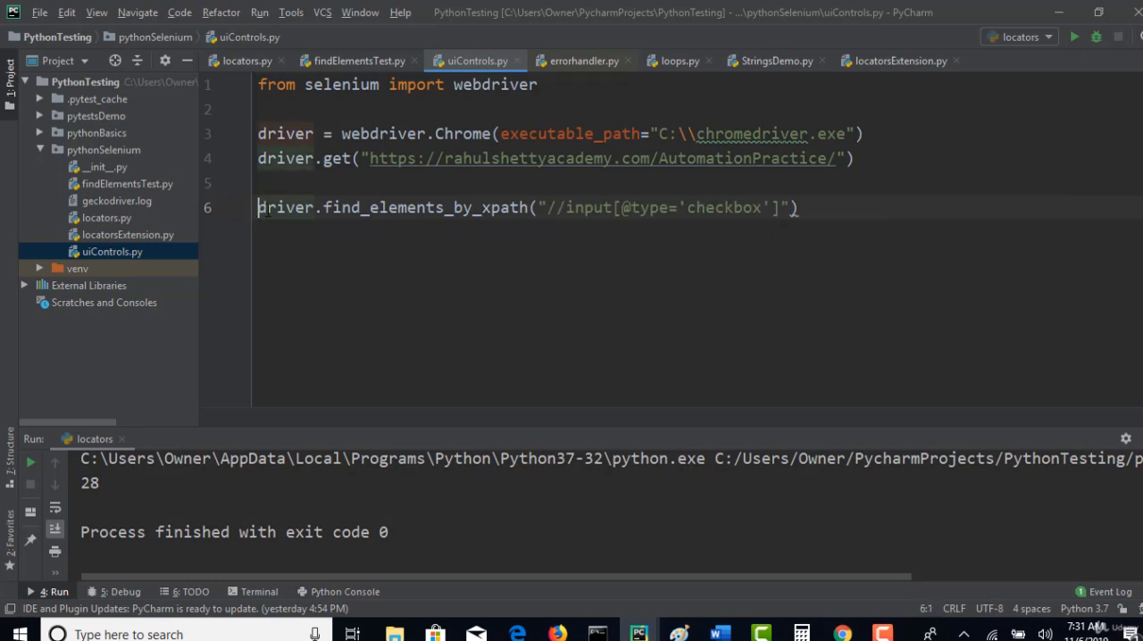
type("ch=")
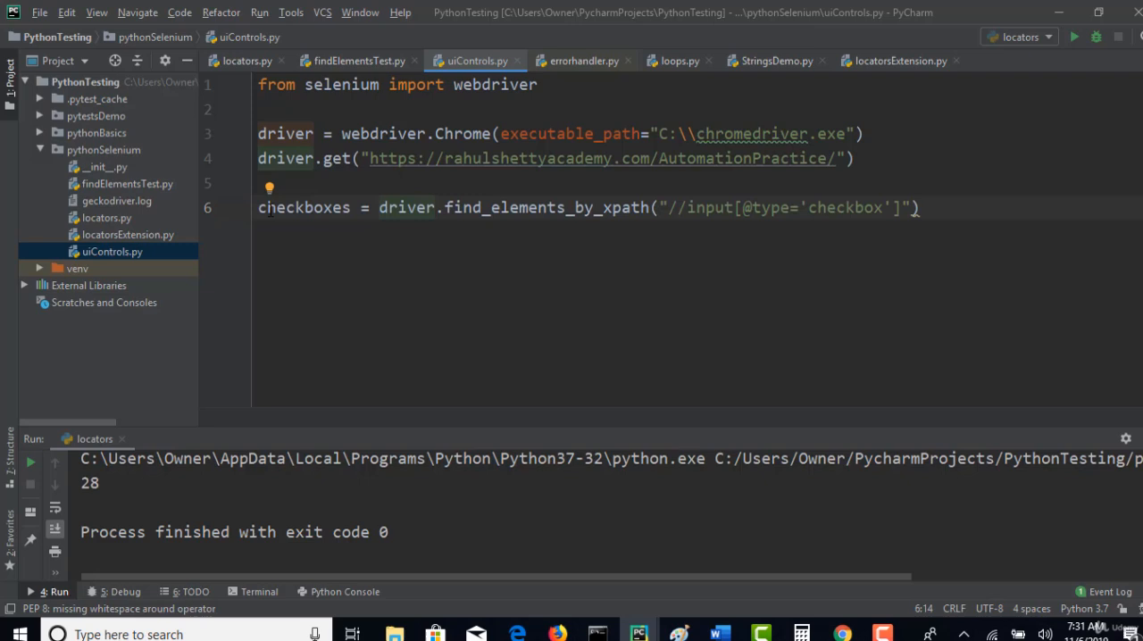
Add a print(len(checkboxes)) line to report how many checkboxes were found
left_click(920, 207)
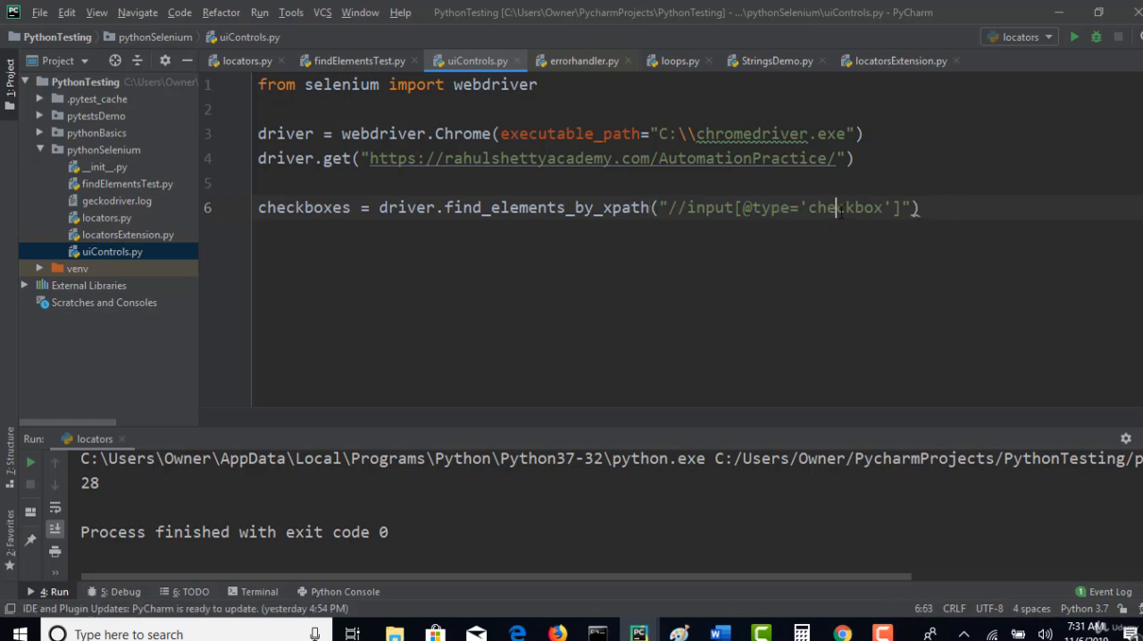
double_click(843, 207)
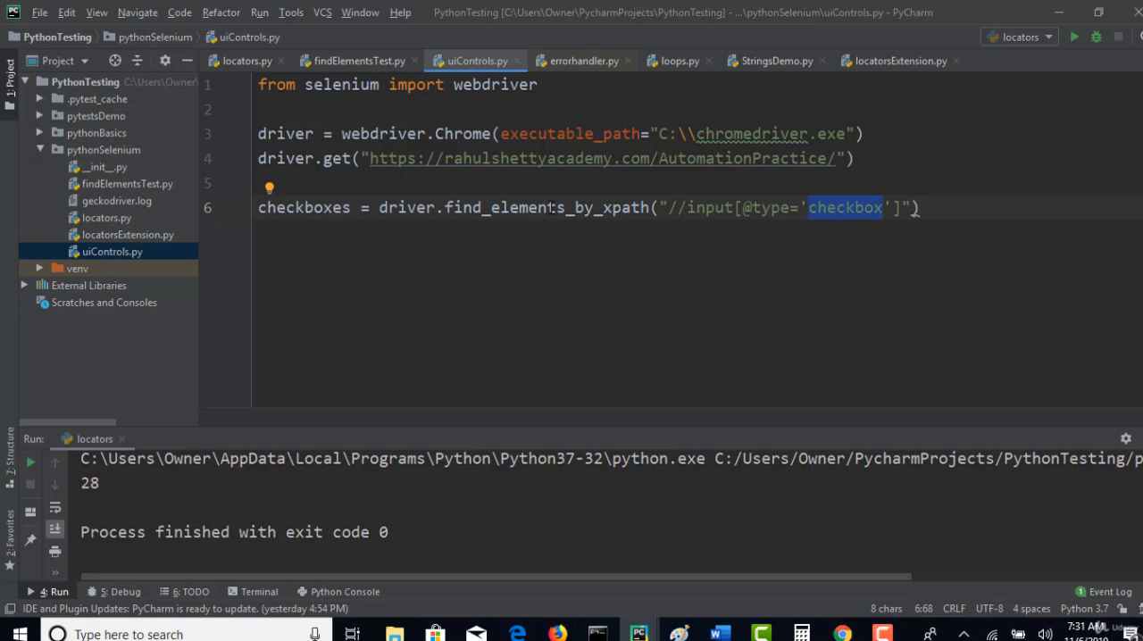
double_click(304, 207)
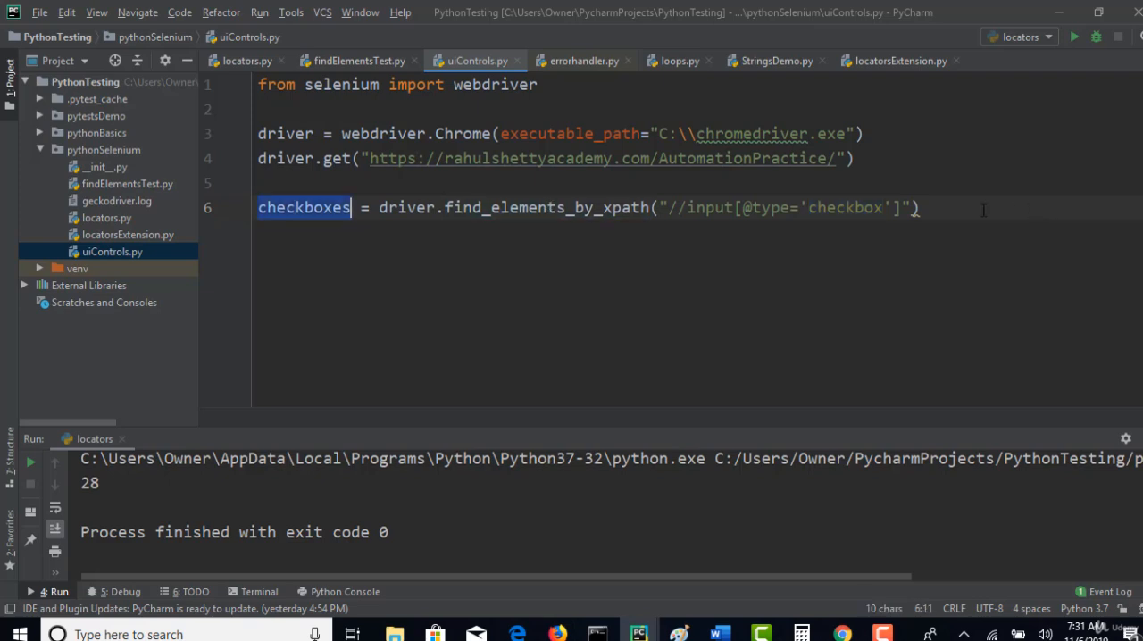
type("len(")
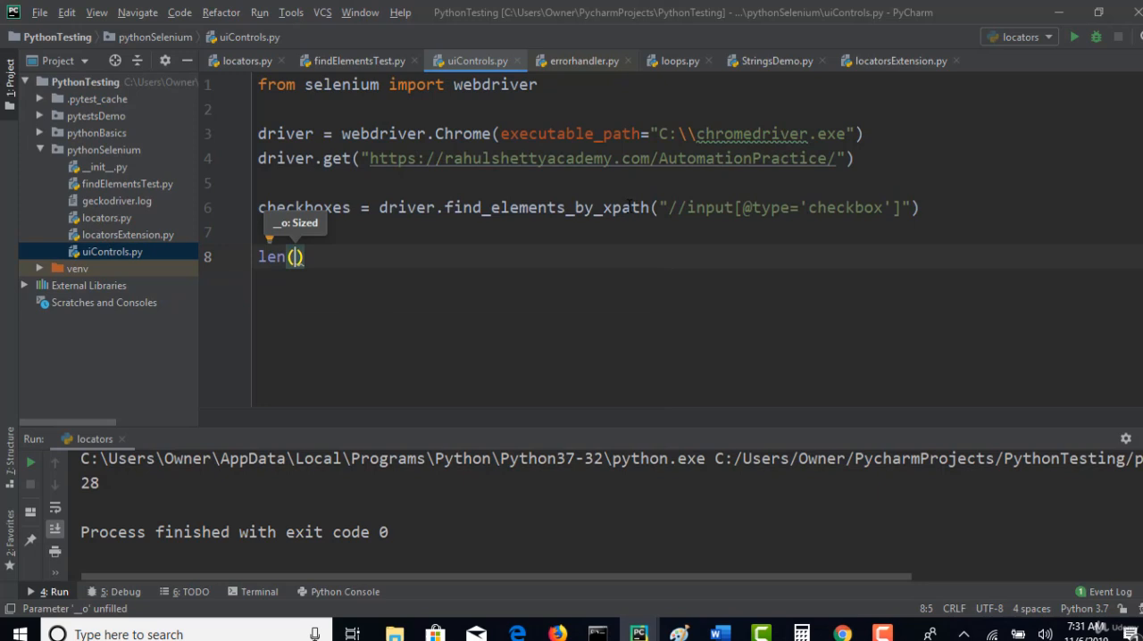
double_click(304, 208)
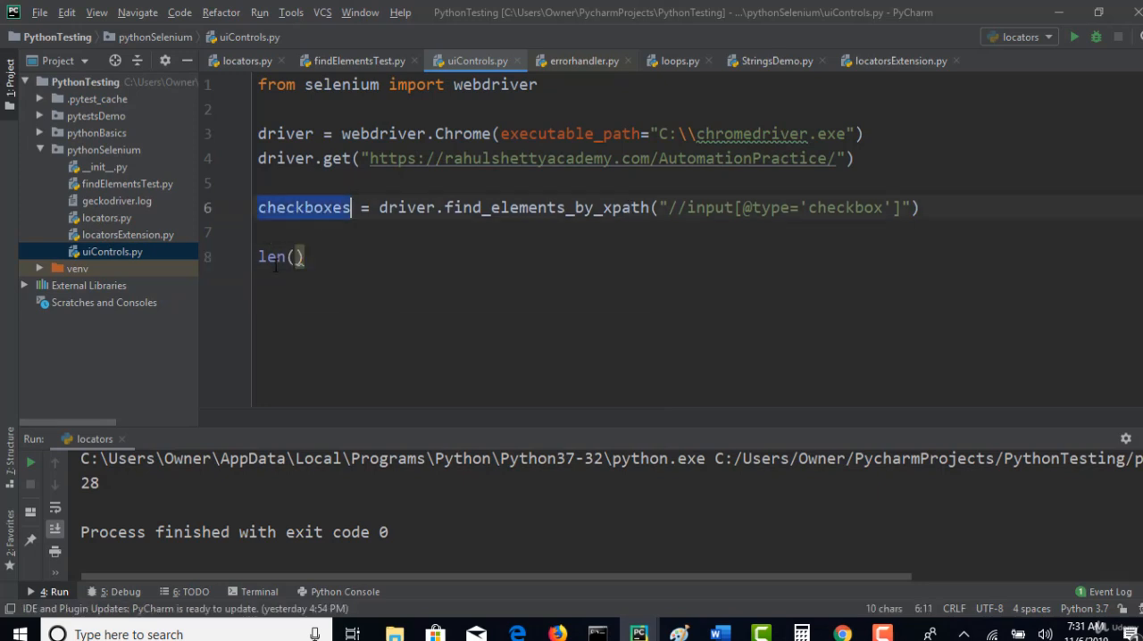
type("checkboxes")
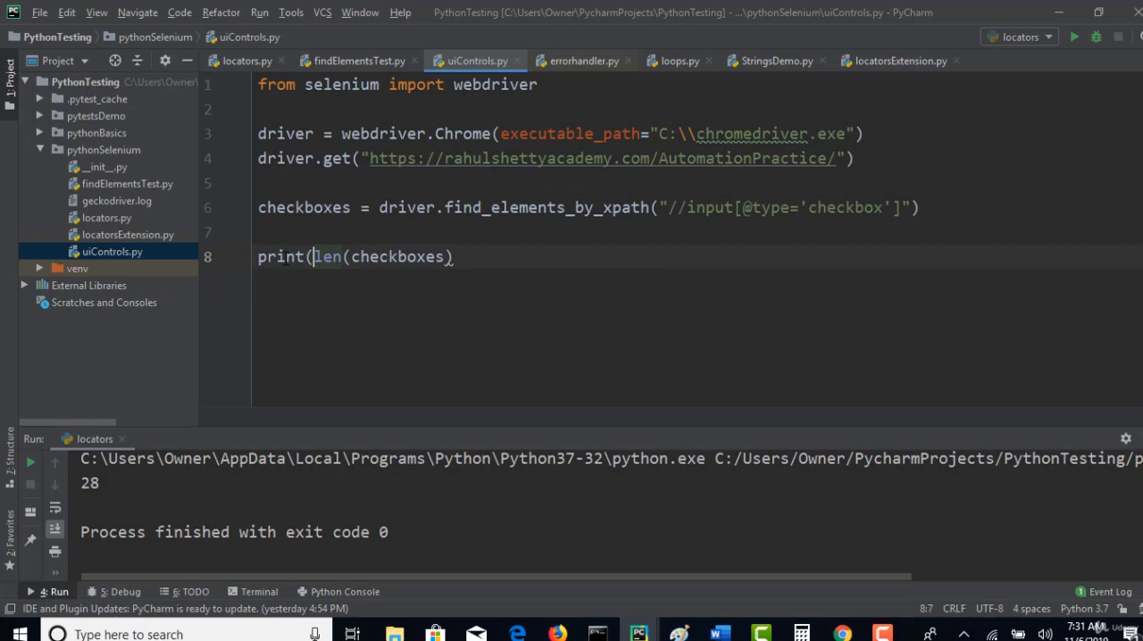
left_click(455, 257)
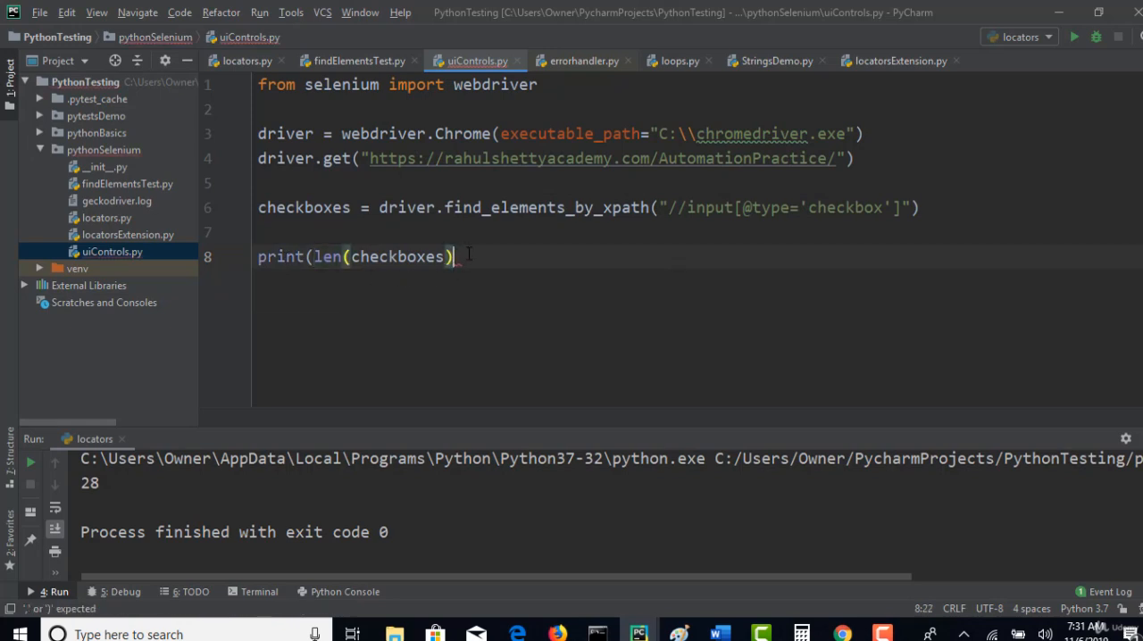
type(")")
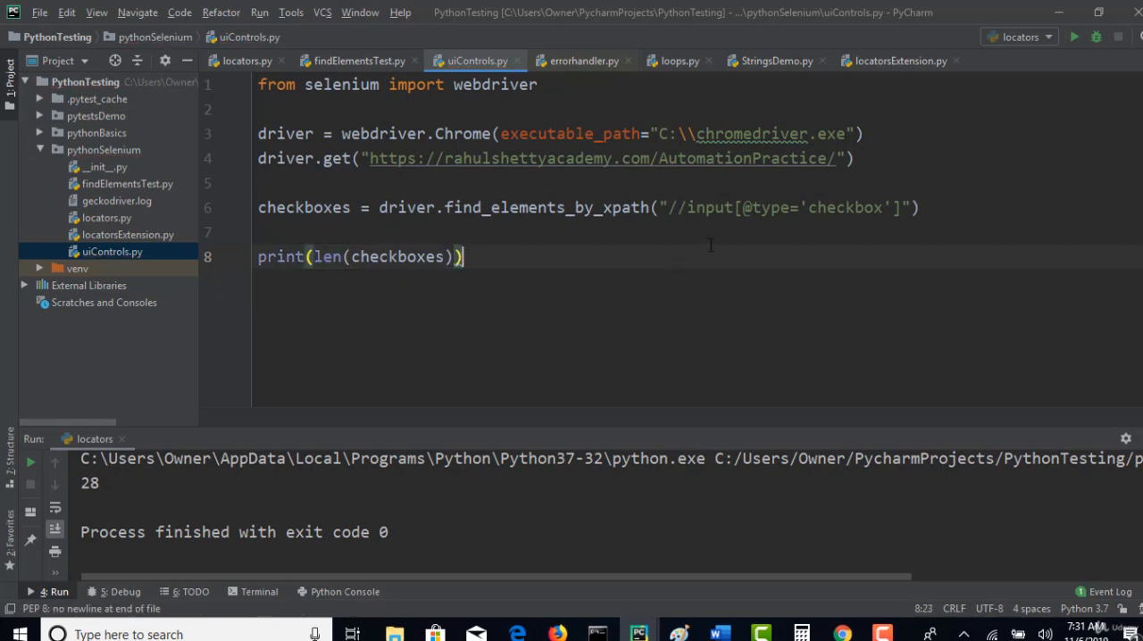
mouse_move(1076, 36)
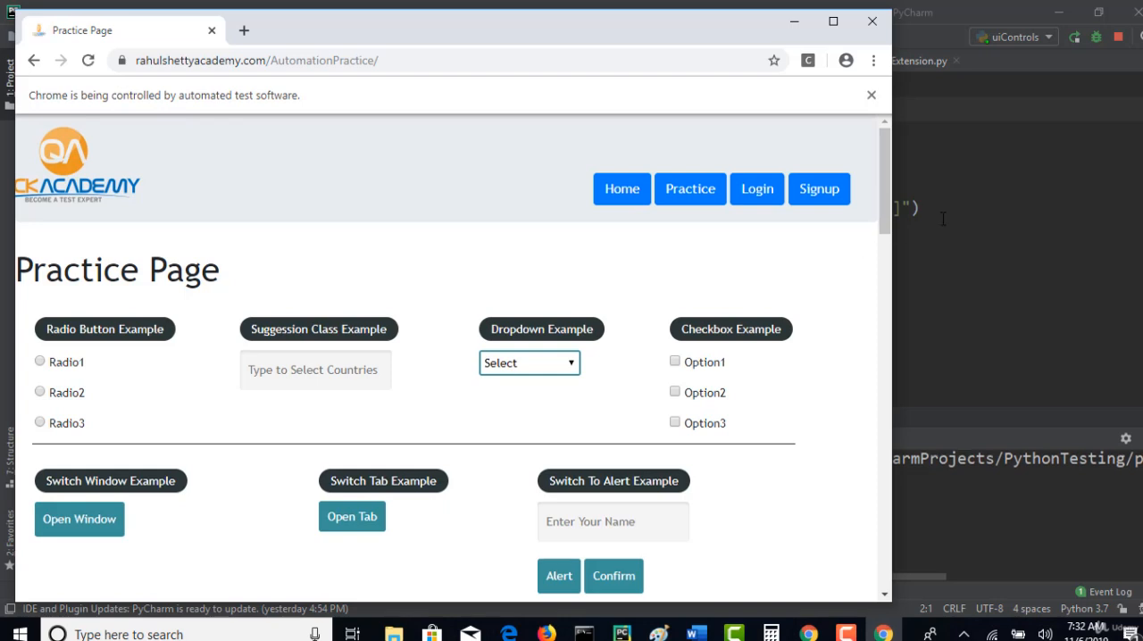
Close the automated Chrome window and return to the editor after the run prints 3
left_click(622, 635)
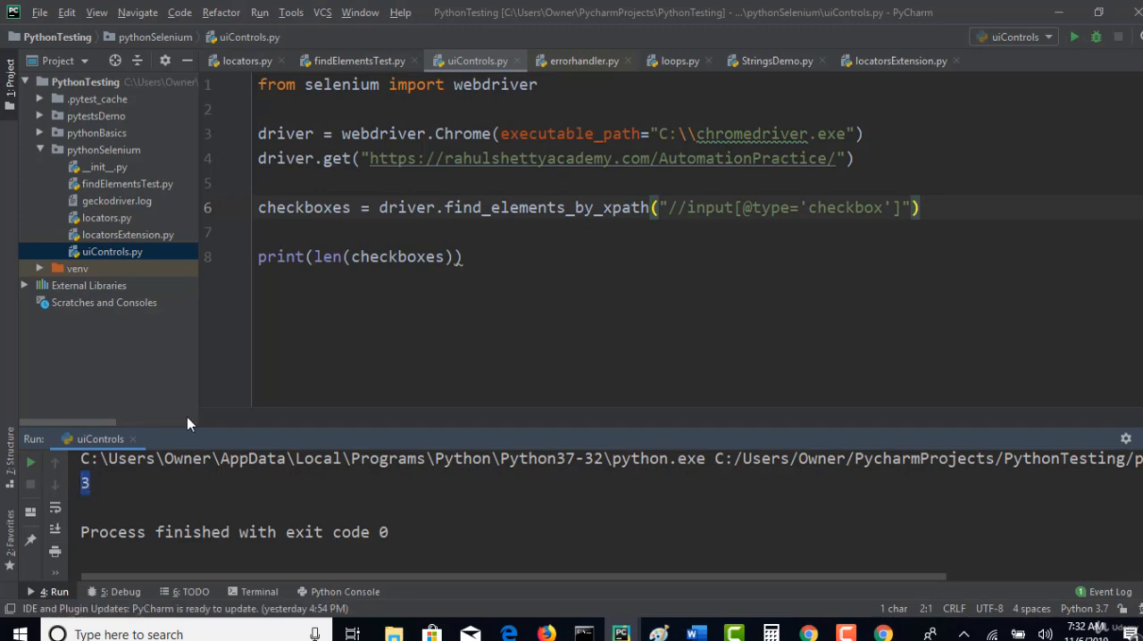
left_click(465, 257)
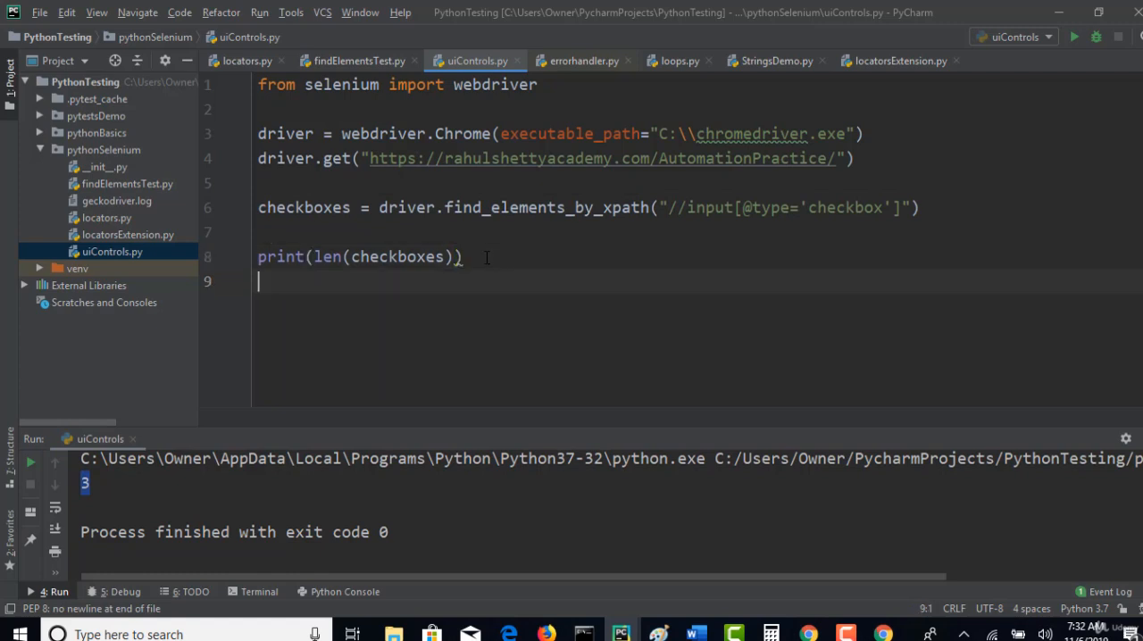
Write the loop header 'for checkbox in checkboxes:'
type("for")
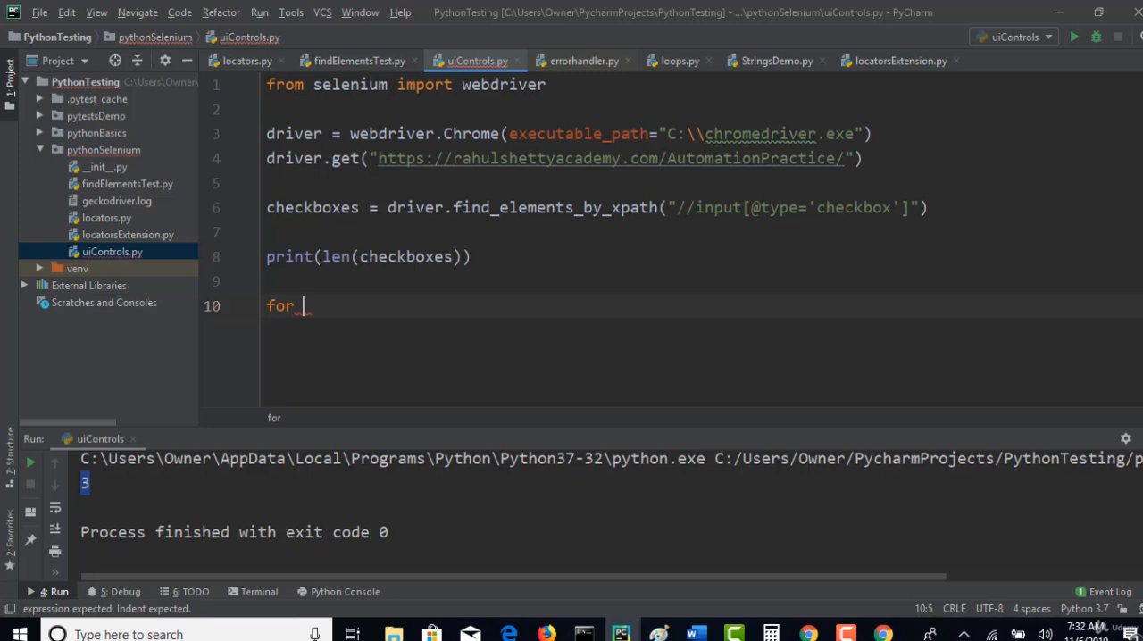
type("i")
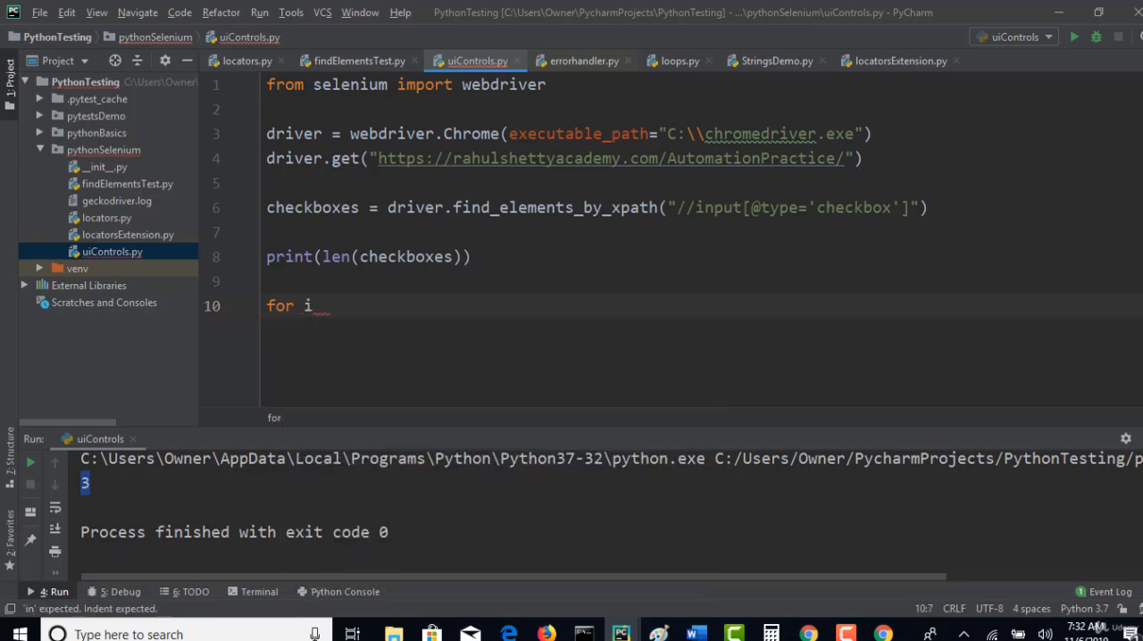
type("in")
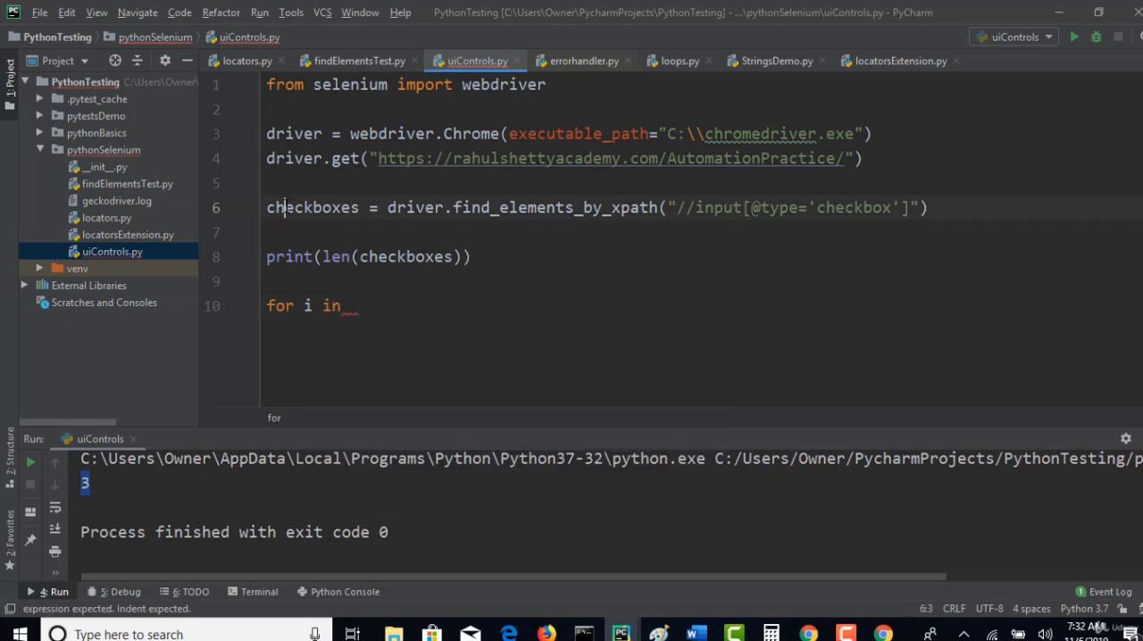
type("checkboxes")
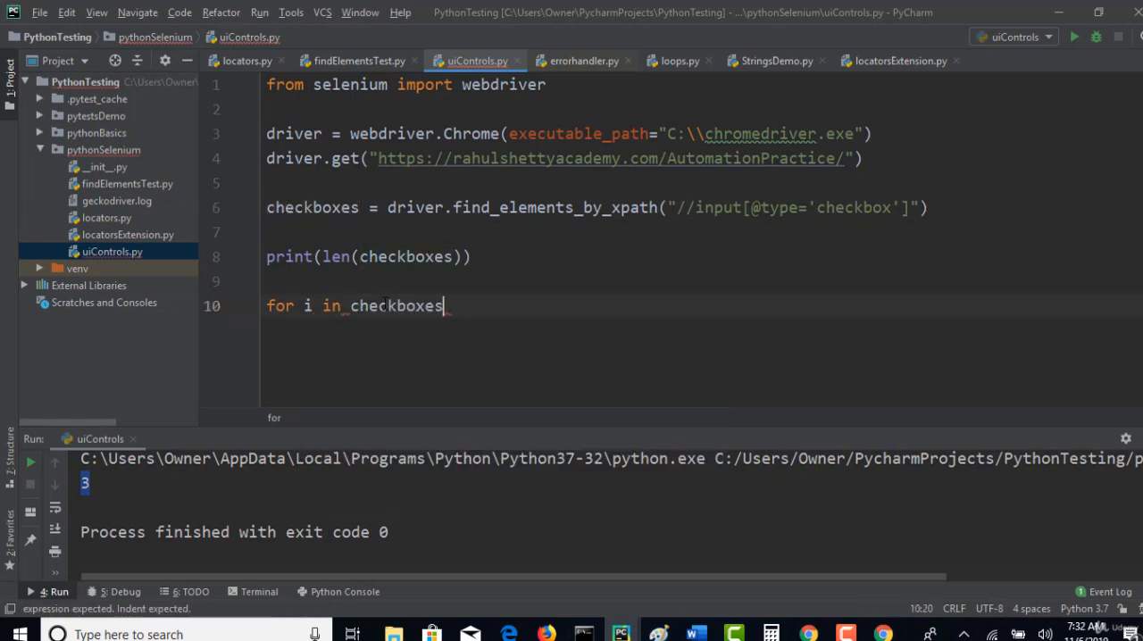
type(":")
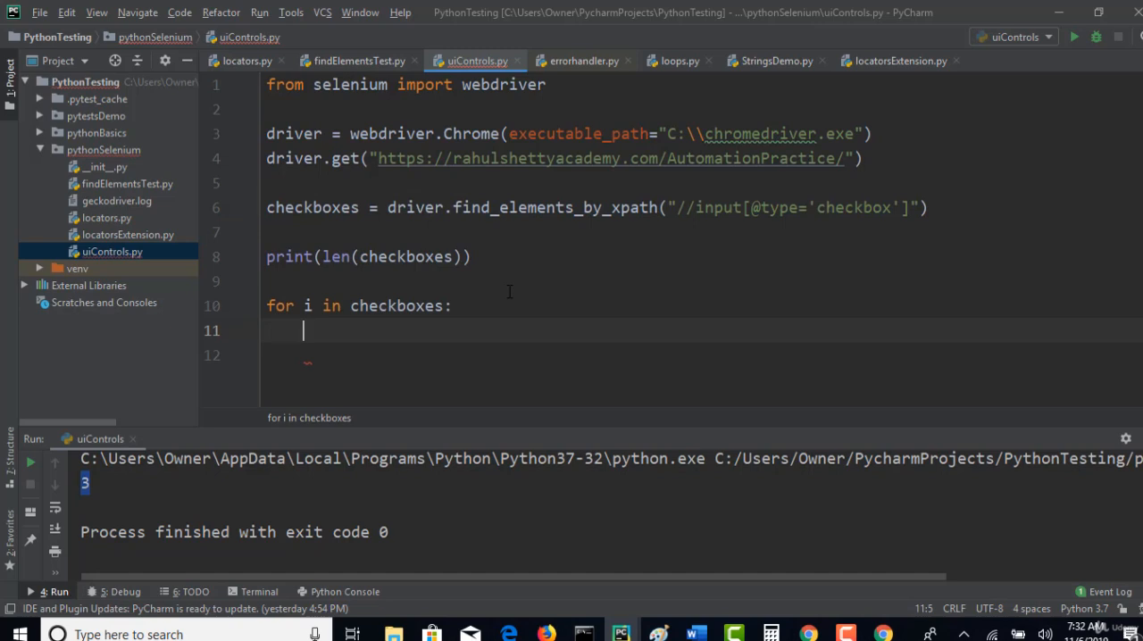
type("i")
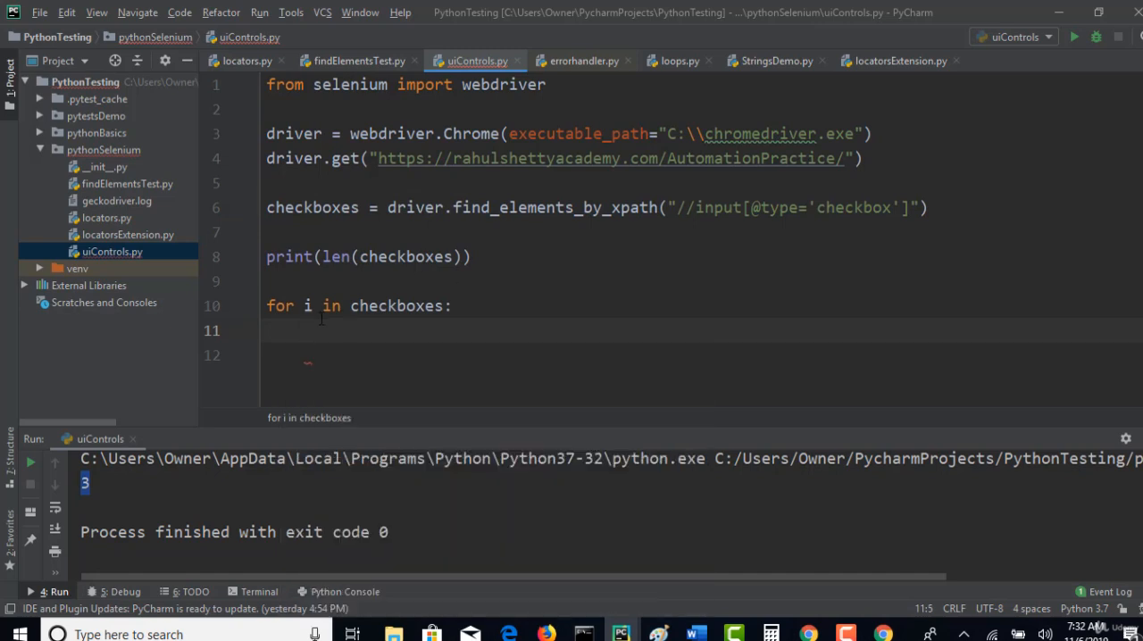
type("che")
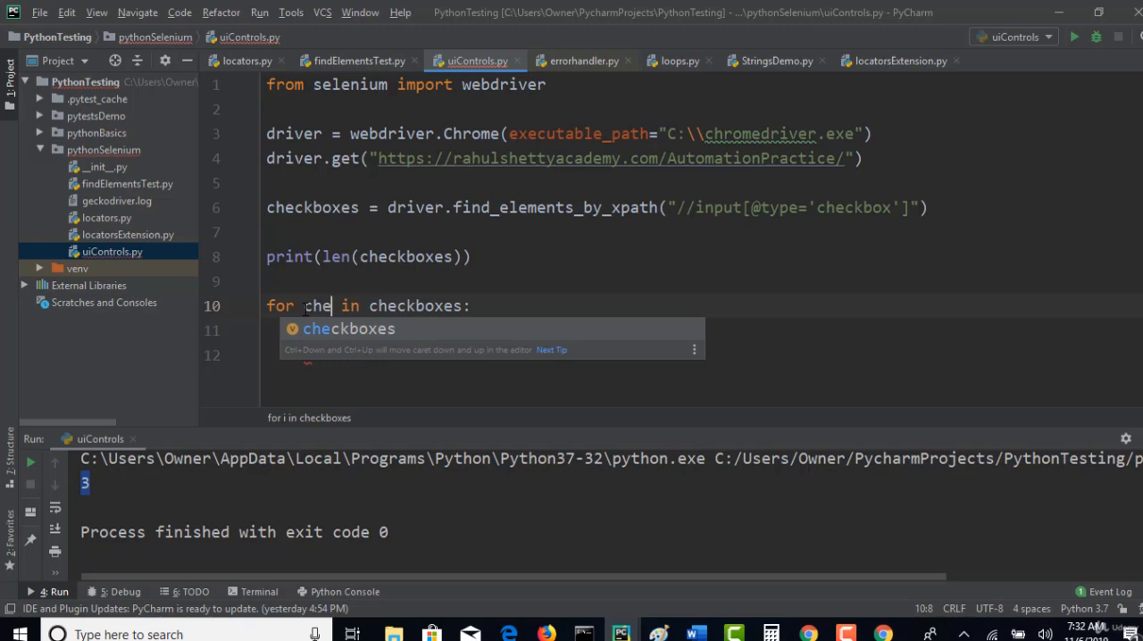
type("ckbox")
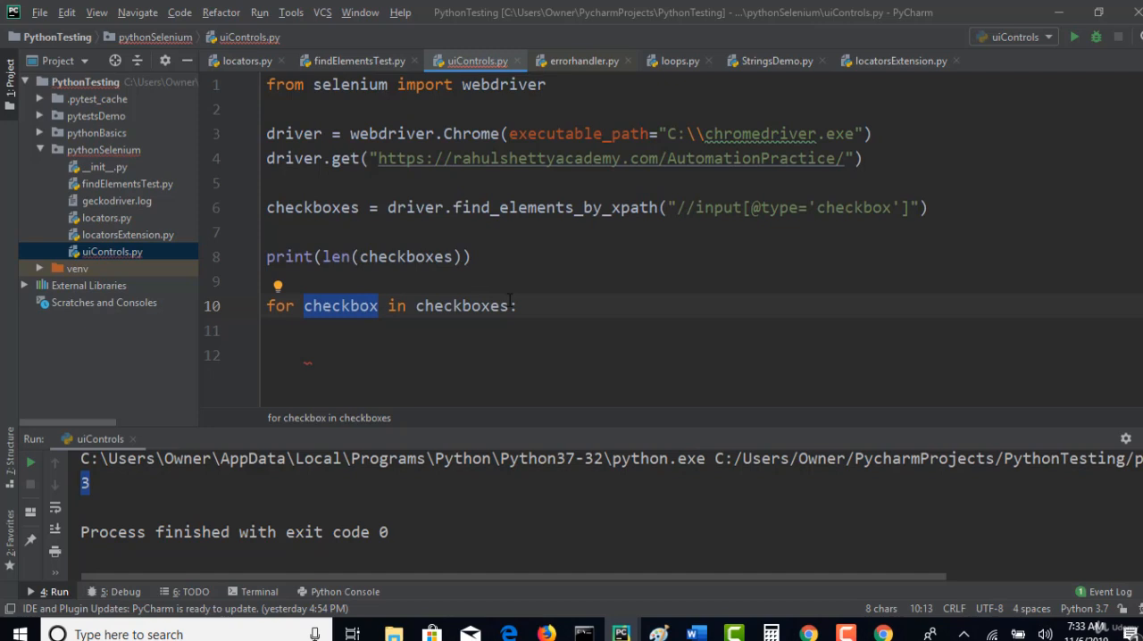
Inside the loop, call checkbox.click() on each checkbox
type("ch")
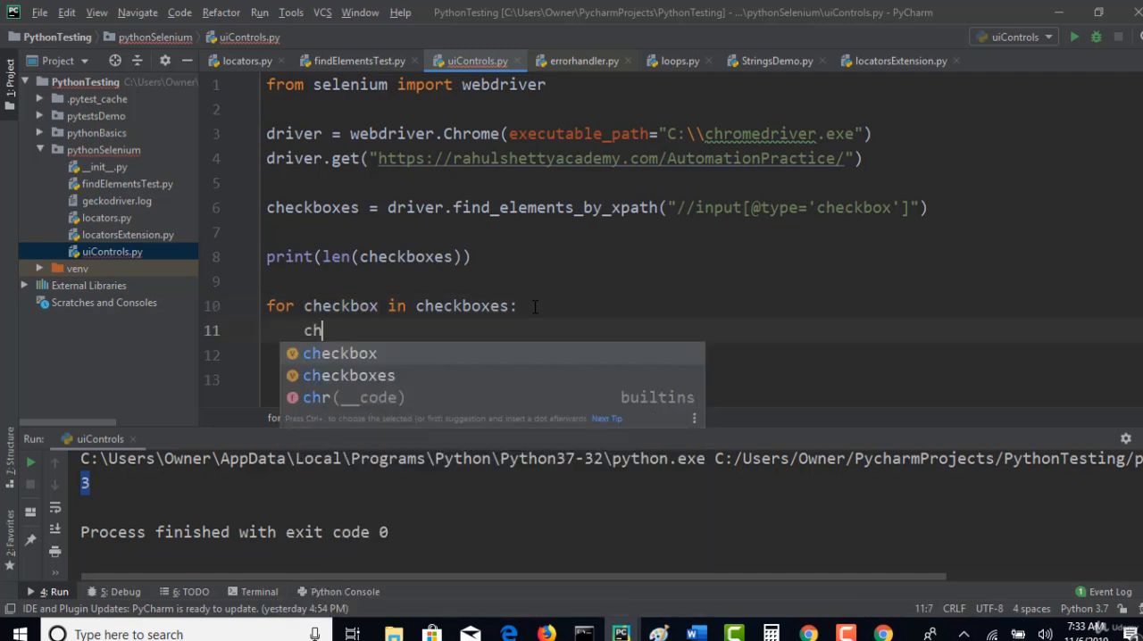
type("eckbox.")
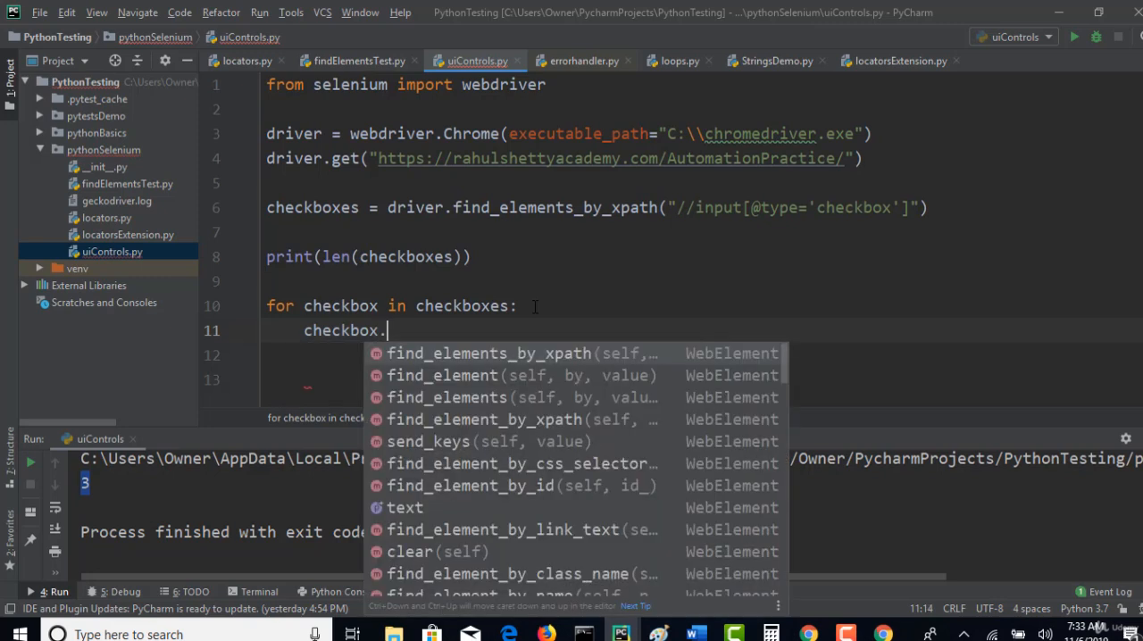
type("cl")
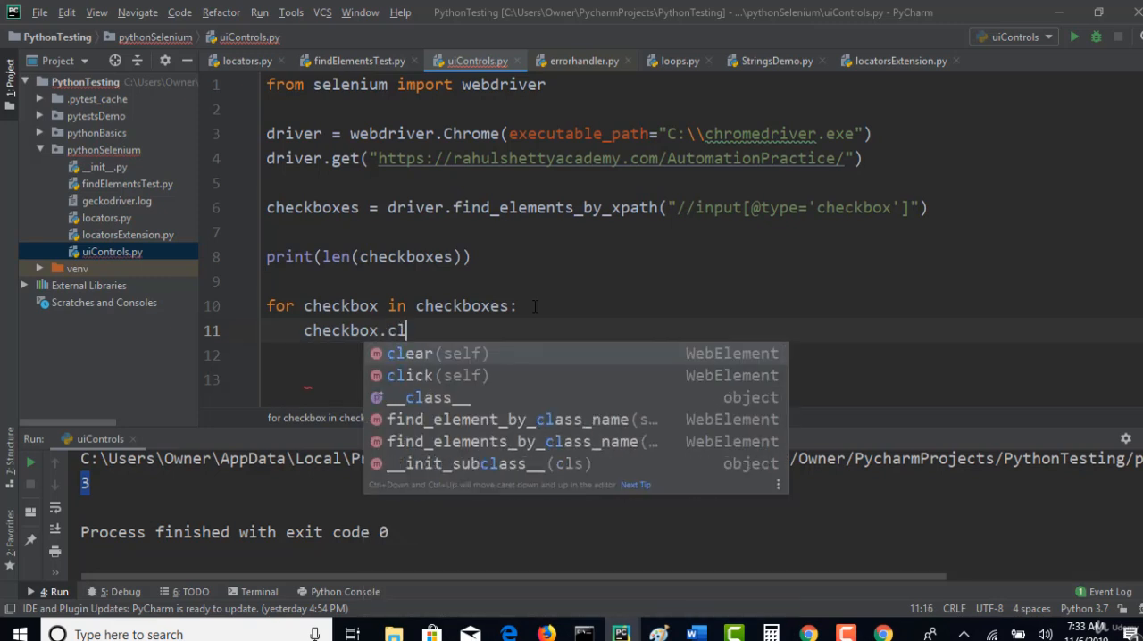
left_click(409, 375)
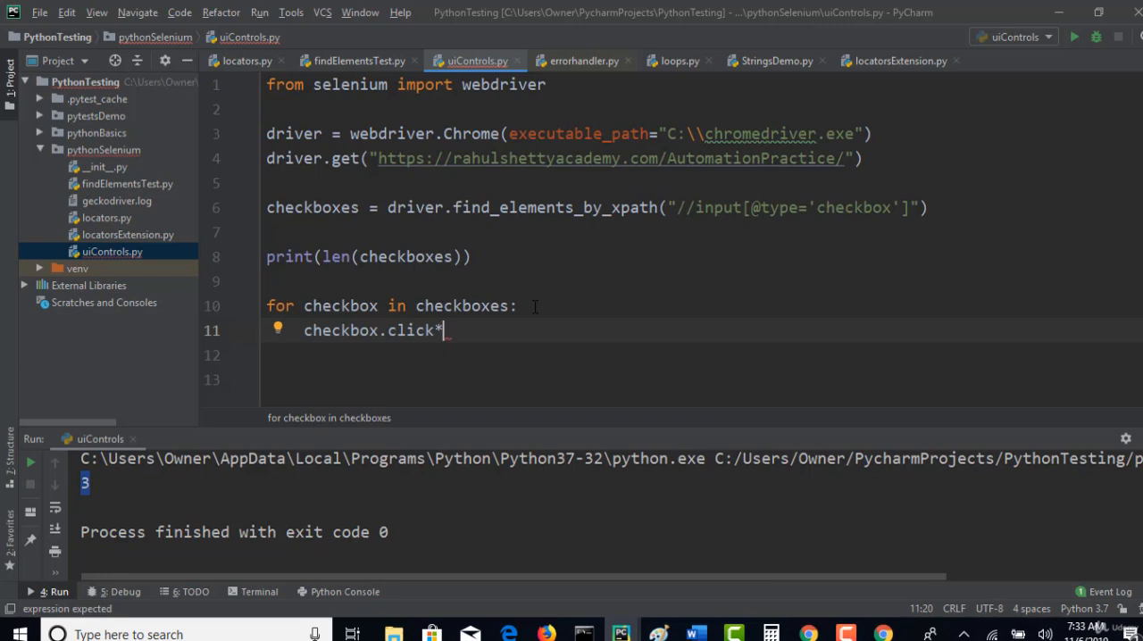
type("()")
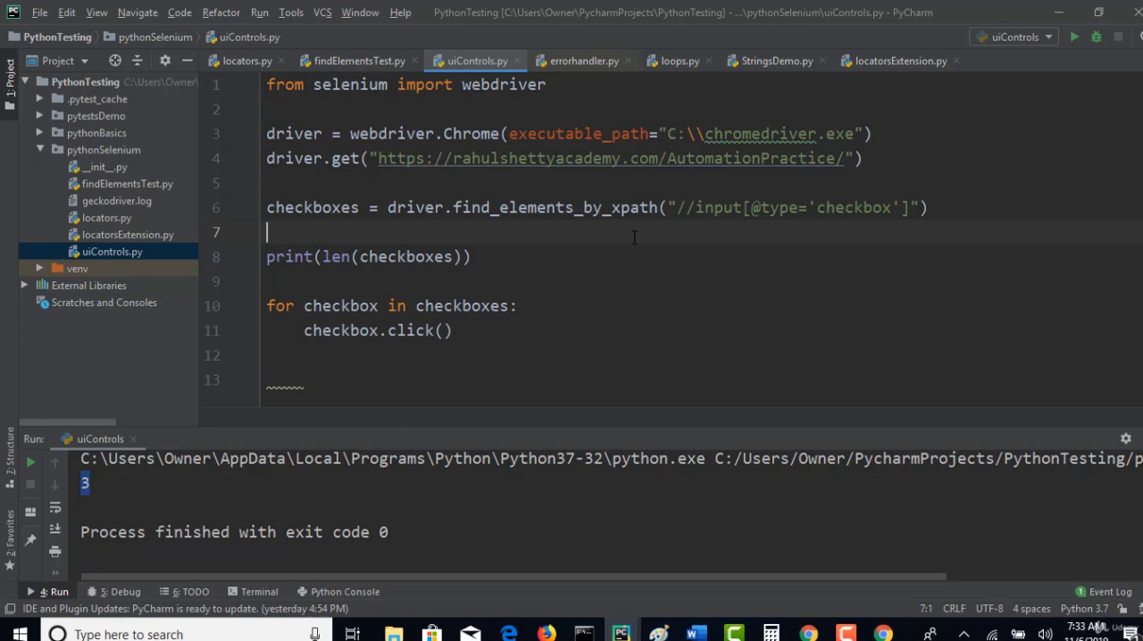
mouse_move(797, 278)
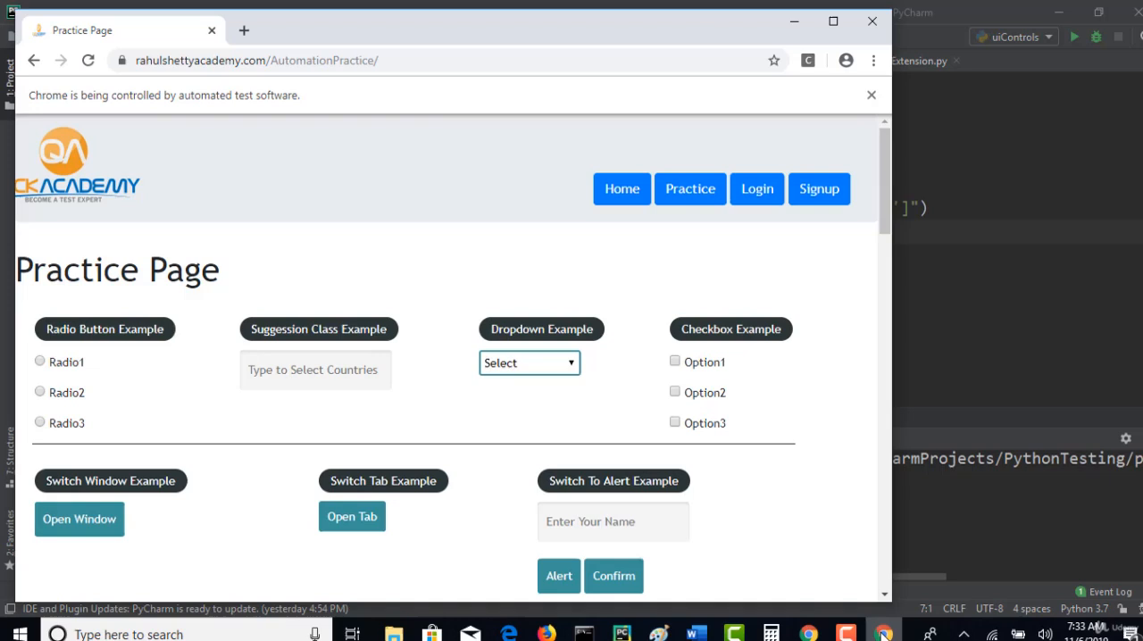
mouse_move(675, 372)
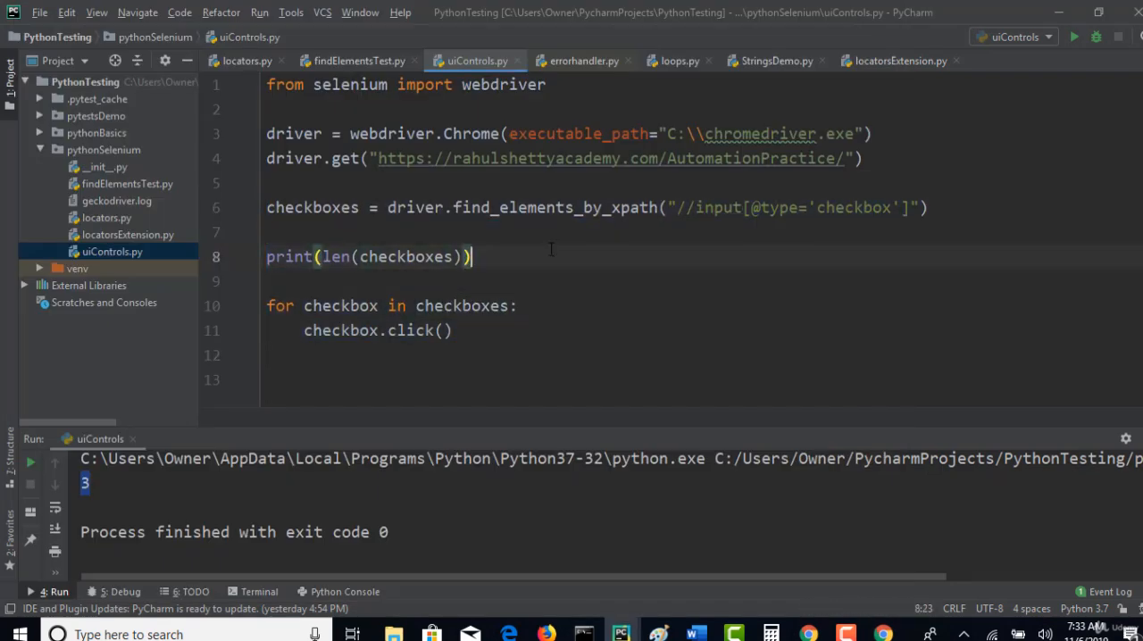
mouse_move(1076, 38)
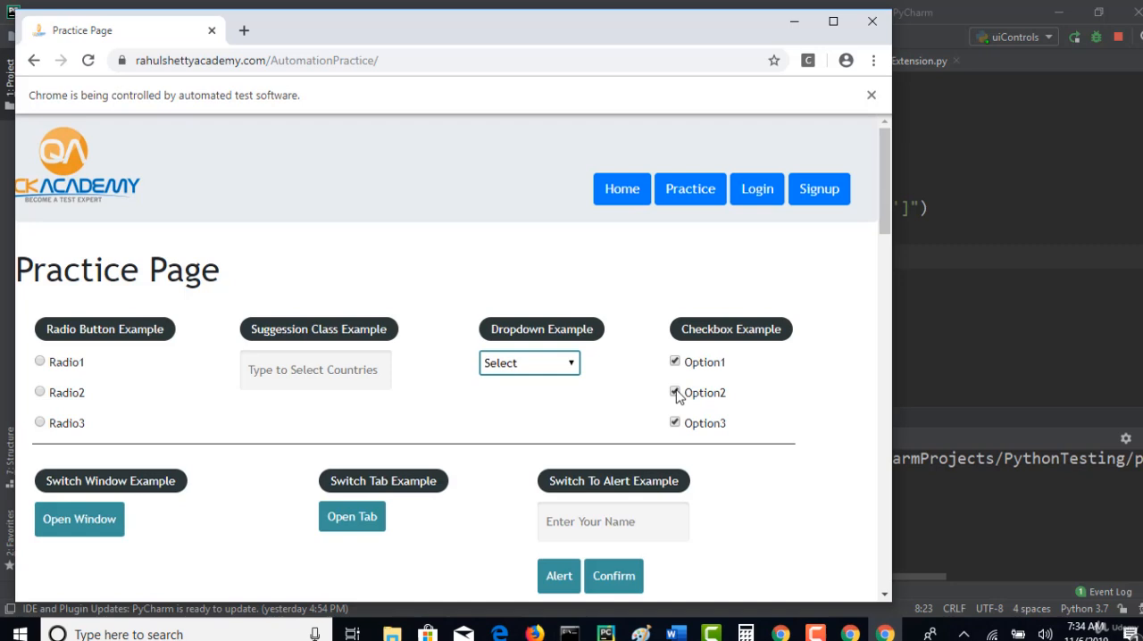
Return to PyCharm after confirming all three options are ticked in Chrome
left_click(675, 393)
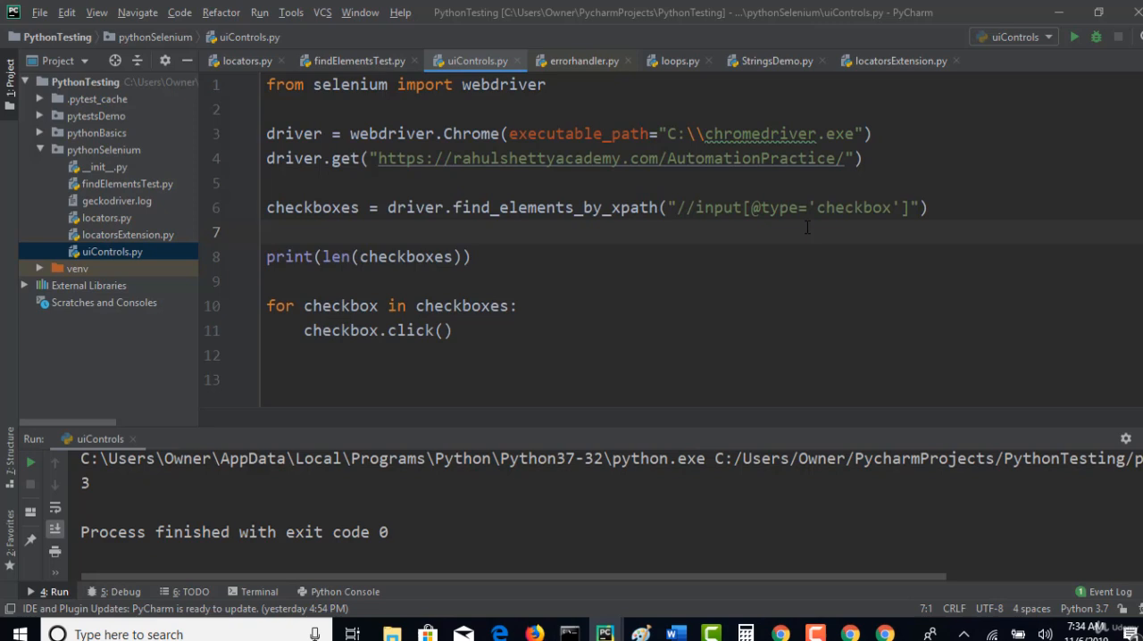
Add 'assert checkbox.is_selected()' on a new line after checkbox.click() inside the loop
left_click(436, 328)
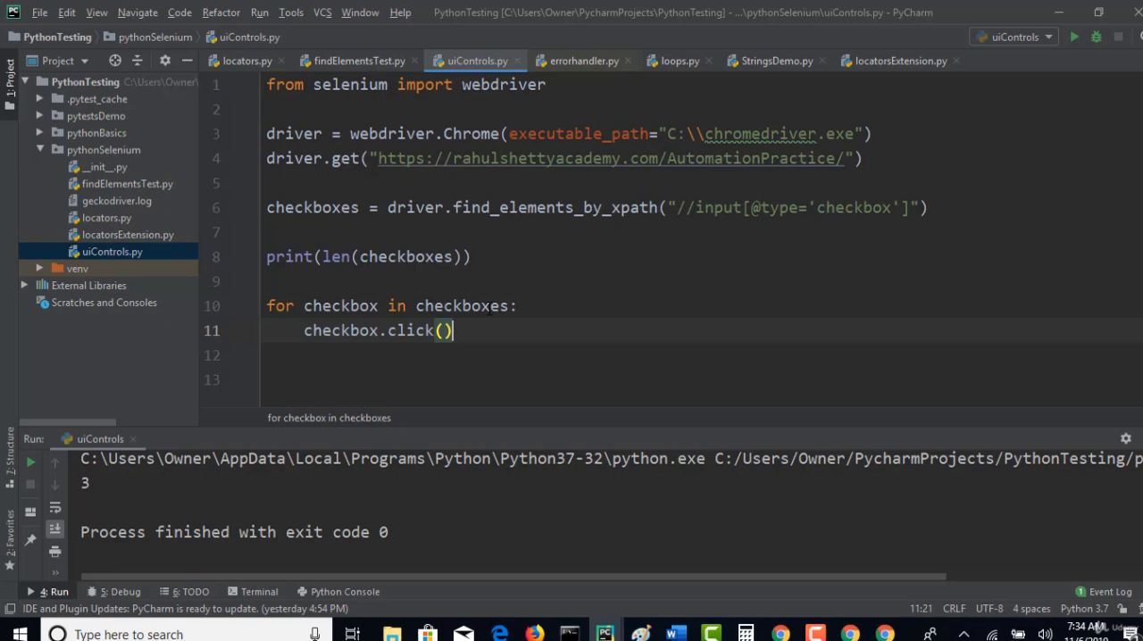
key("Return")
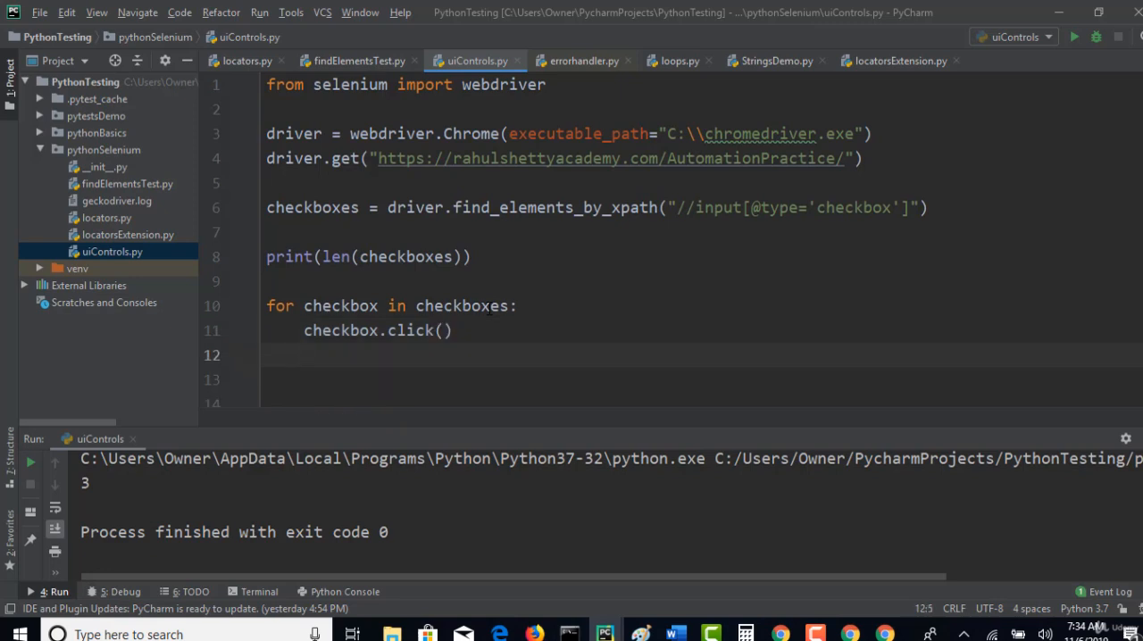
type("checkbox")
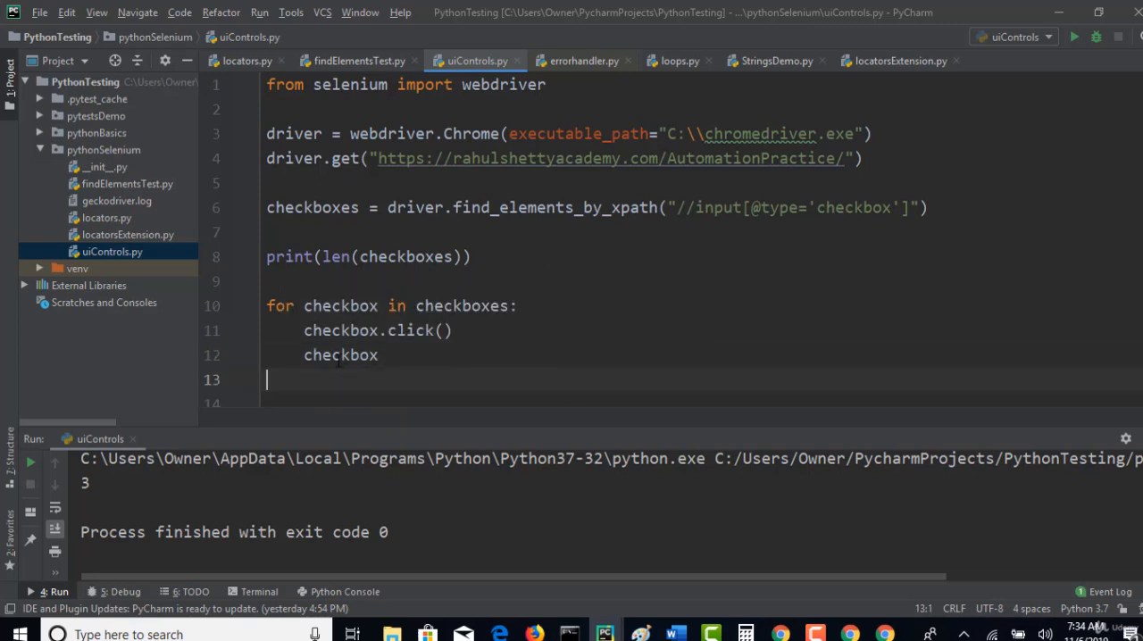
double_click(339, 354)
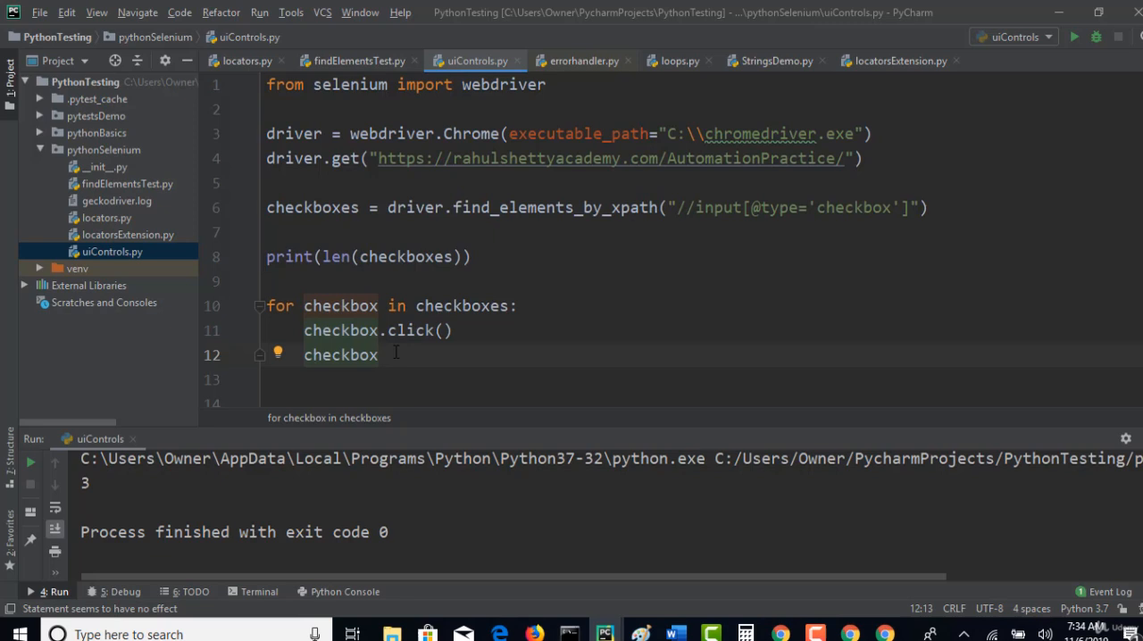
type(".")
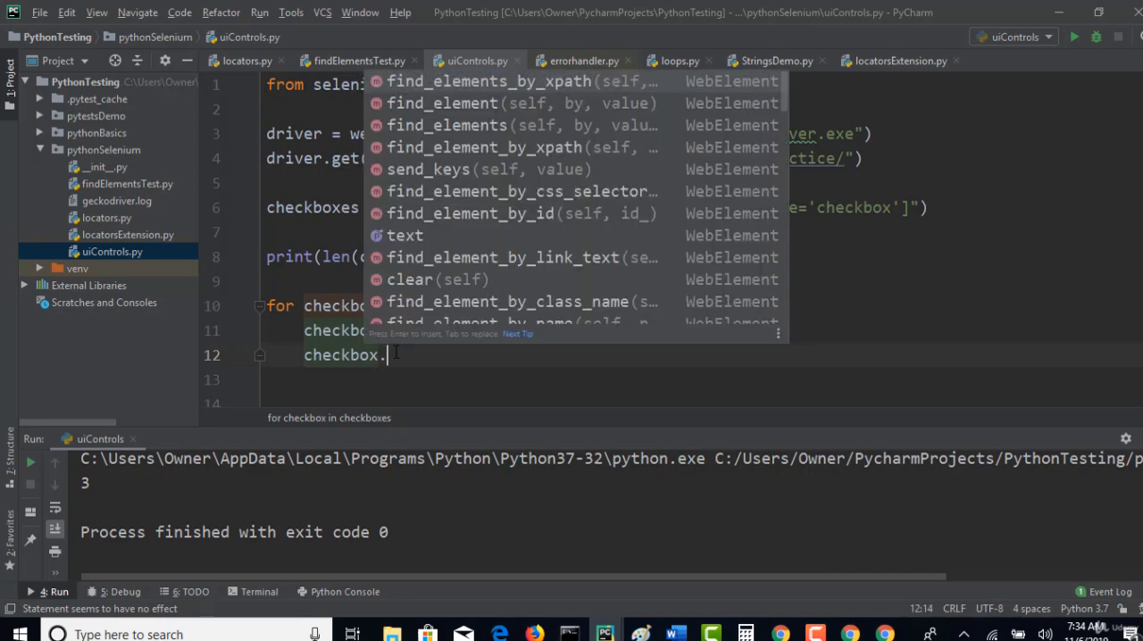
type("i")
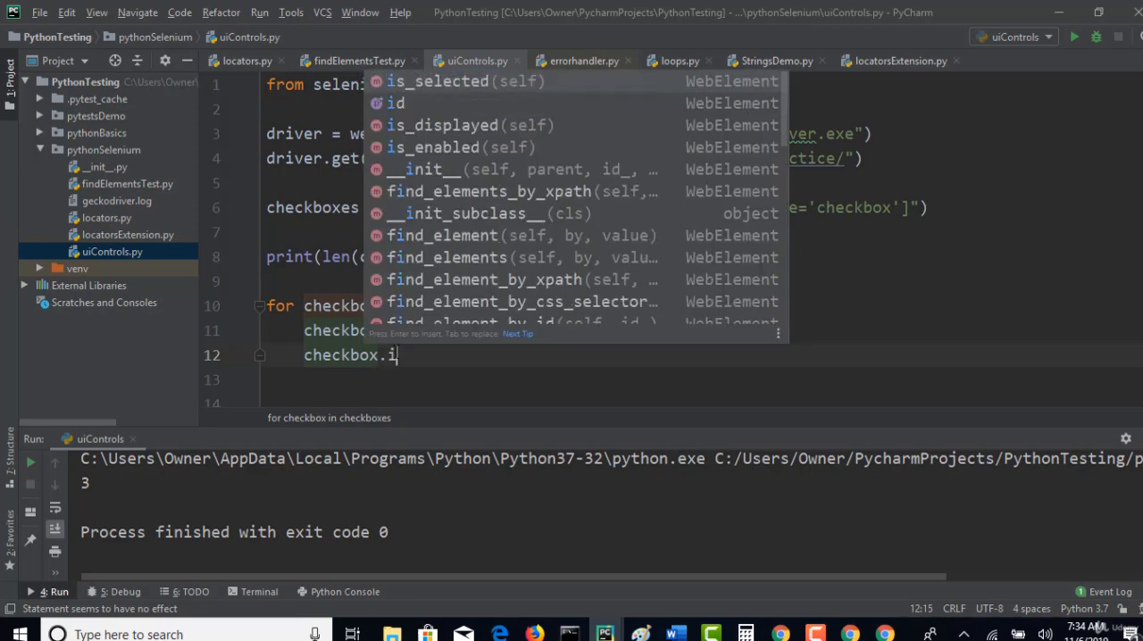
mouse_move(455, 82)
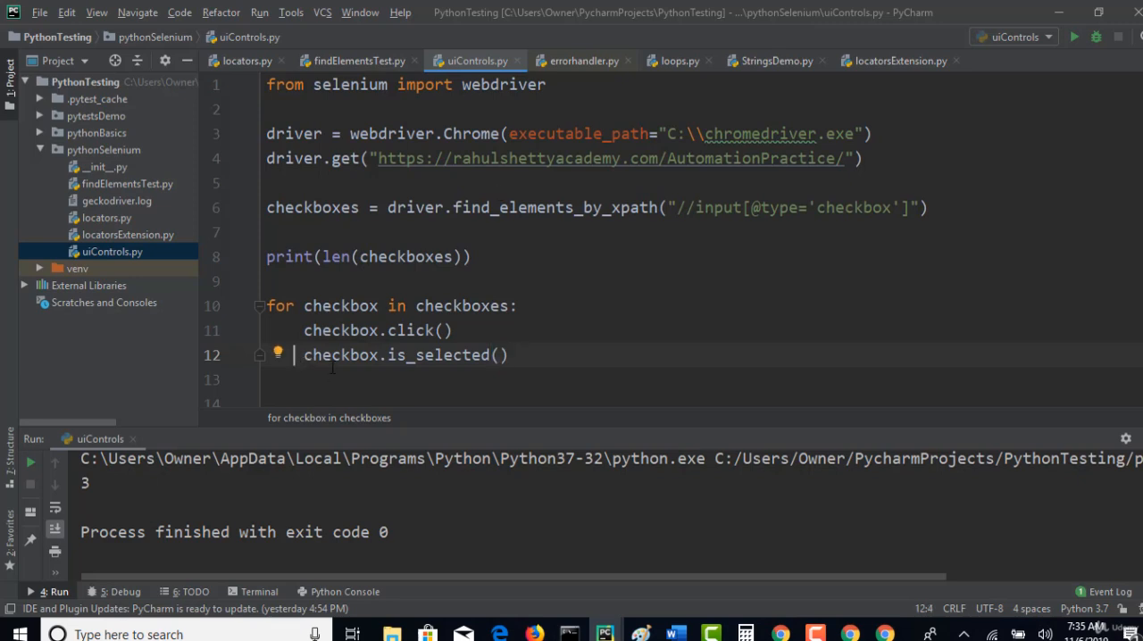
type("assert")
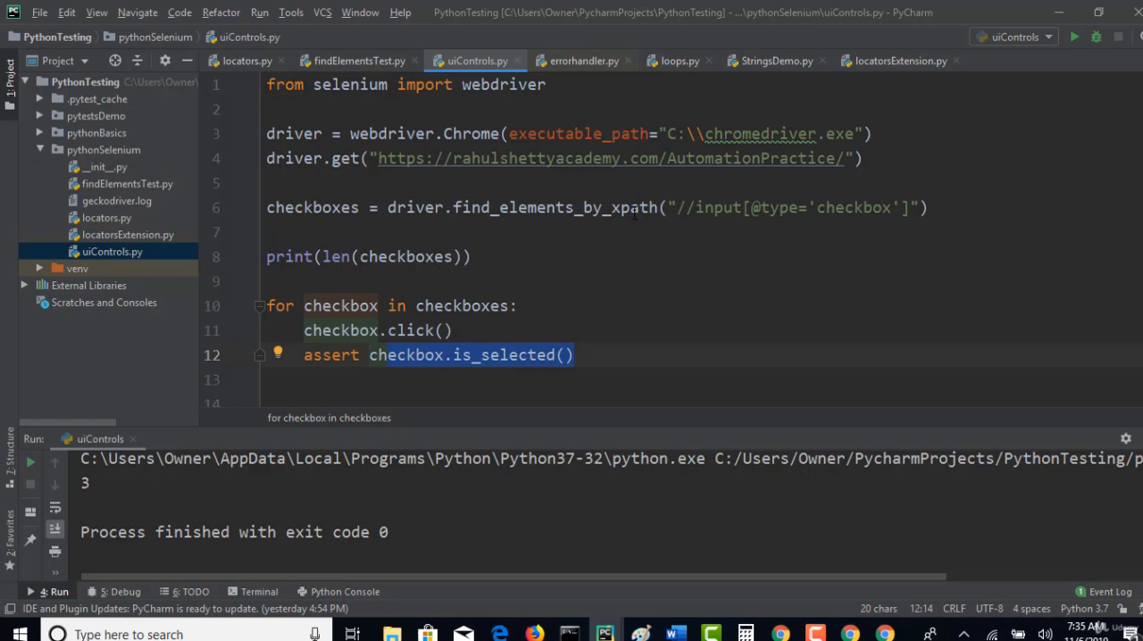
mouse_move(616, 228)
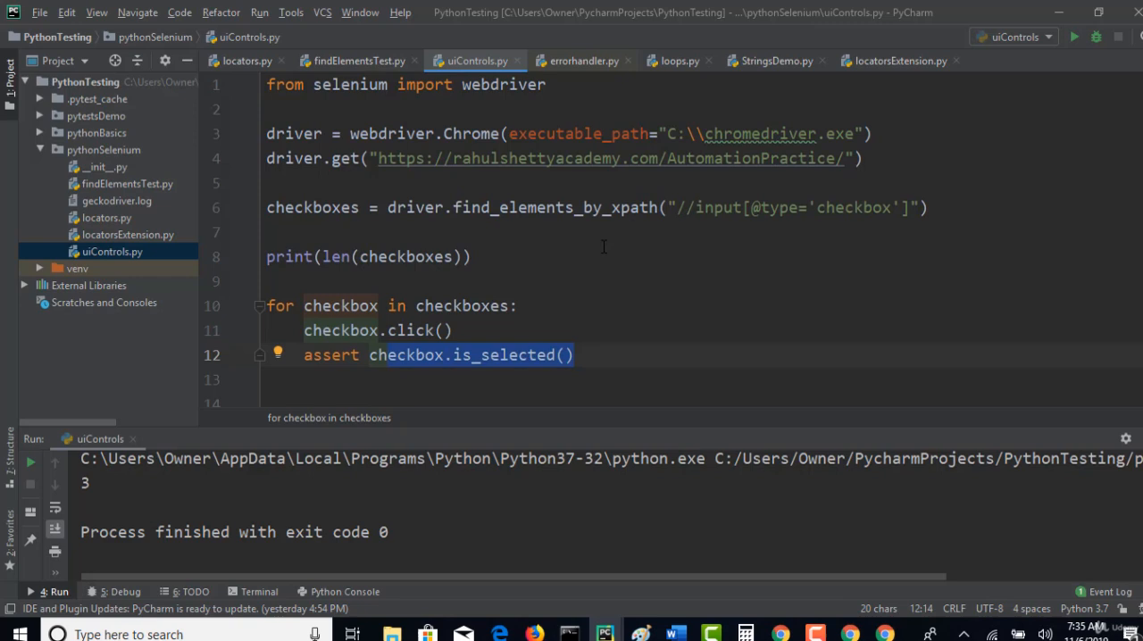
mouse_move(597, 254)
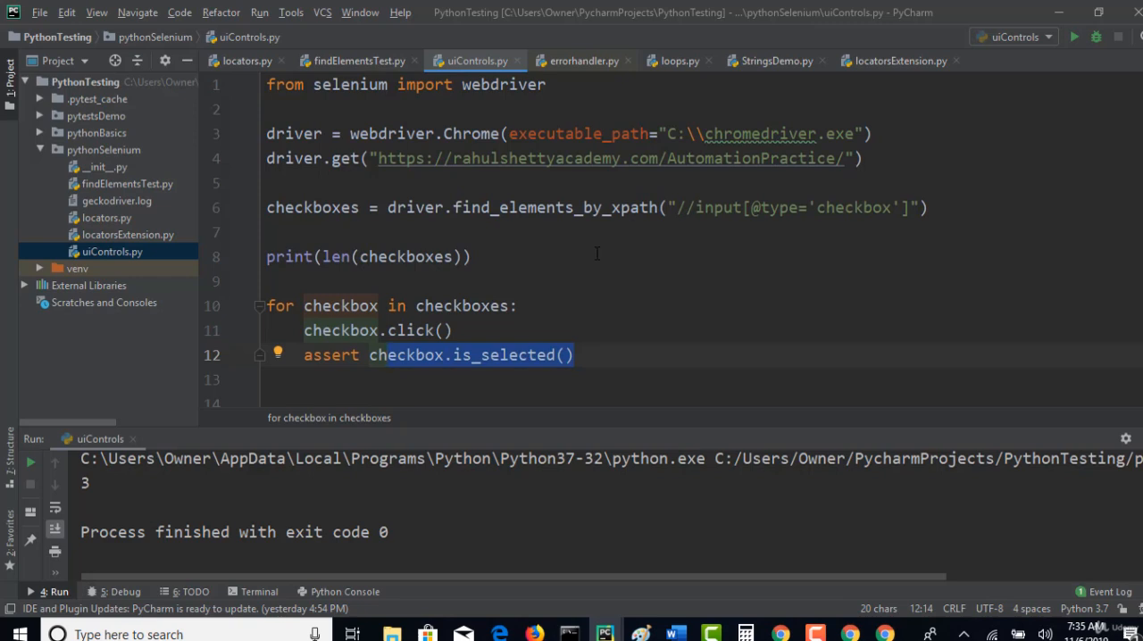
Comment out checkbox.click() with # and rerun to get an AssertionError with exit code 1
left_click(471, 257)
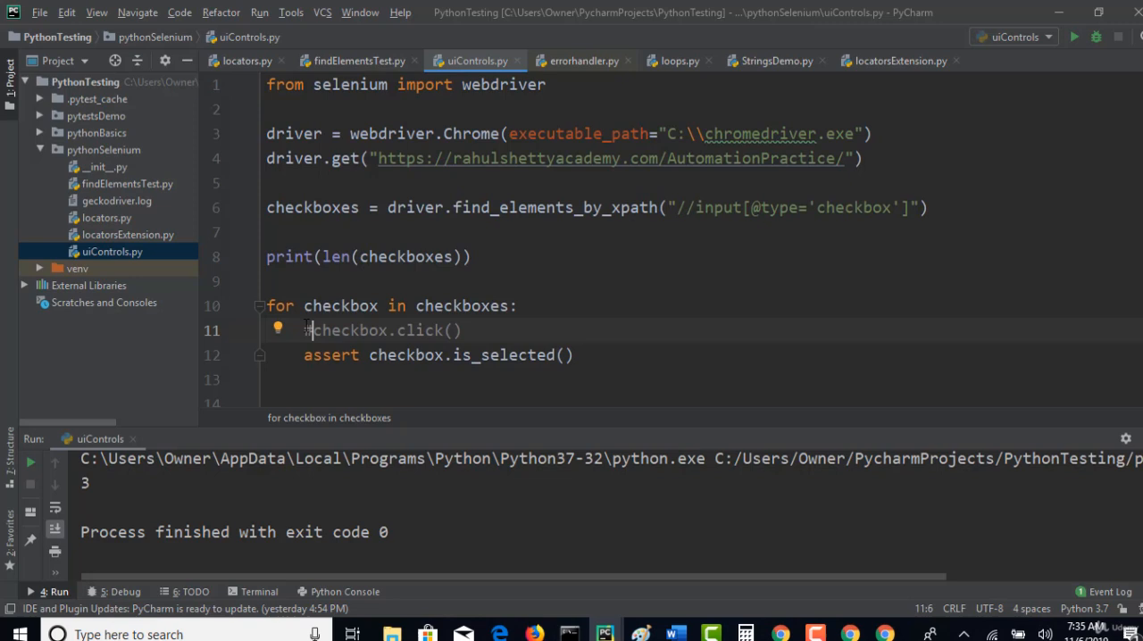
double_click(406, 354)
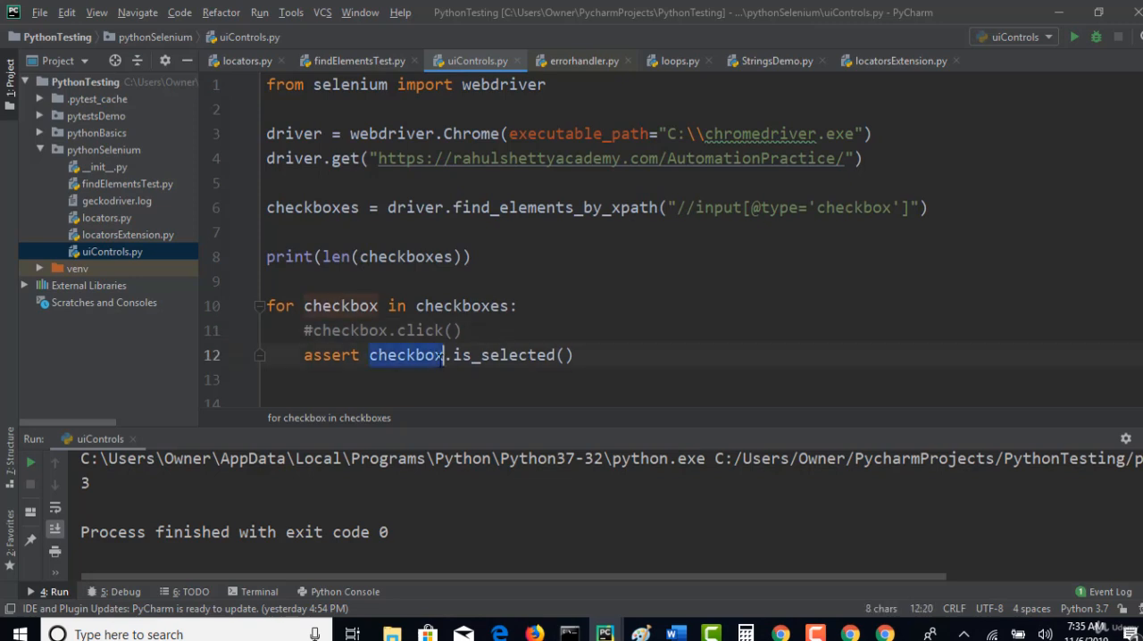
left_click(677, 279)
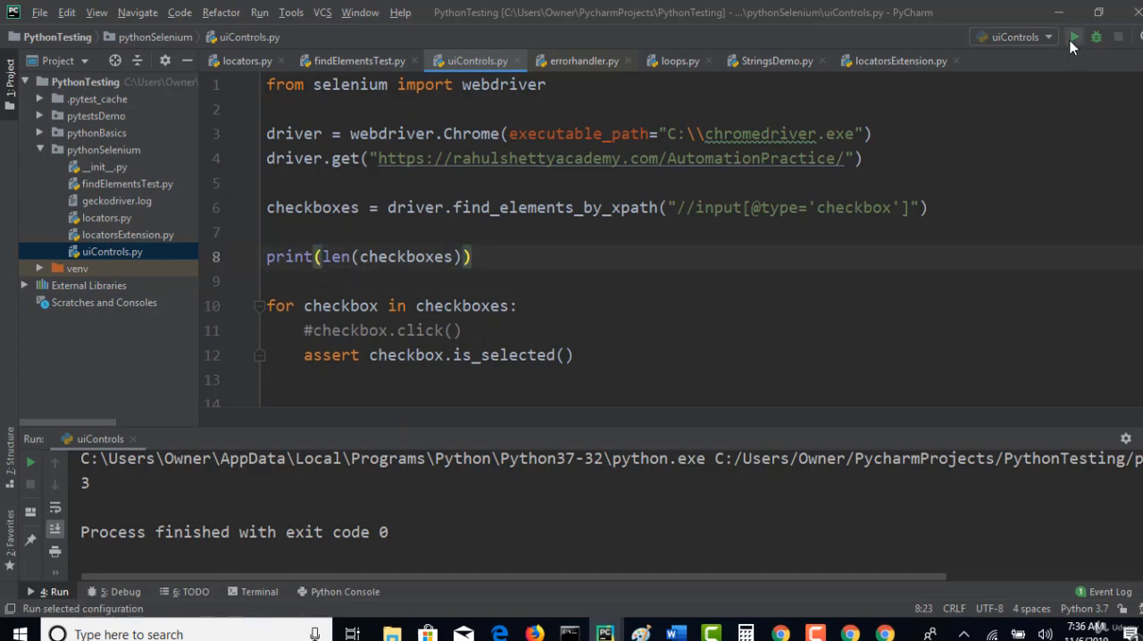
left_click(1076, 36)
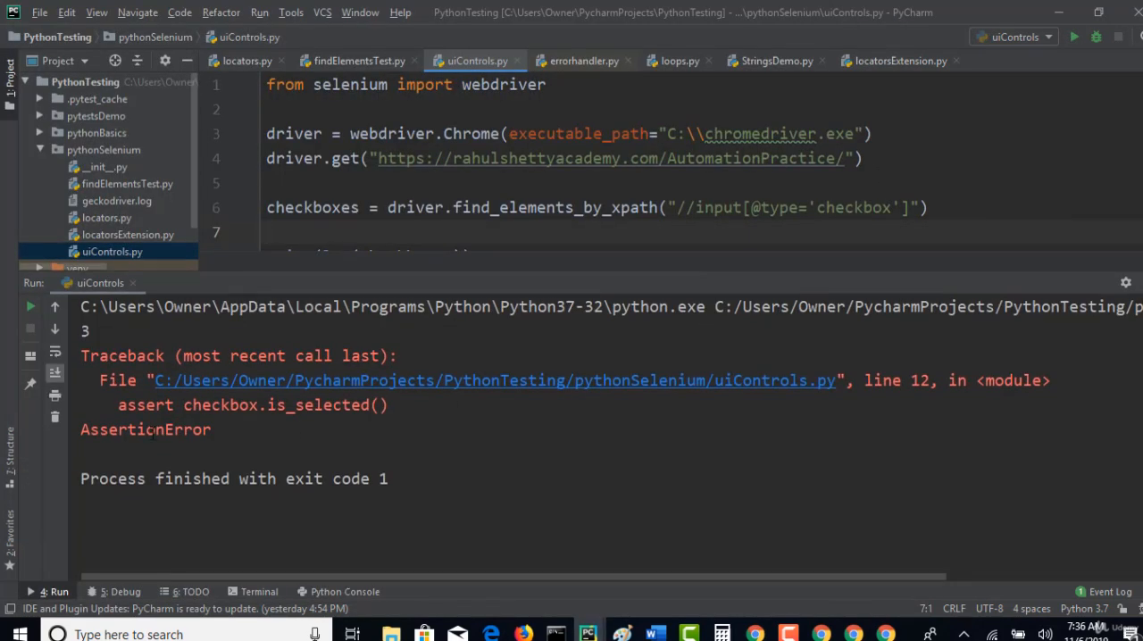
Restore checkbox.click() by removing the # so the rerun prints 3 with exit code 0
double_click(318, 404)
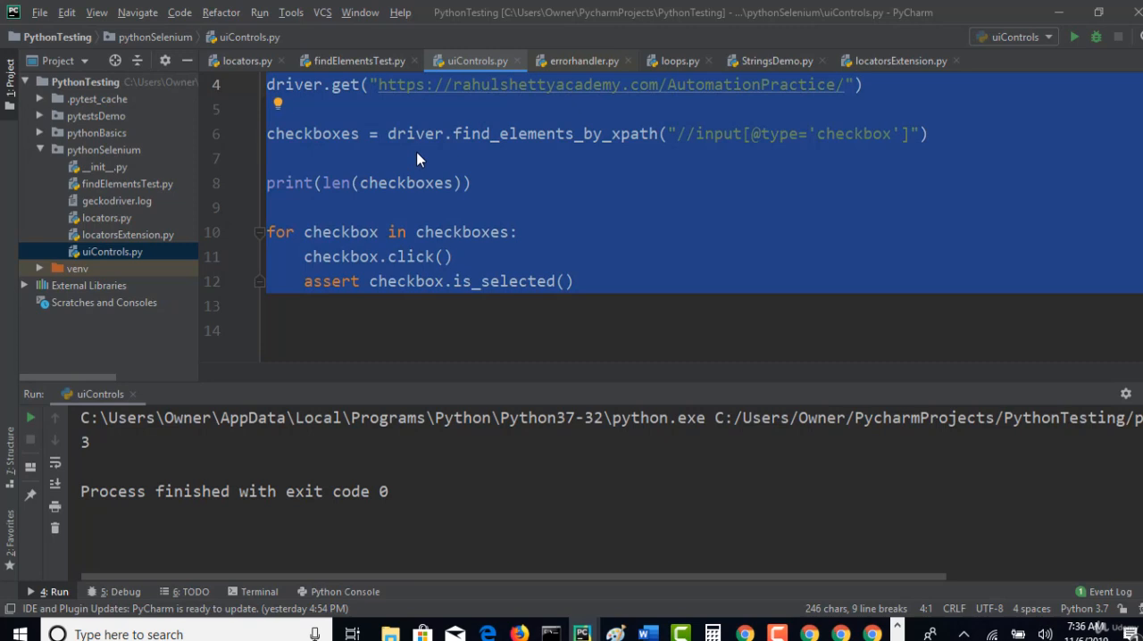
mouse_move(359, 61)
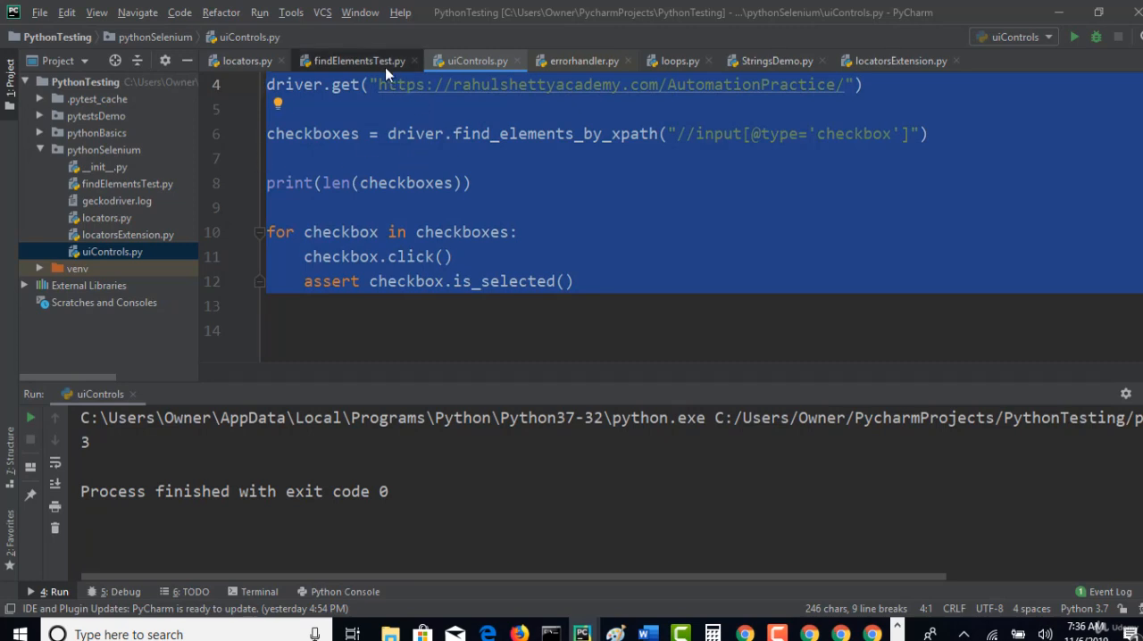
Review findElementsTest.py code and highlight the 'Process finished with exit code 0' output line
left_click(357, 60)
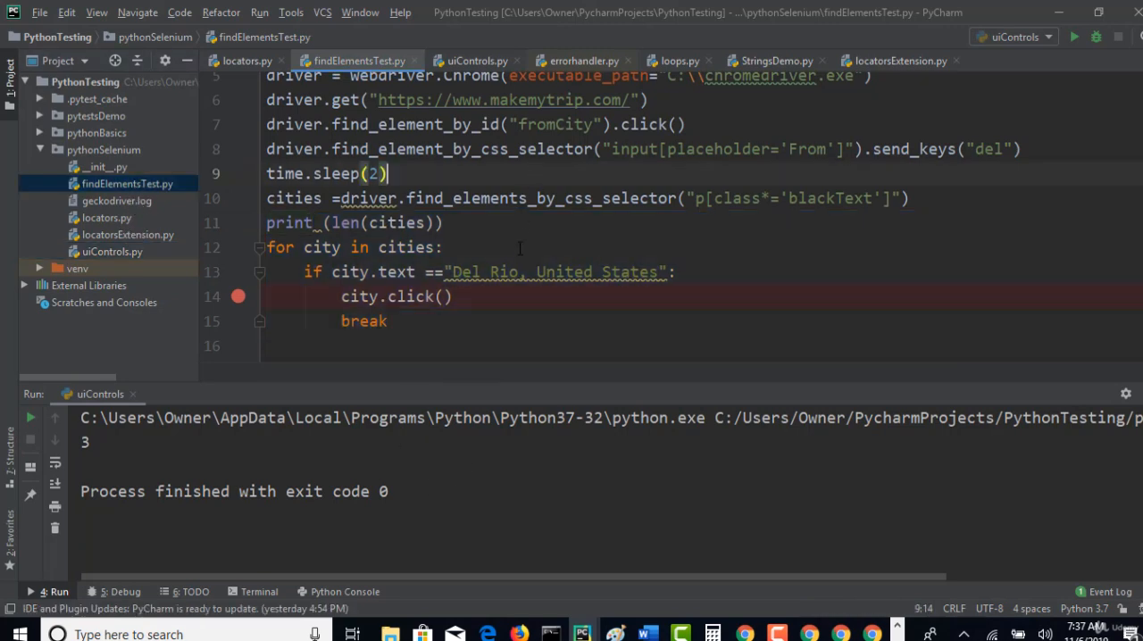
scroll("up", 3)
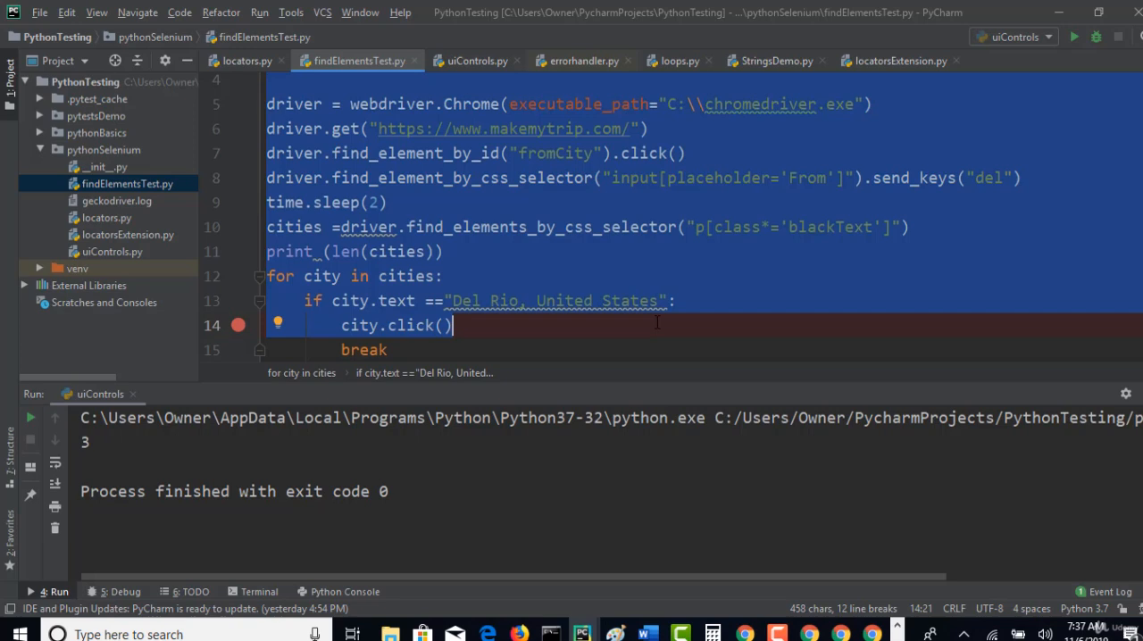
left_click(441, 250)
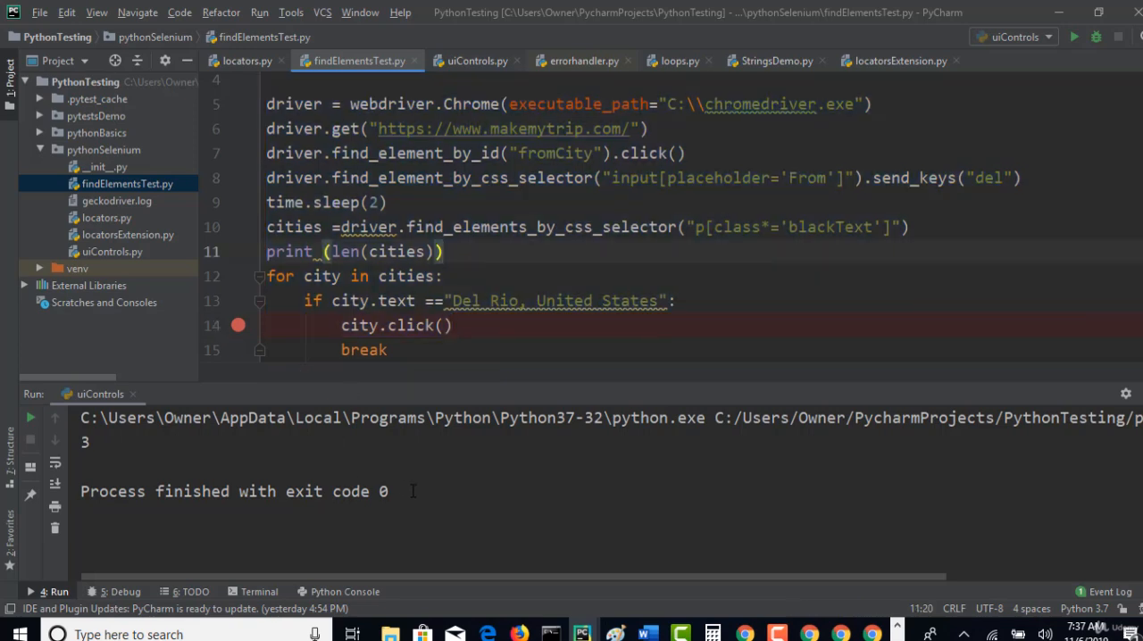
triple_click(232, 491)
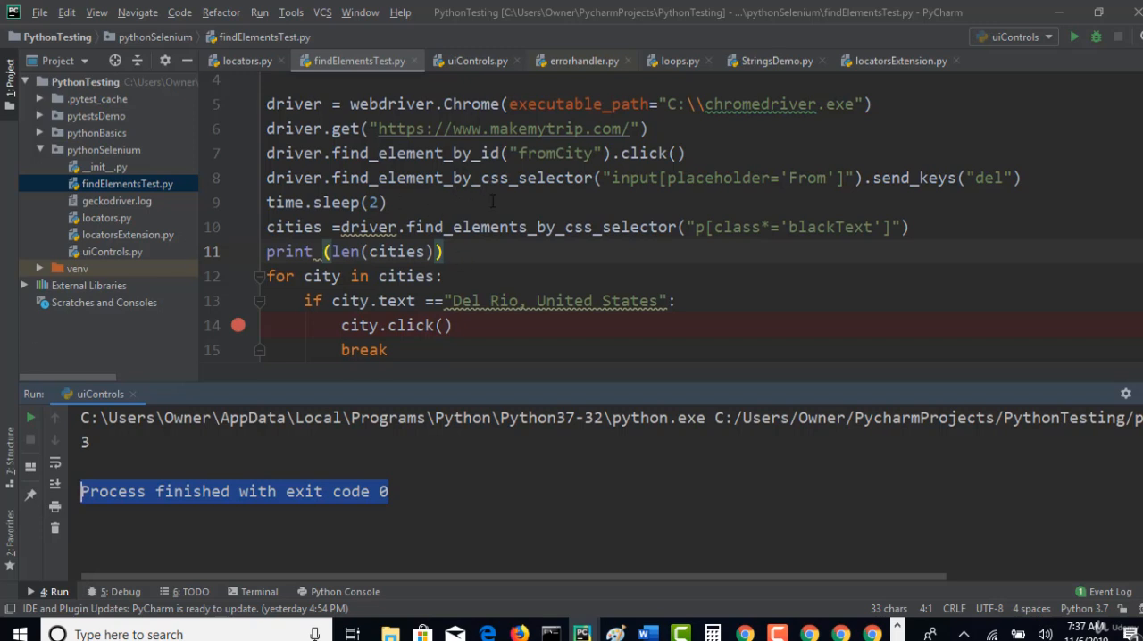
left_click(387, 202)
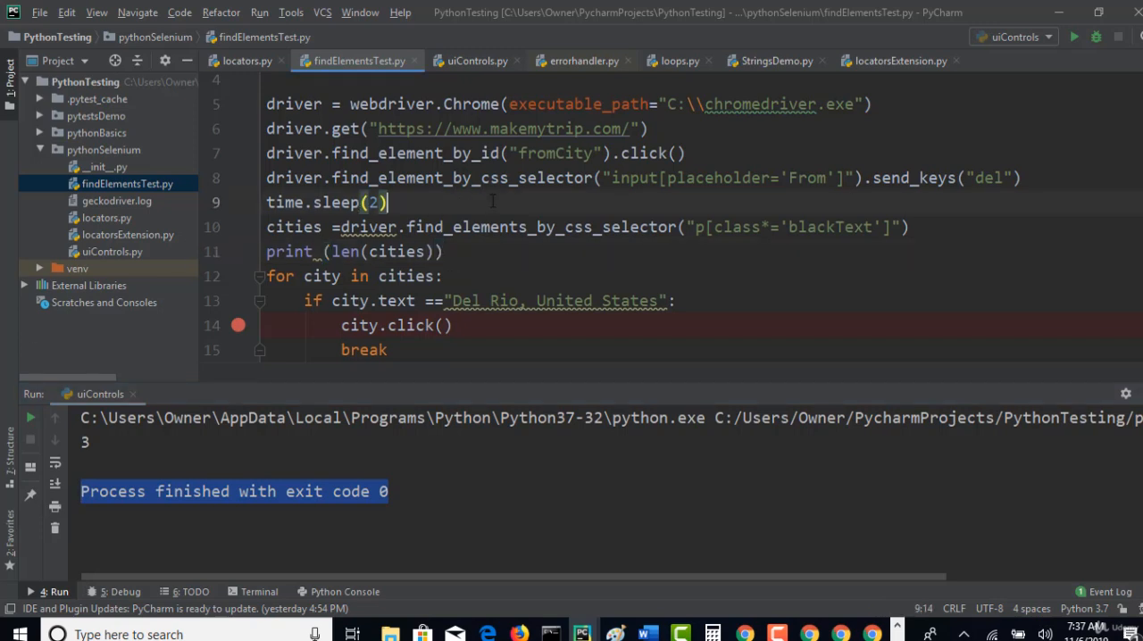